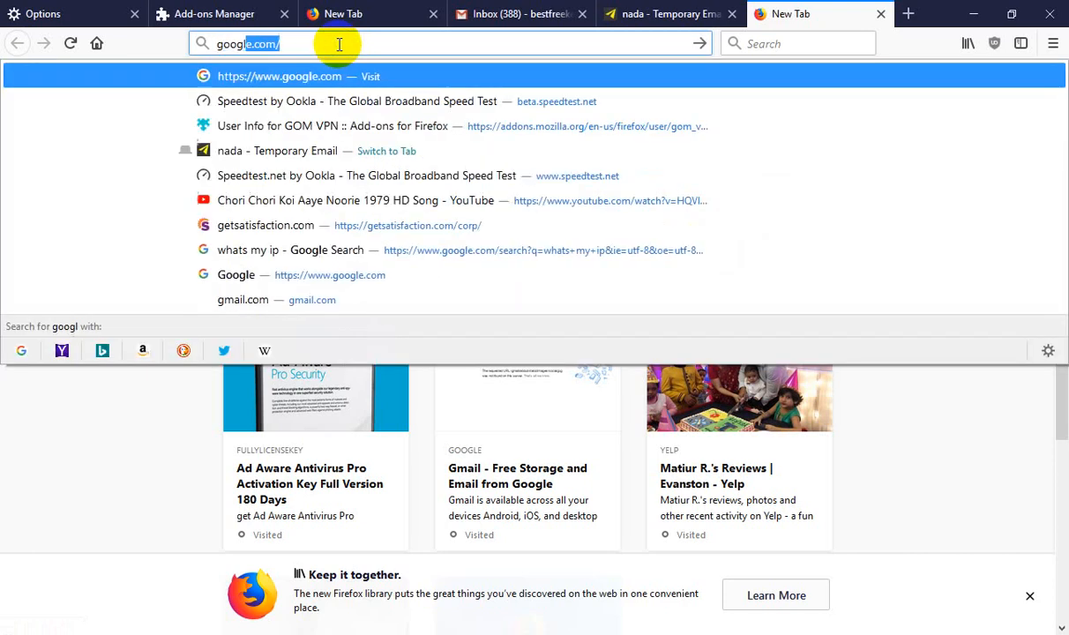
# - Search Google for 'browsec free vpn for firefox'
pyautogui.click(280, 76)
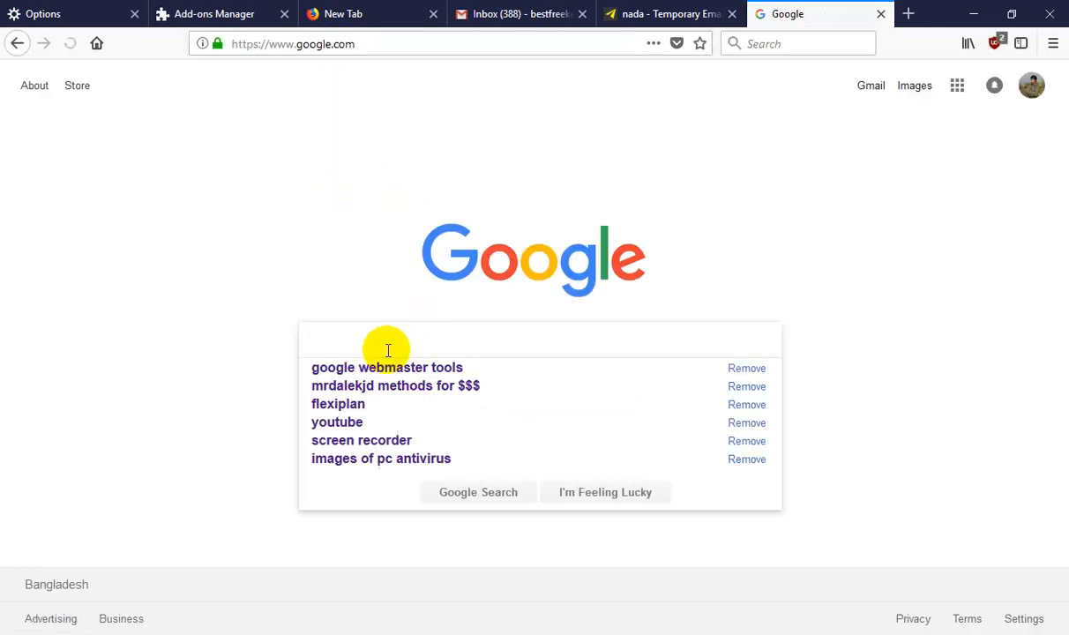
pyautogui.write('browse')
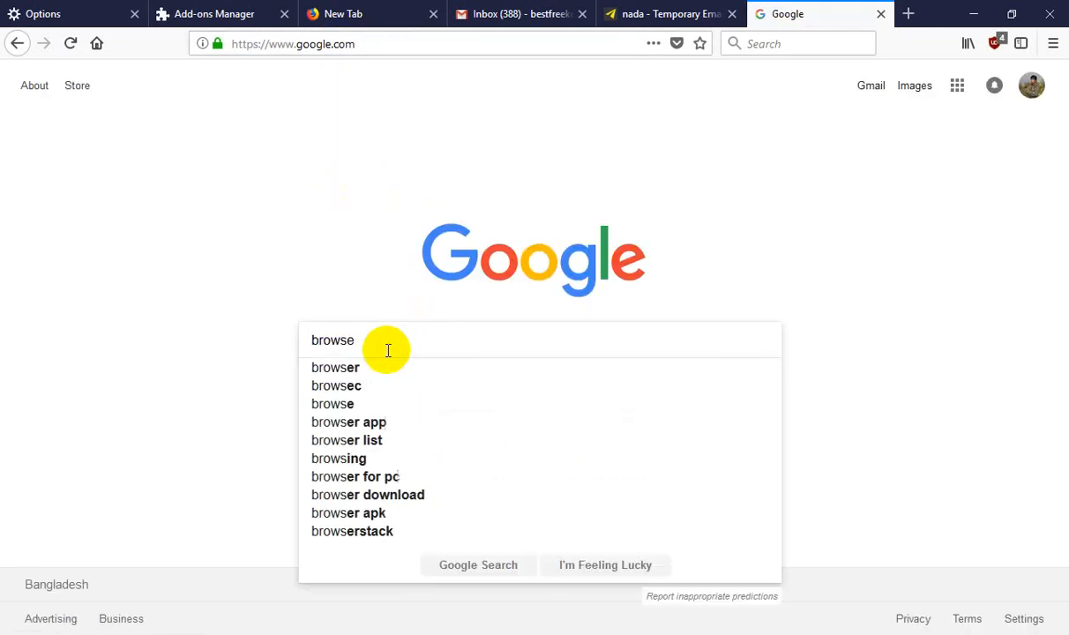
pyautogui.write('c')
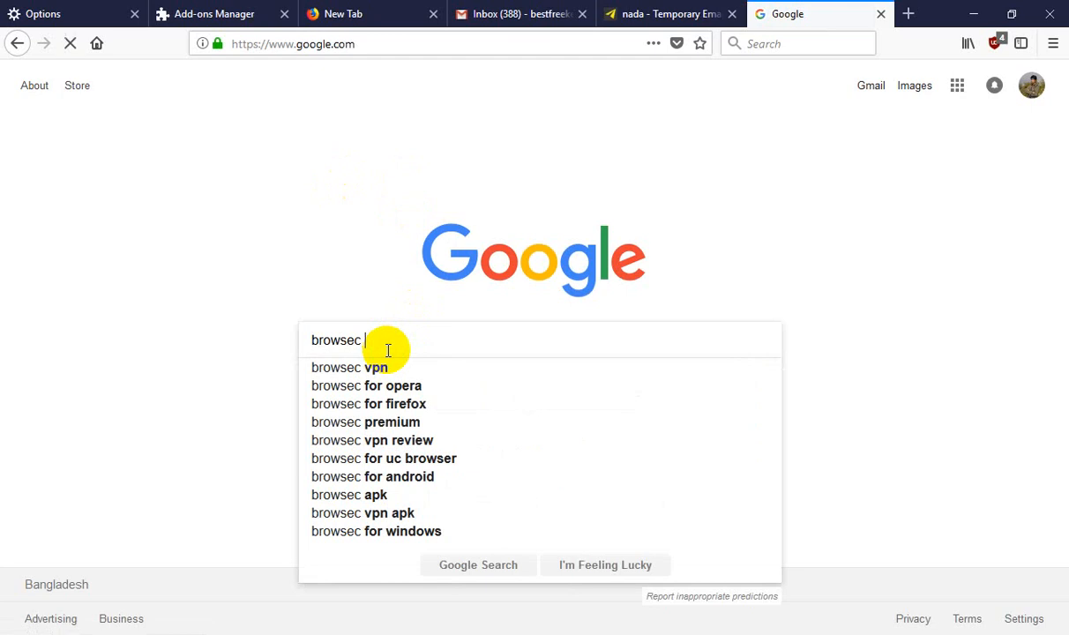
pyautogui.write('free v')
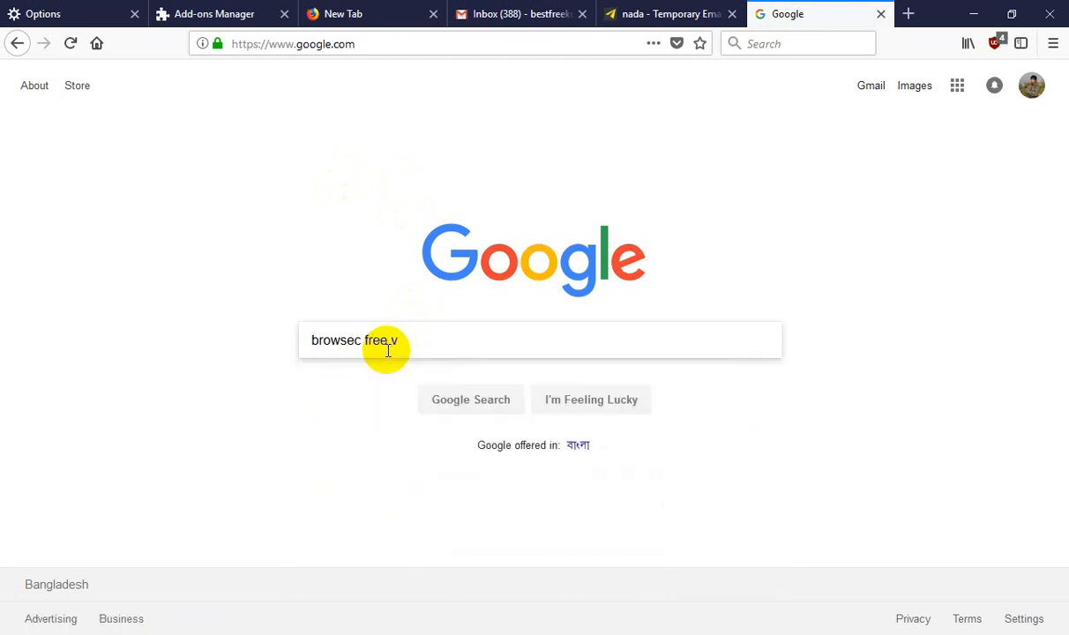
pyautogui.write('pn for')
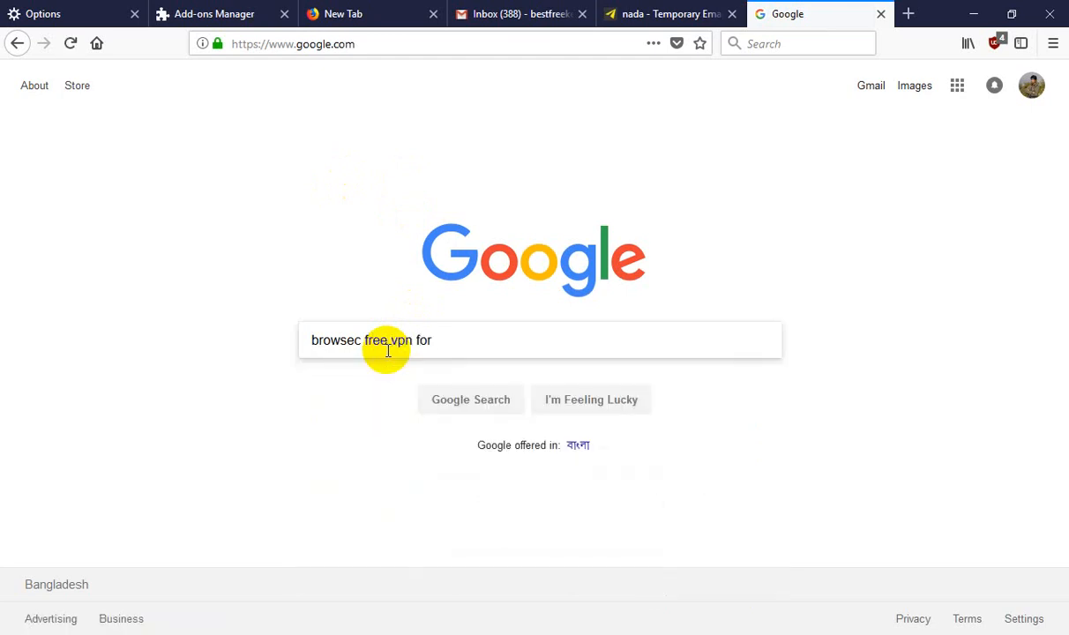
pyautogui.write('fir')
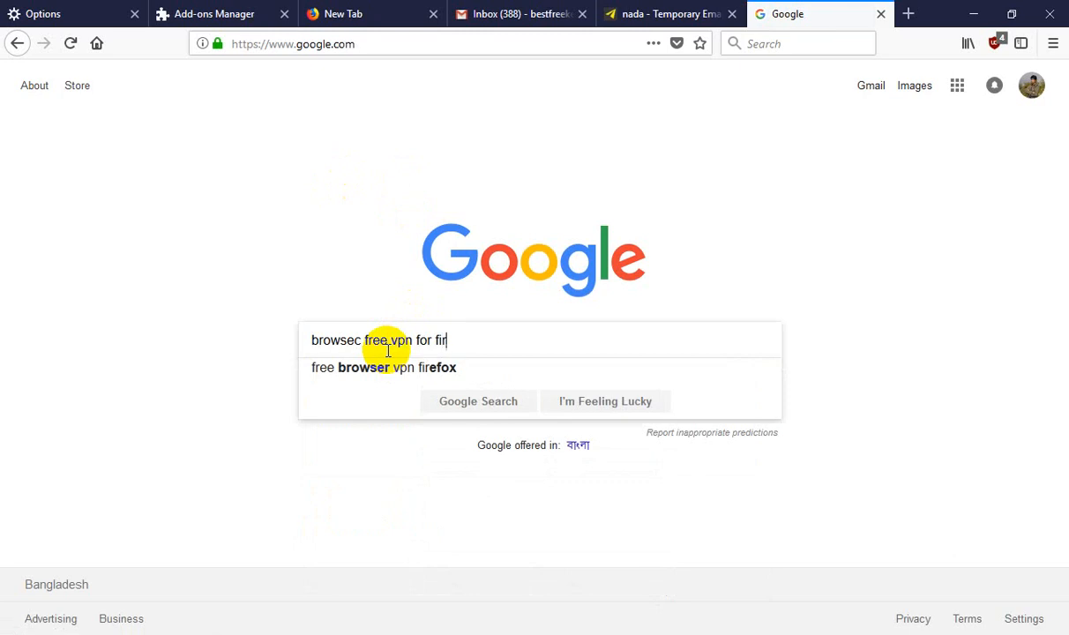
pyautogui.write('efox')
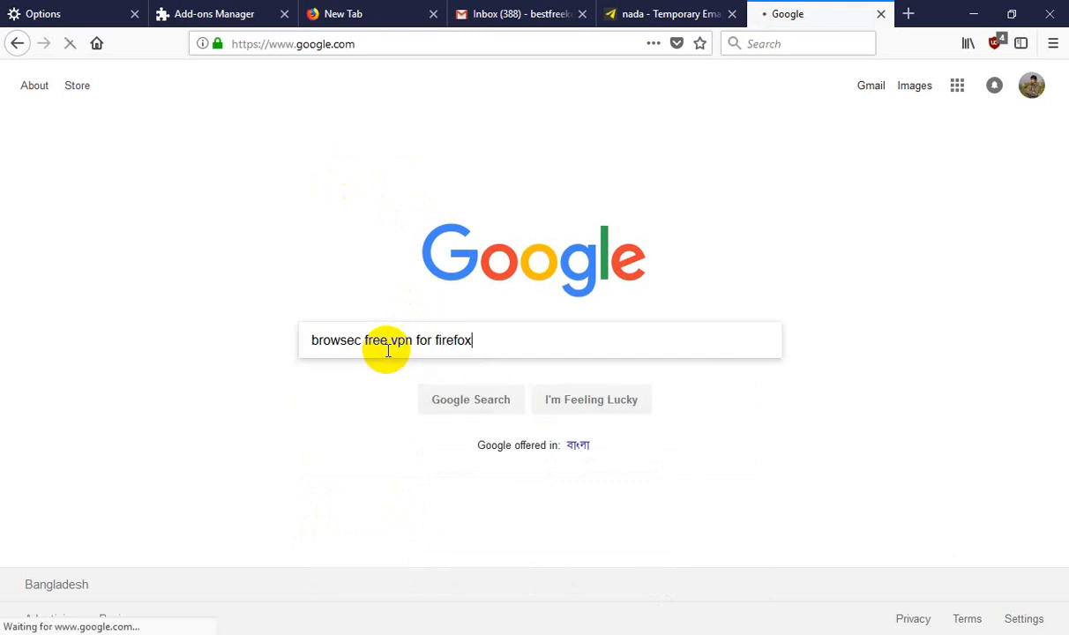
pyautogui.press('Return')
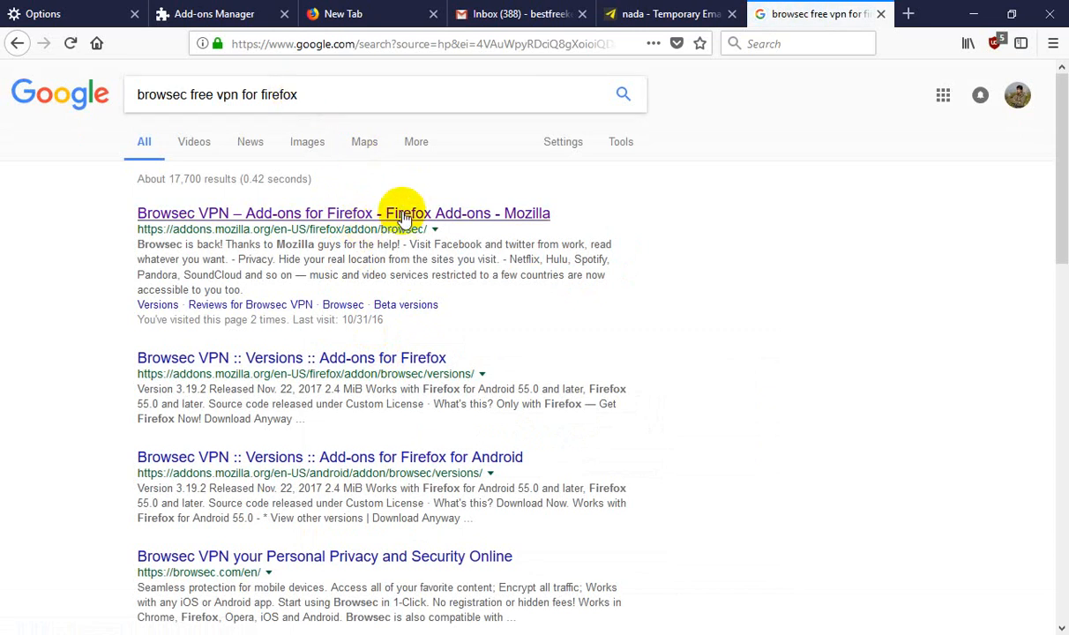
# - Open the 'Browsec VPN – Add-ons for Firefox' result in a new tab and view it
pyautogui.click(343, 212)
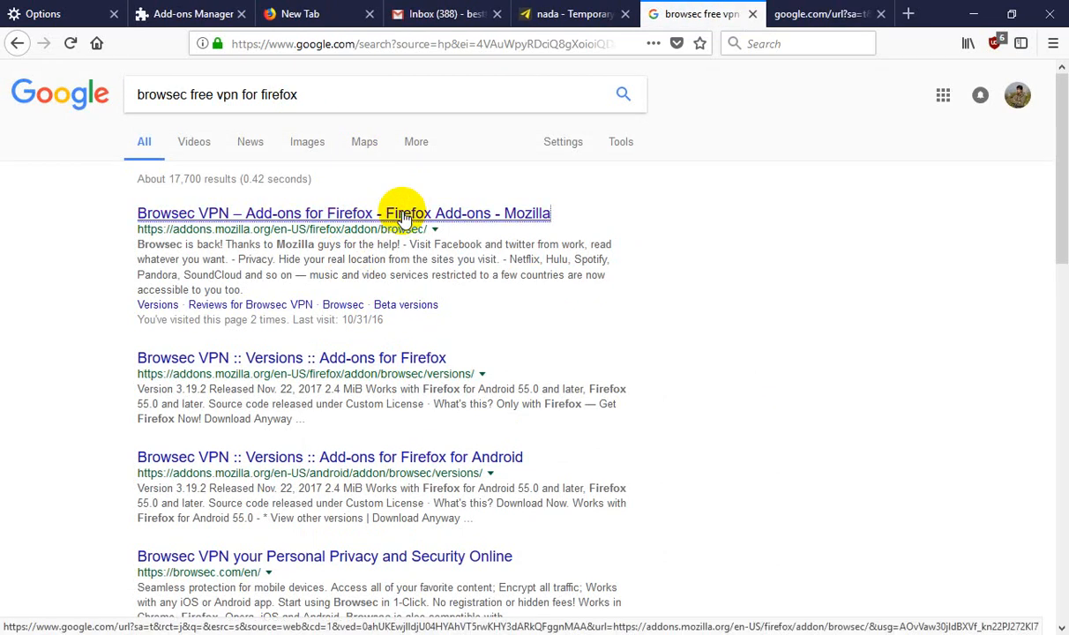
pyautogui.click(344, 212)
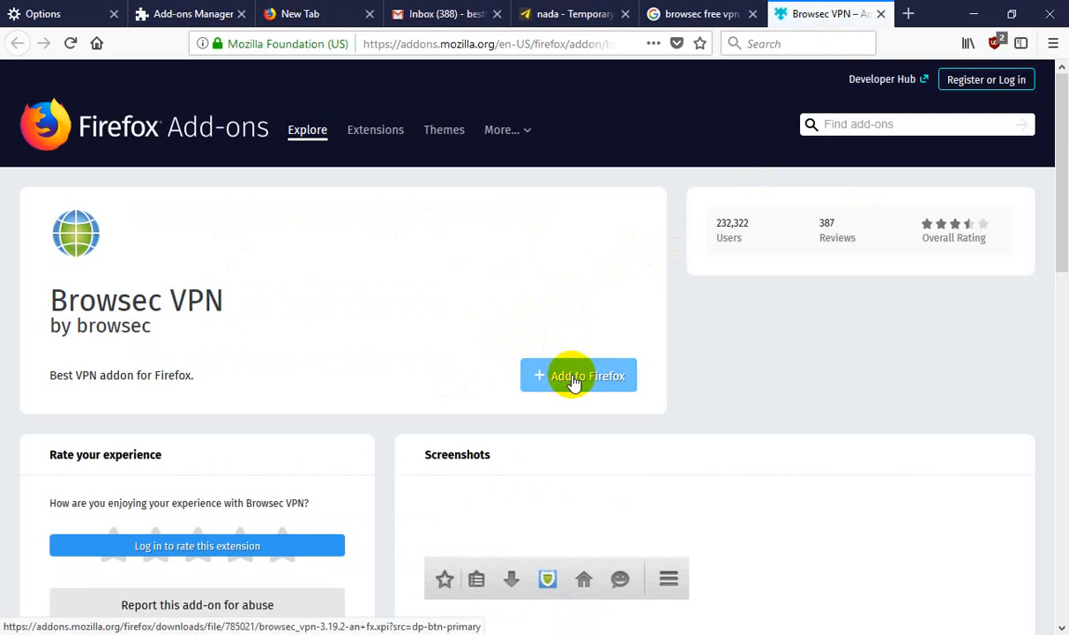
# - Add Browsec VPN to Firefox, approve its permissions, and acknowledge the confirmation
pyautogui.click(578, 375)
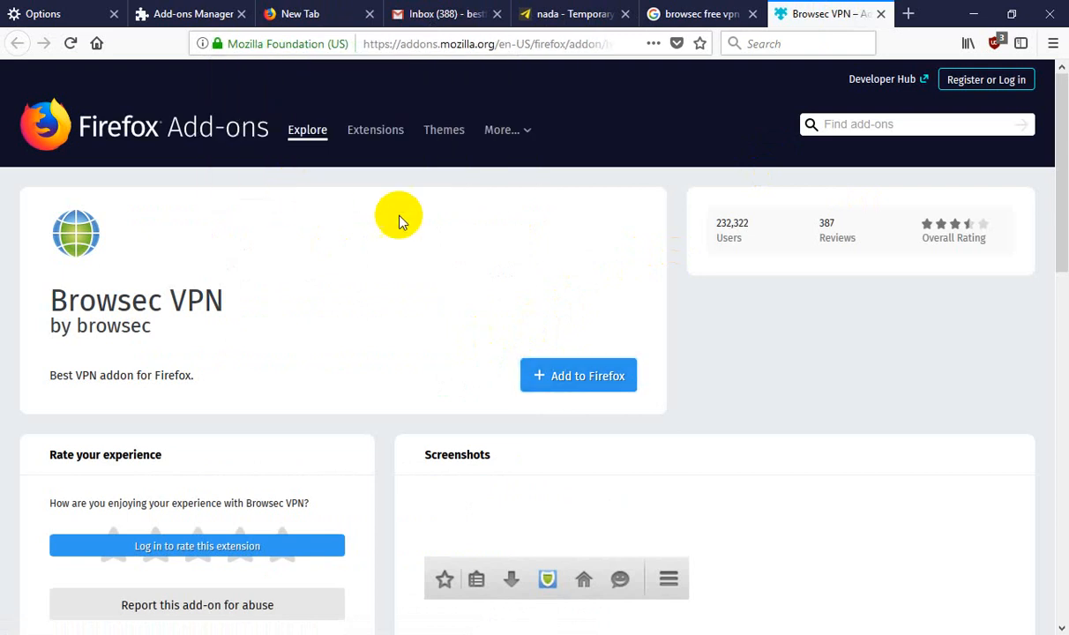
pyautogui.click(578, 375)
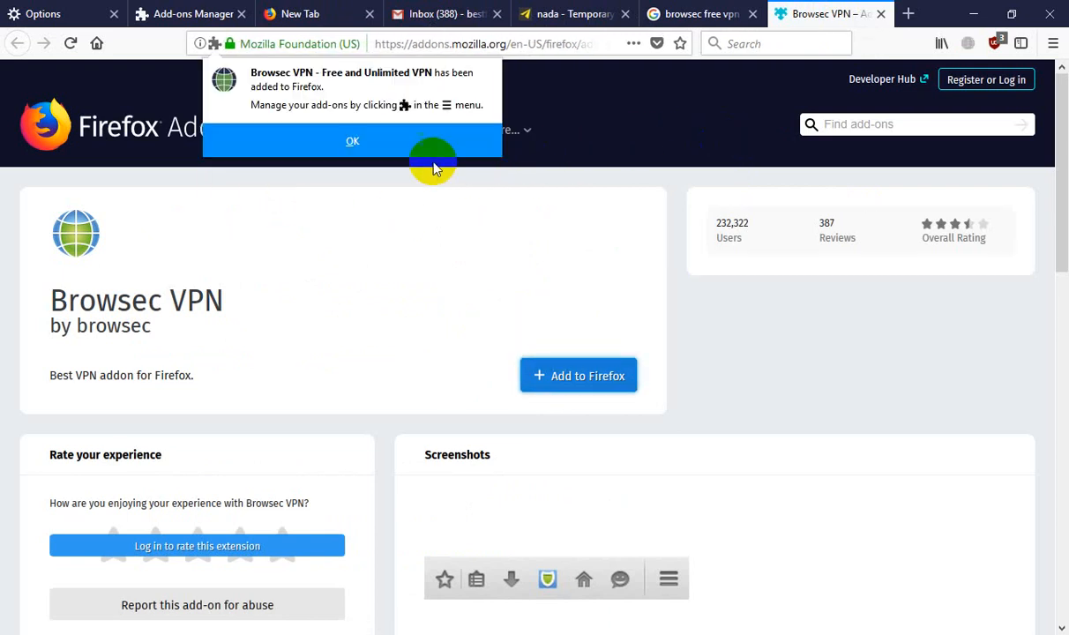
pyautogui.click(352, 140)
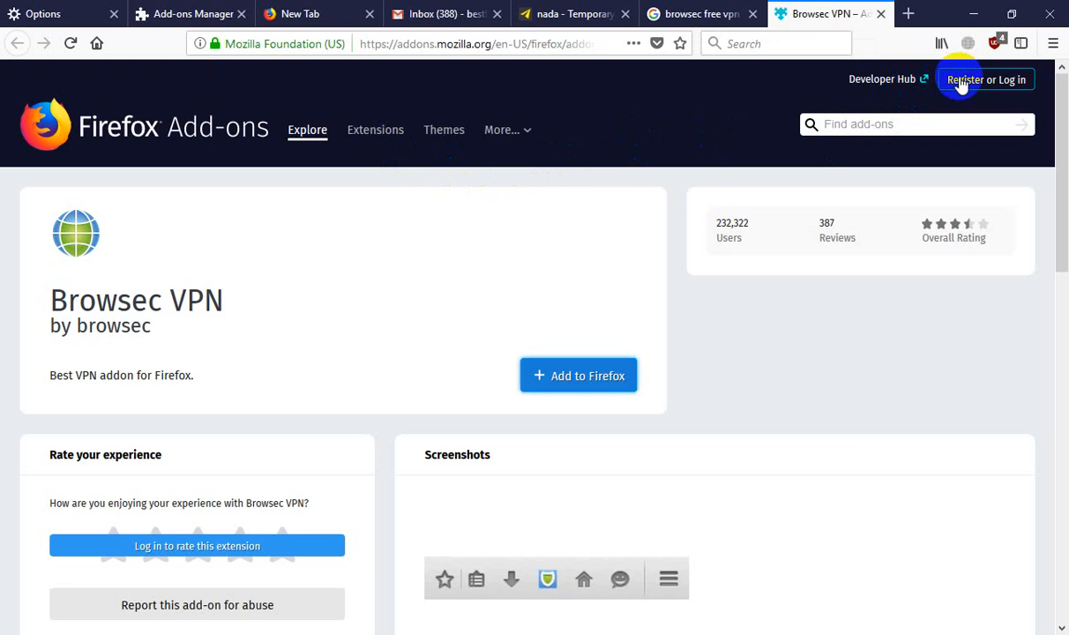
pyautogui.moveTo(968, 46)
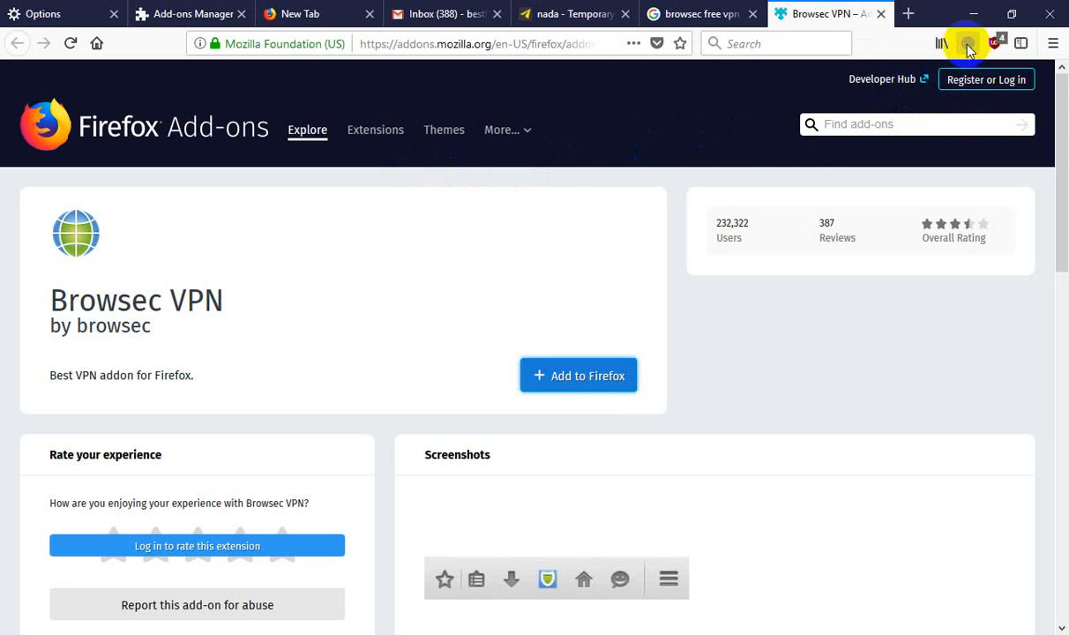
# - Turn on Browsec VPN privacy protection from its toolbar panel
pyautogui.click(967, 43)
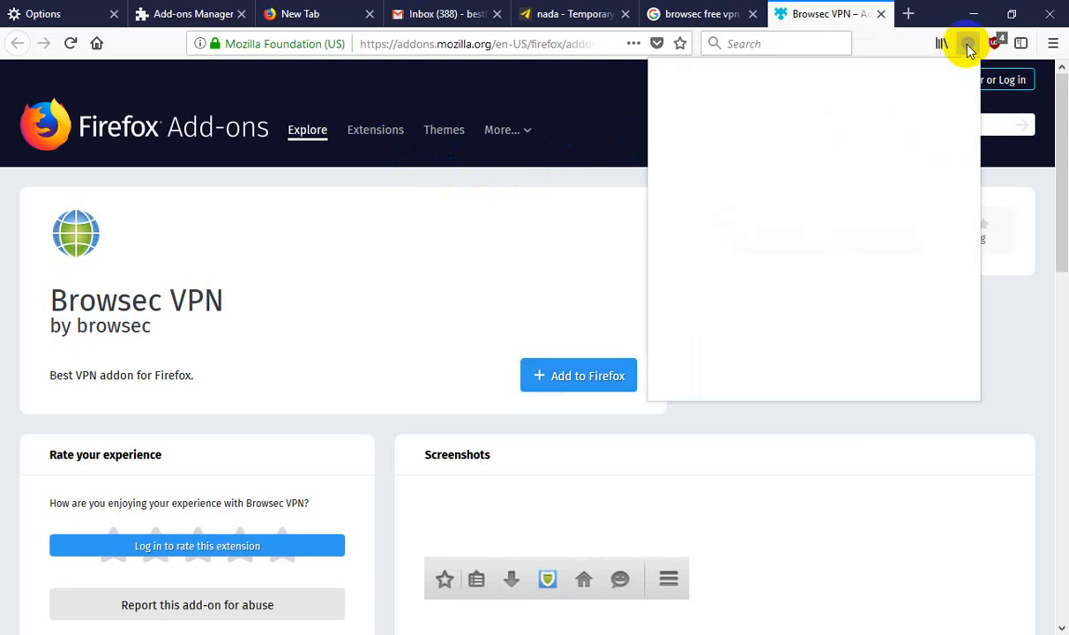
pyautogui.click(967, 43)
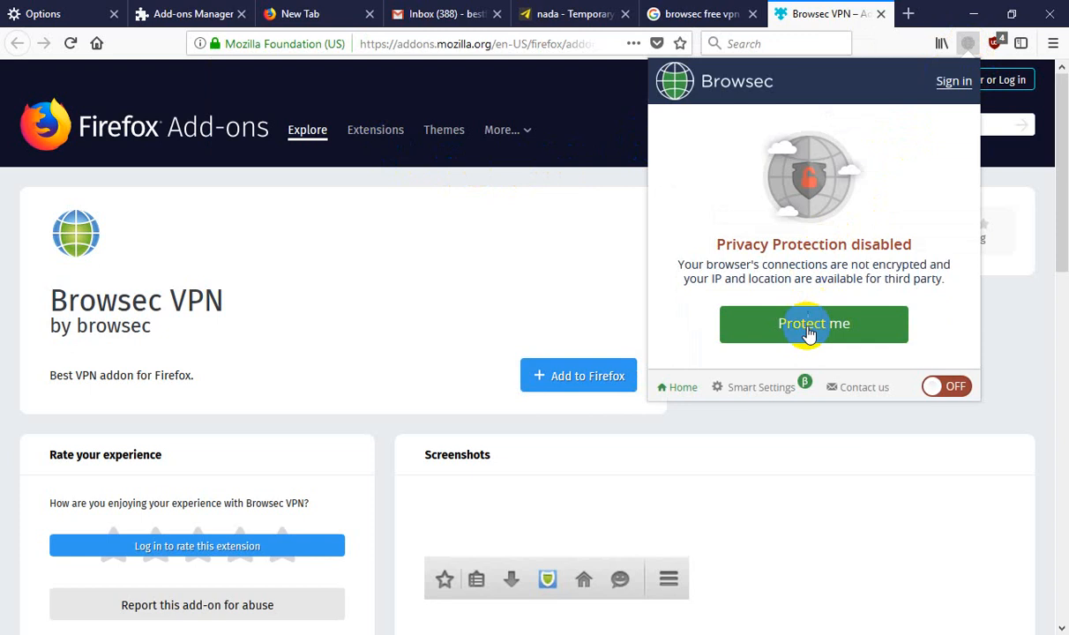
pyautogui.click(813, 324)
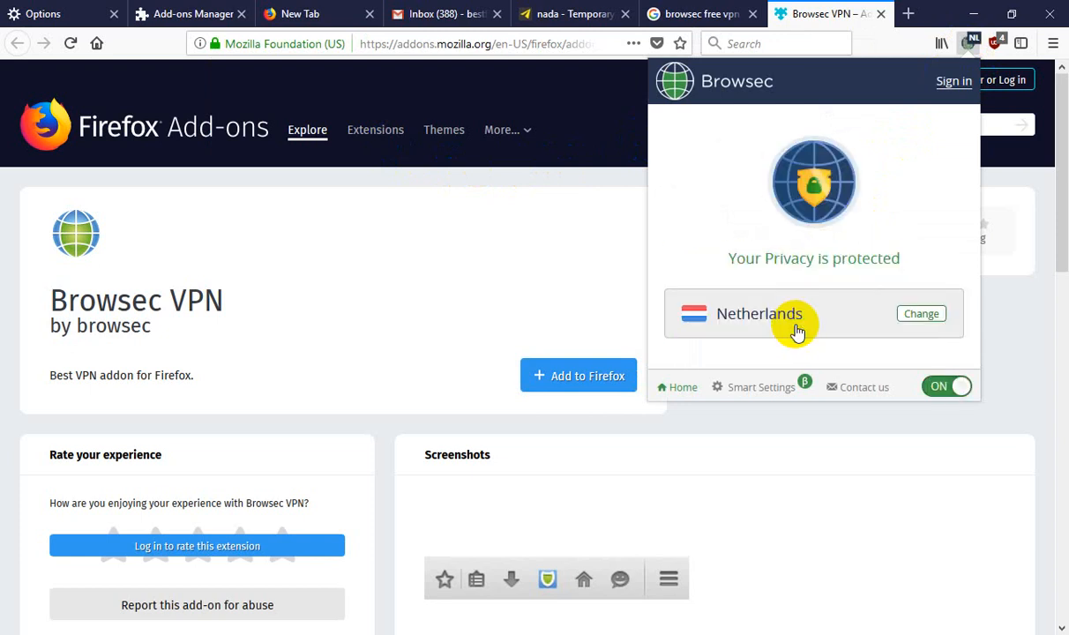
pyautogui.moveTo(921, 314)
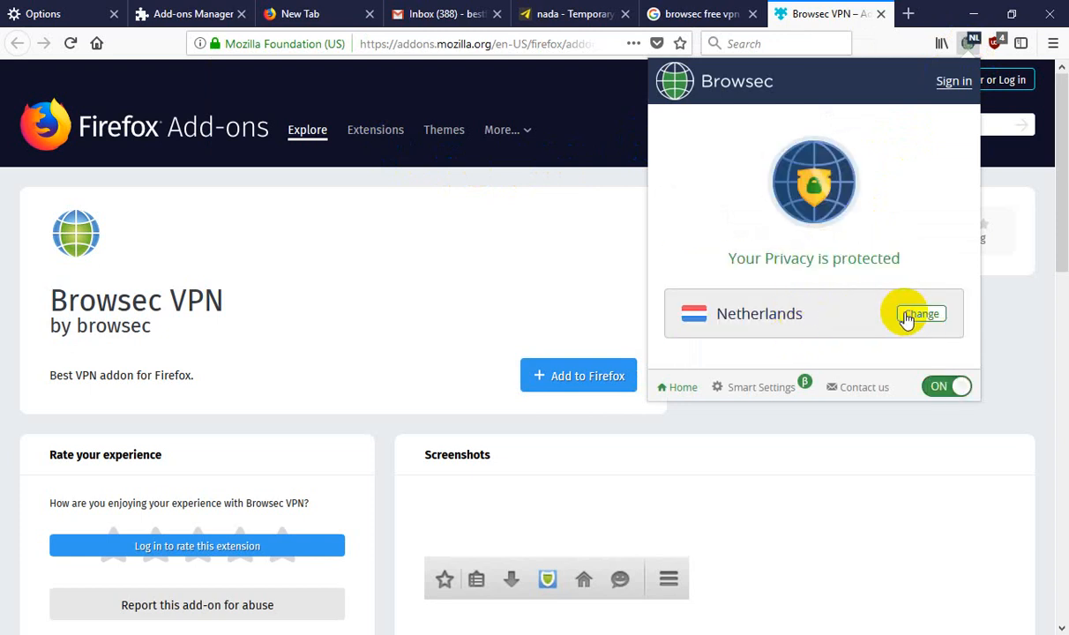
# - Change the Browsec virtual location from Netherlands to United Kingdom
pyautogui.click(920, 314)
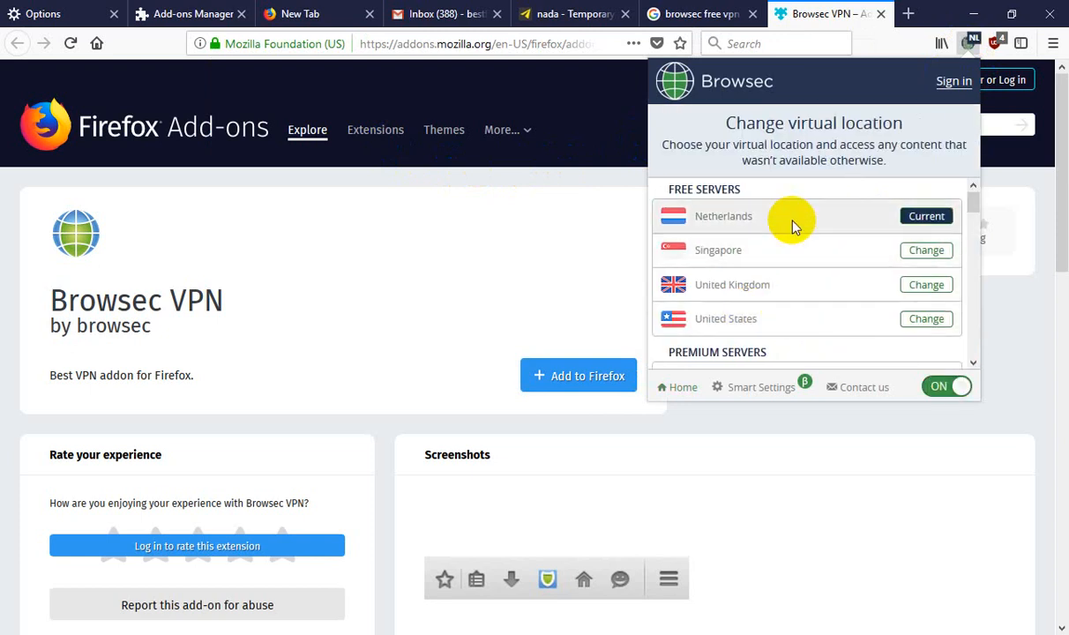
pyautogui.scroll(-3)
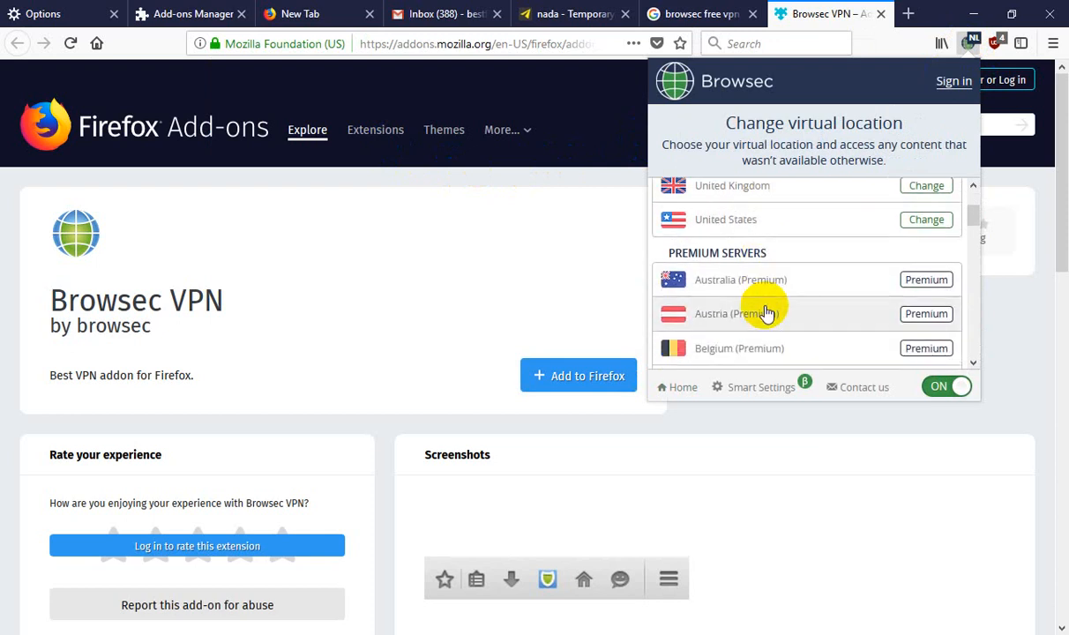
pyautogui.scroll(3)
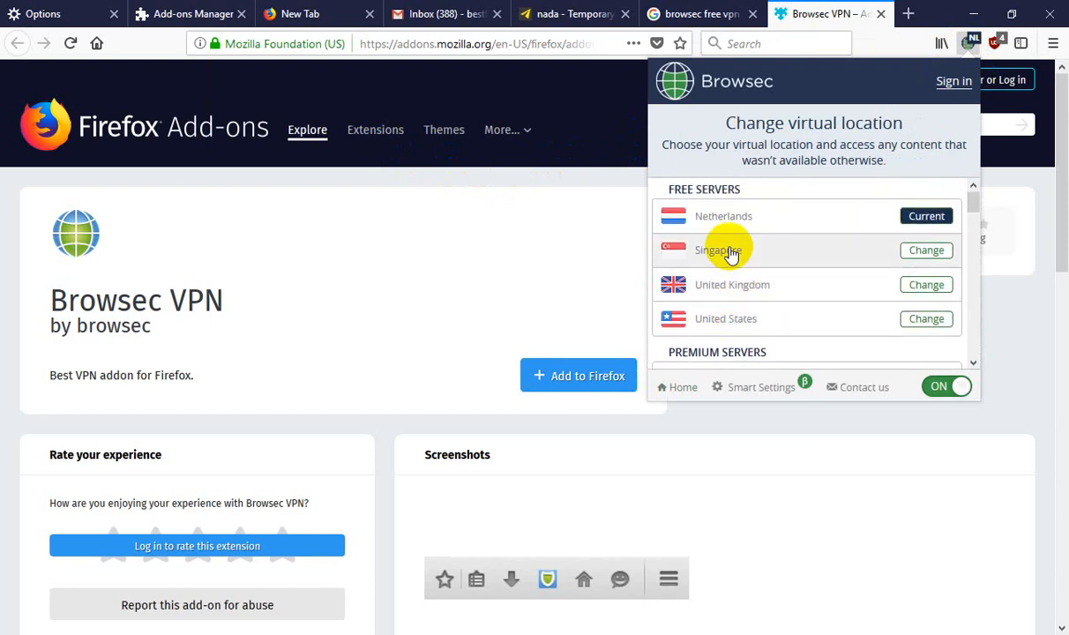
pyautogui.moveTo(741, 289)
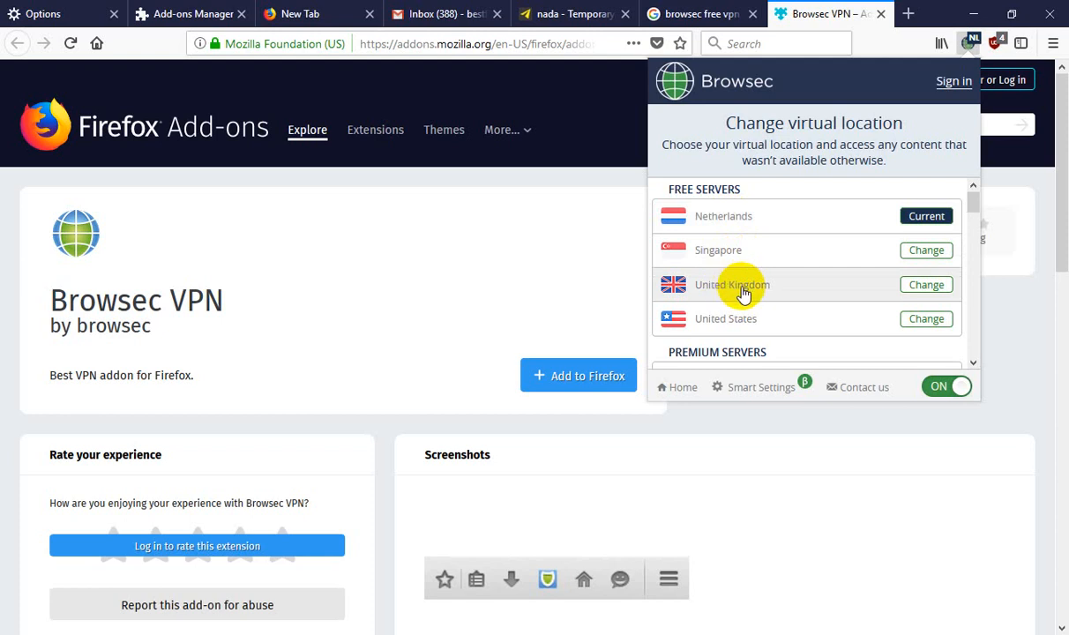
pyautogui.click(925, 284)
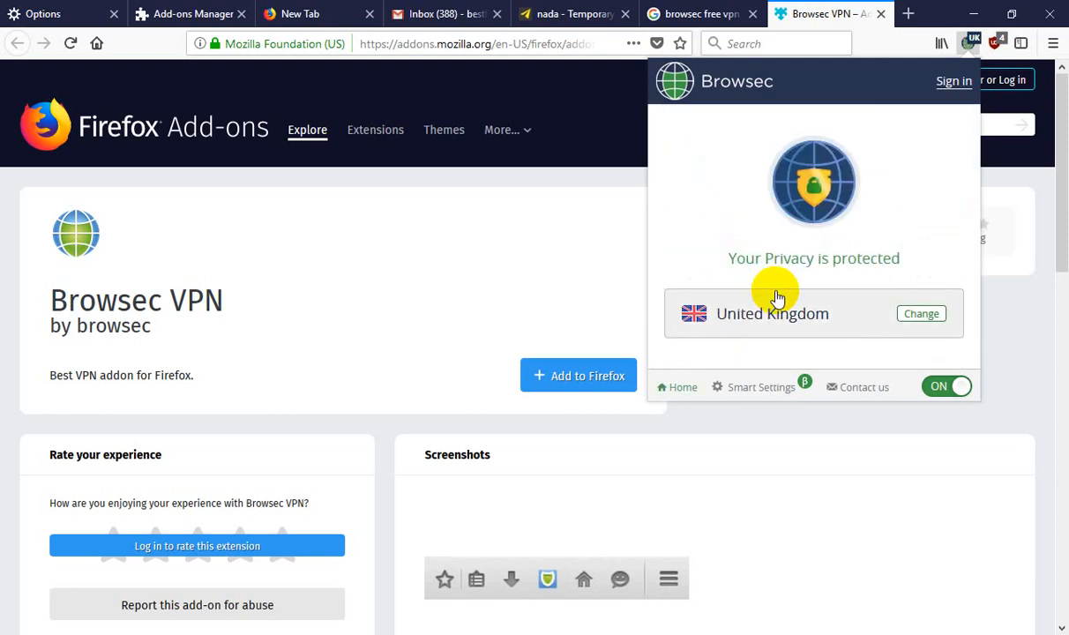
pyautogui.moveTo(909, 16)
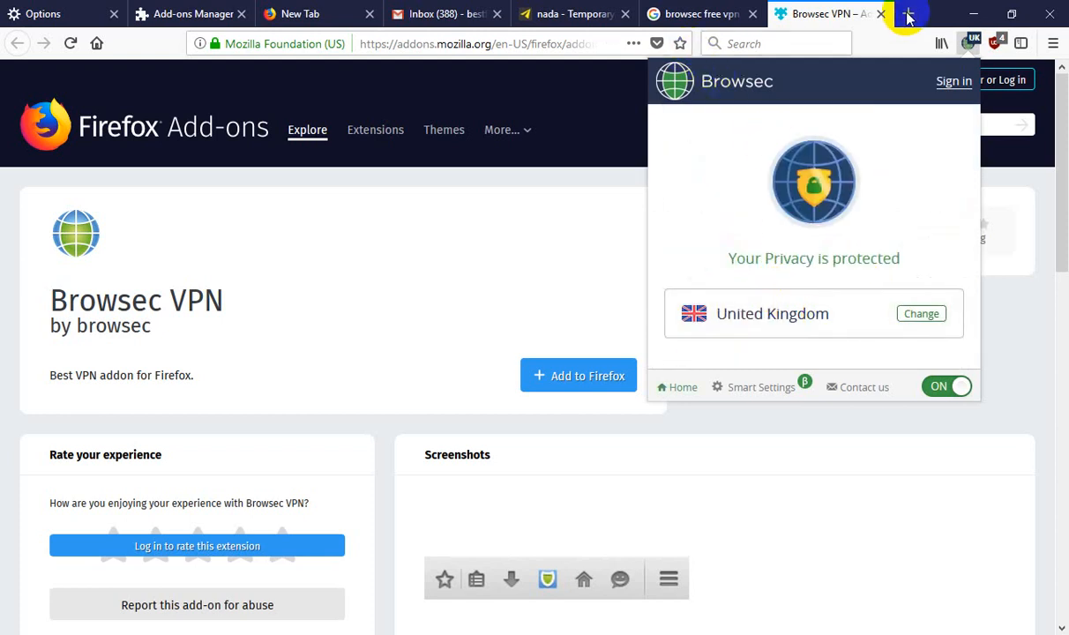
# - Switch Browsec's virtual location to the free Netherlands server, then focus the address bar
pyautogui.click(909, 13)
pyautogui.write('https://www.iplocation.net')
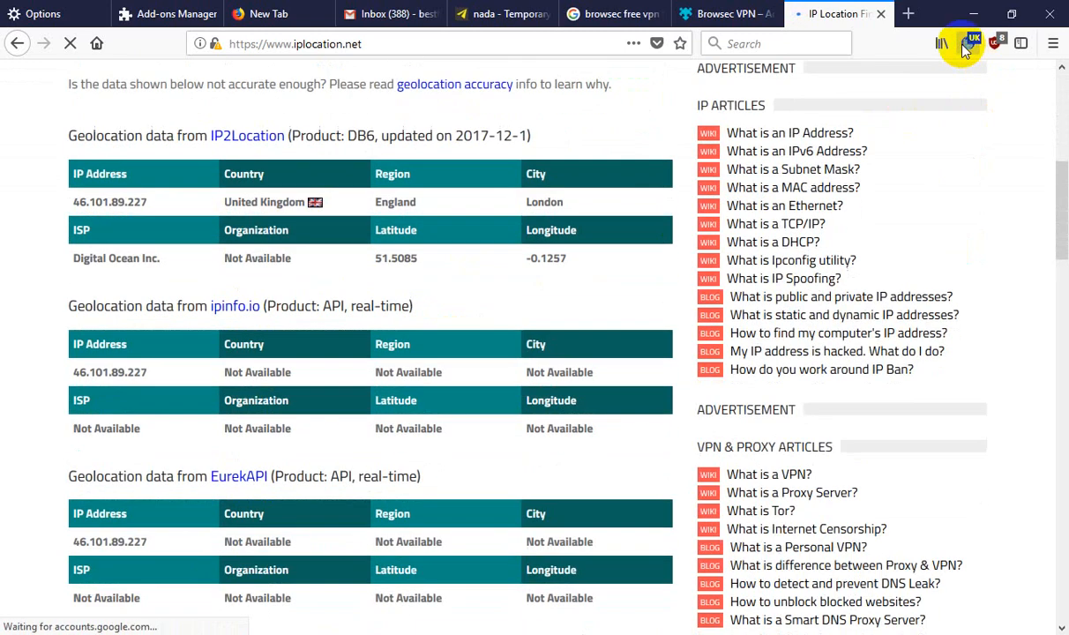
pyautogui.click(961, 43)
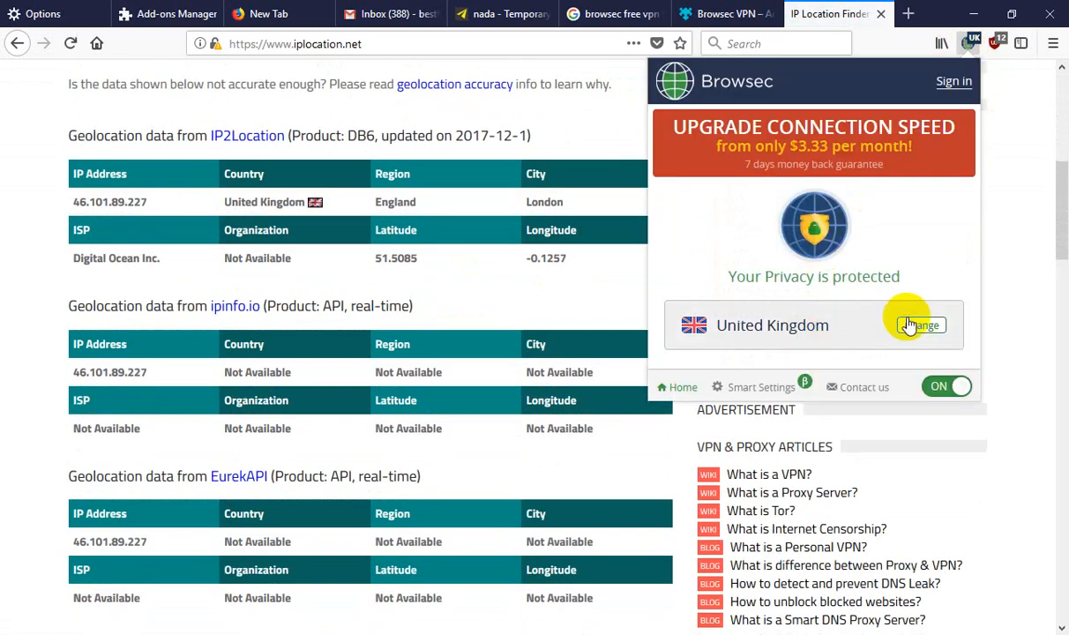
pyautogui.click(919, 325)
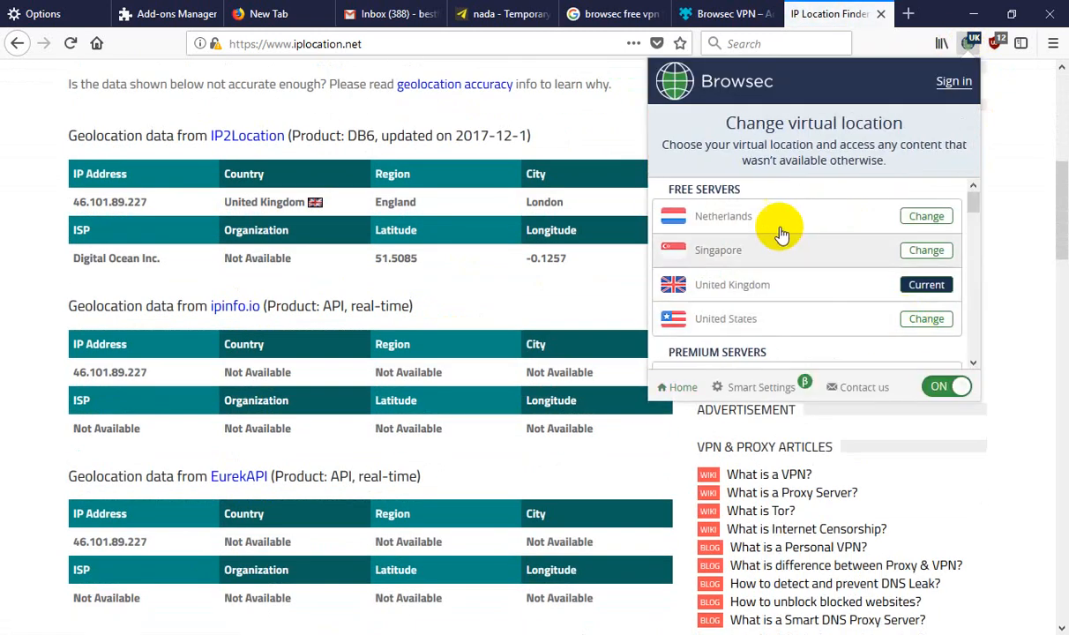
pyautogui.click(926, 216)
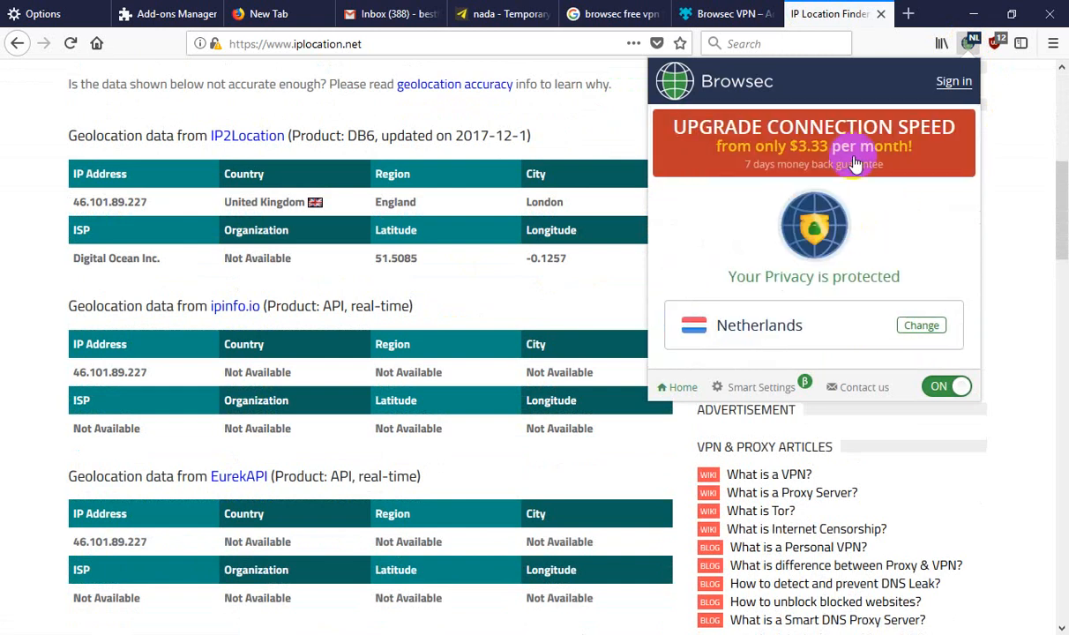
pyautogui.click(296, 43)
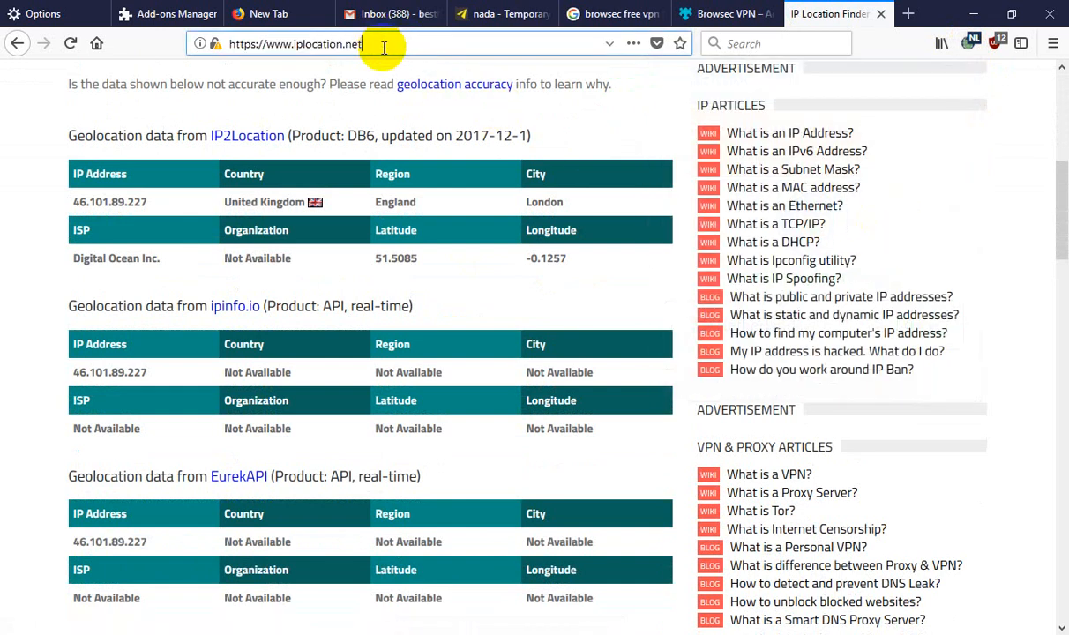
# - Reload iplocation.net and tick 'I'm not a robot' to show the Amsterdam, Netherlands IP
pyautogui.press('Return')
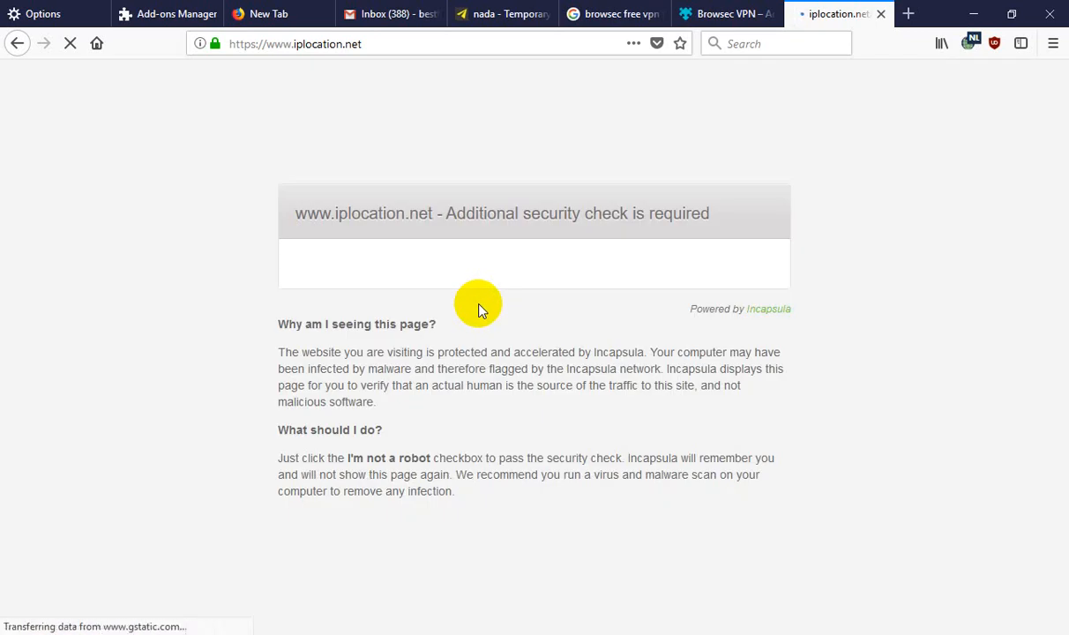
pyautogui.moveTo(530, 240)
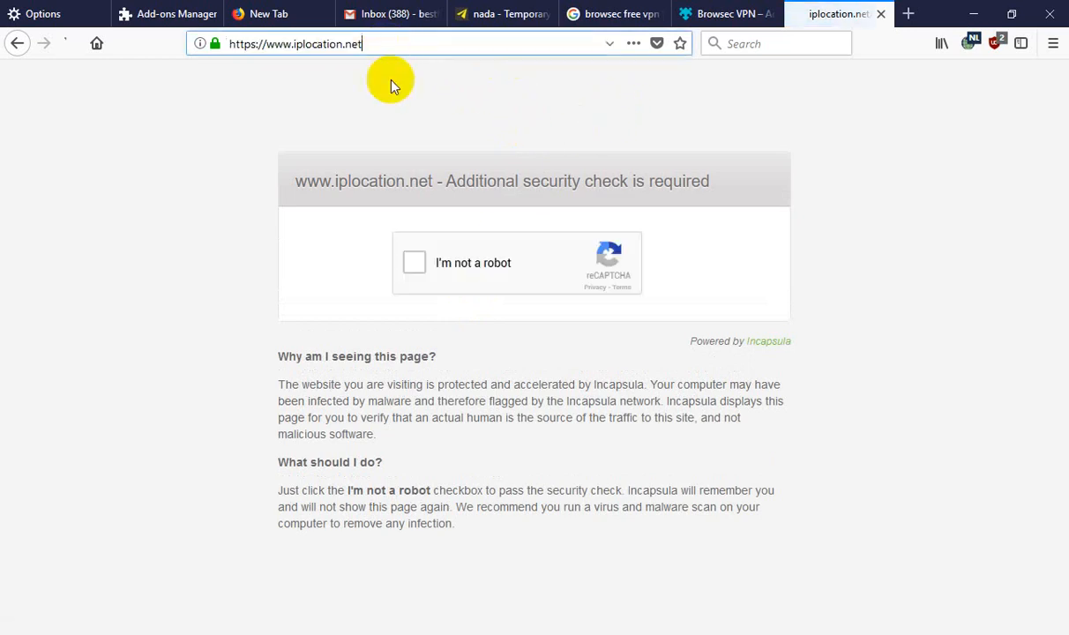
pyautogui.click(414, 262)
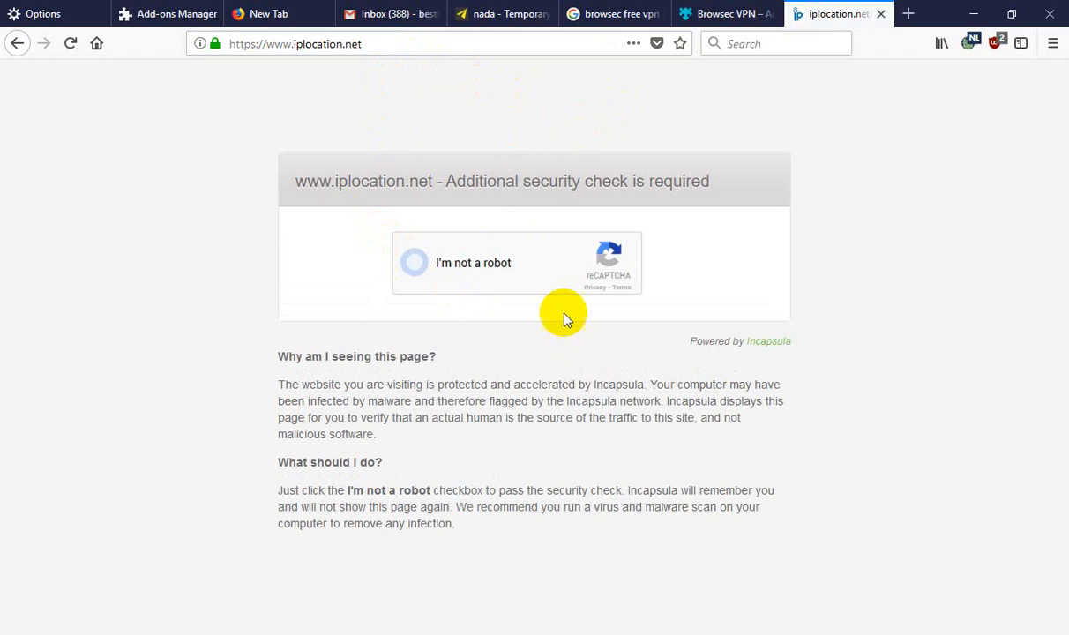
pyautogui.click(414, 262)
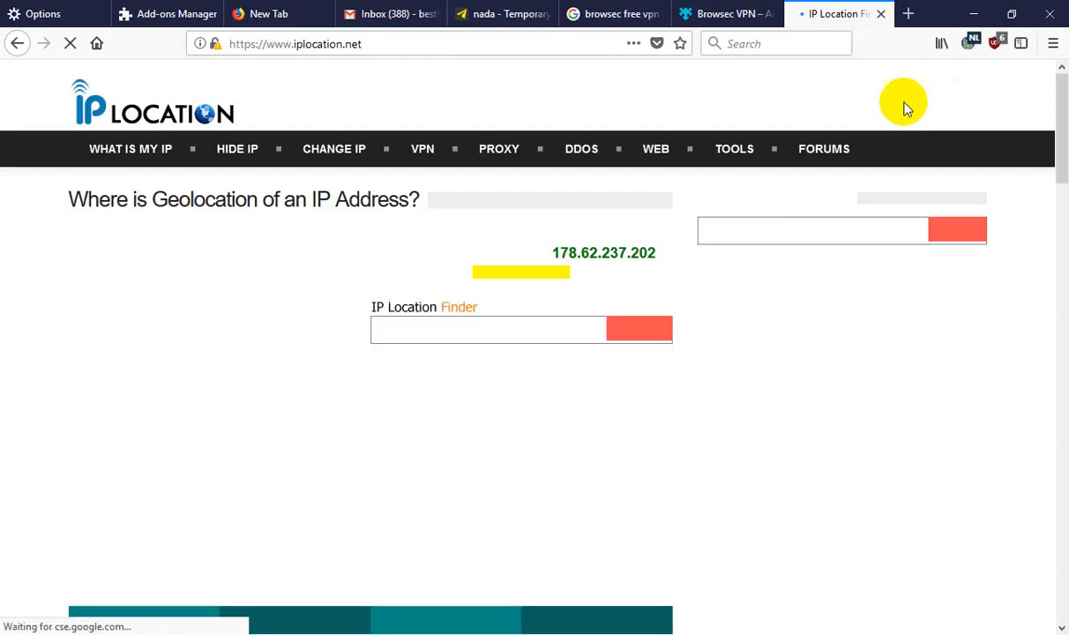
pyautogui.scroll(-3)
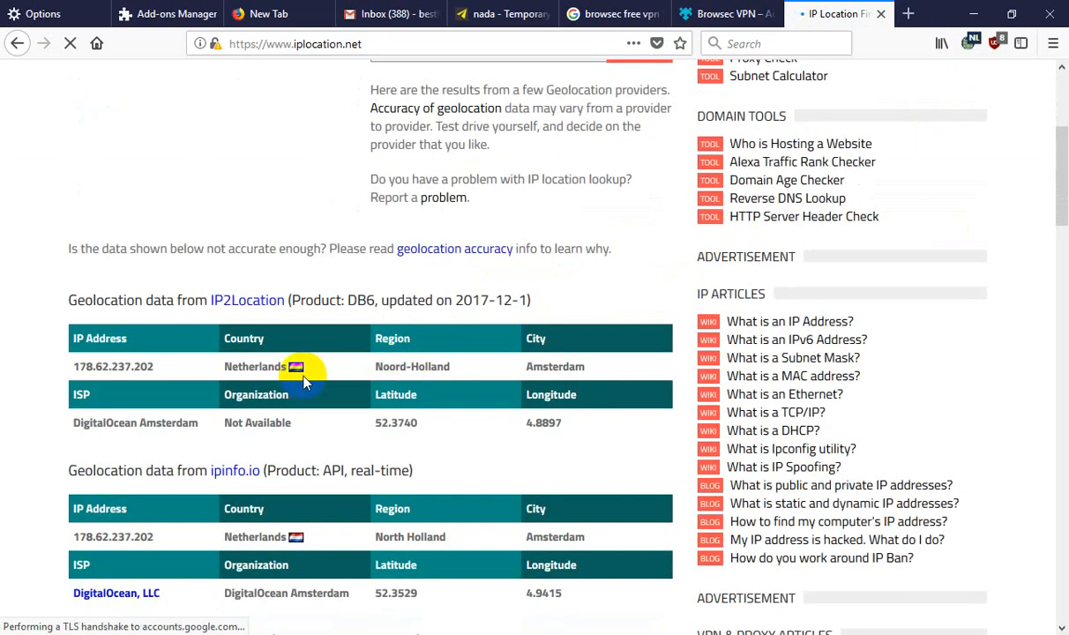
pyautogui.scroll(3)
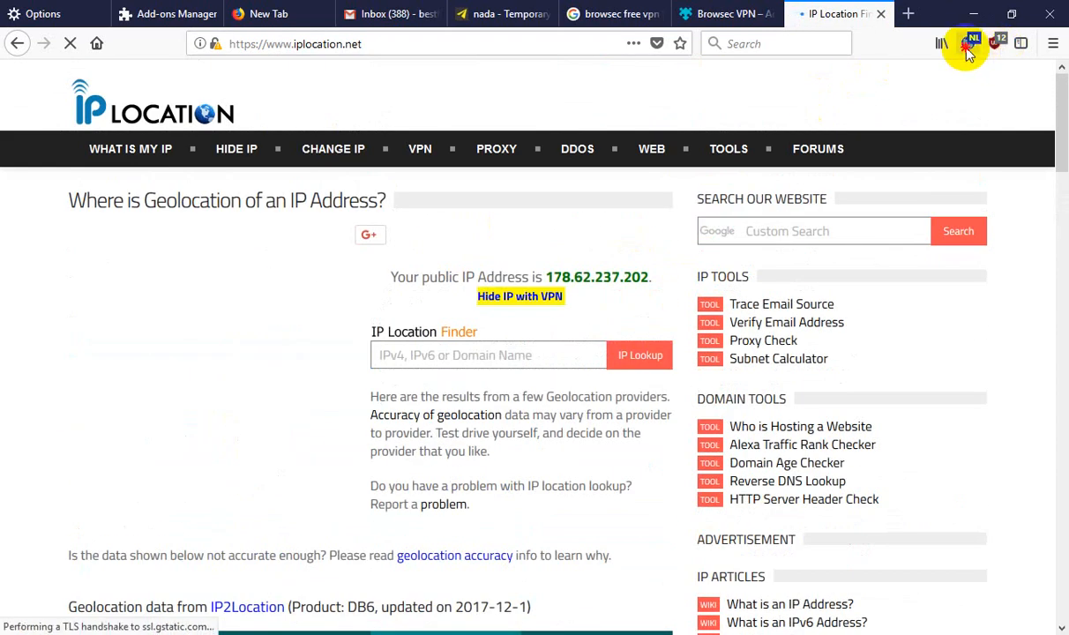
# - Flip the Browsec VPN switch from ON to OFF and close its panel
pyautogui.click(969, 44)
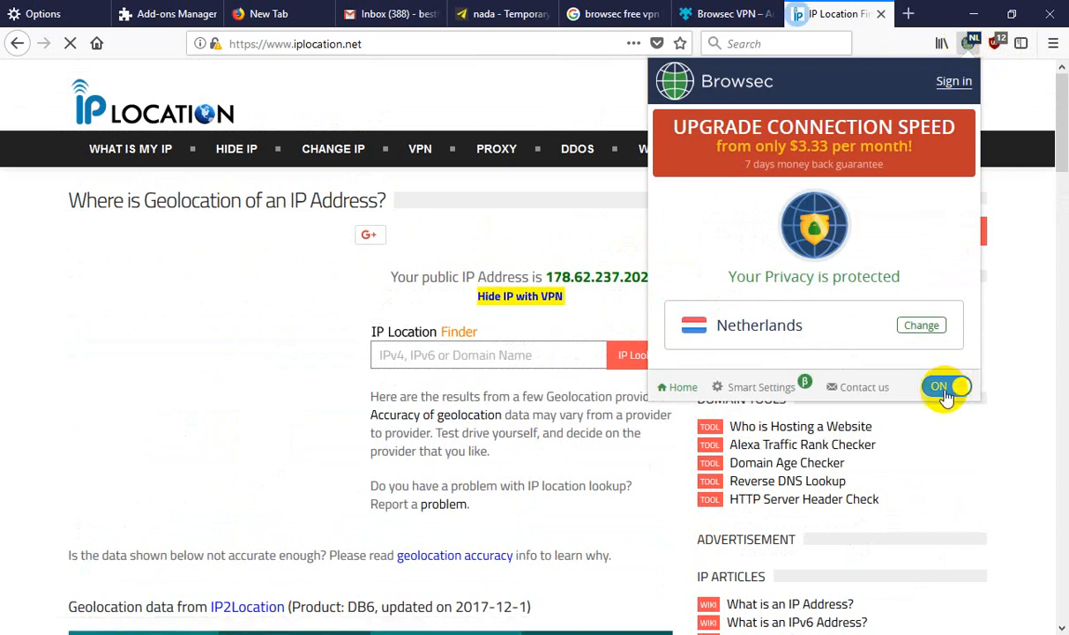
pyautogui.click(945, 386)
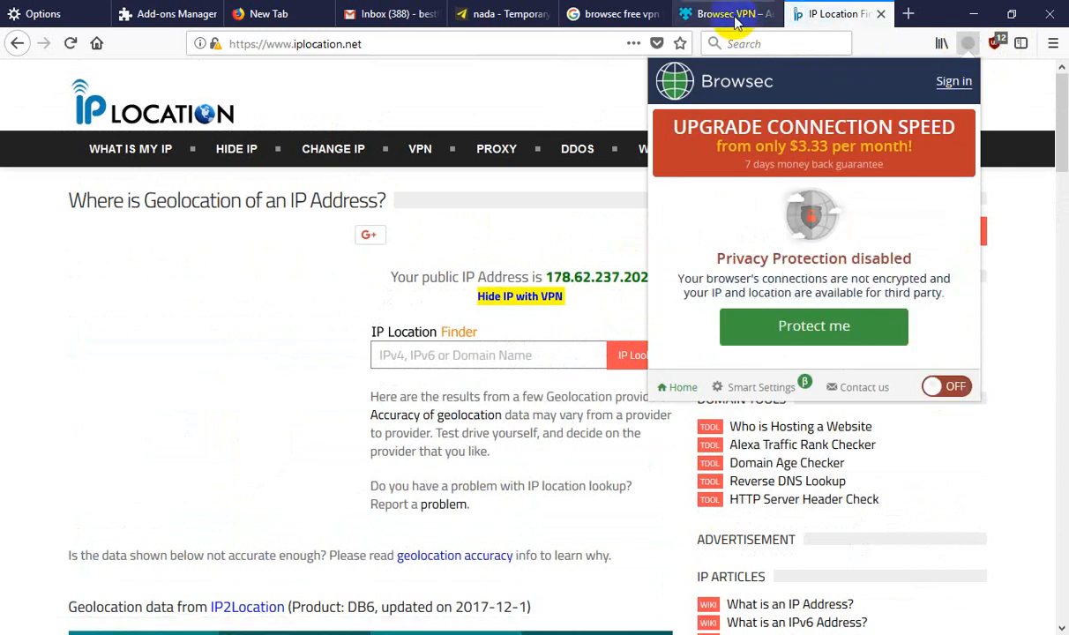
pyautogui.click(296, 43)
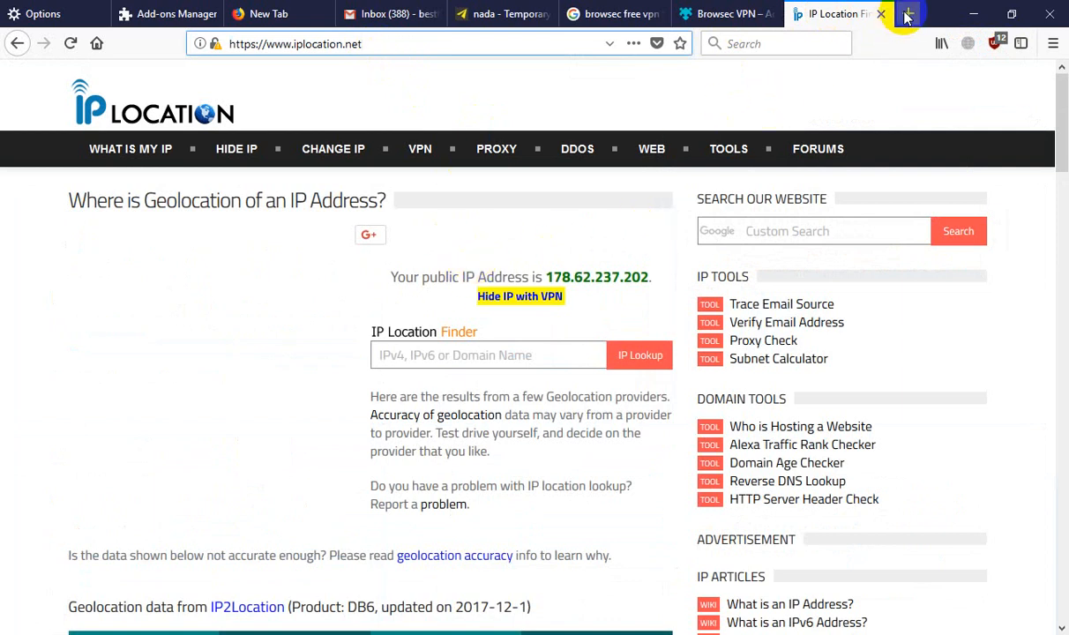
# - Search for 'hoxx free vpn for firefox' from a new tab
pyautogui.click(908, 13)
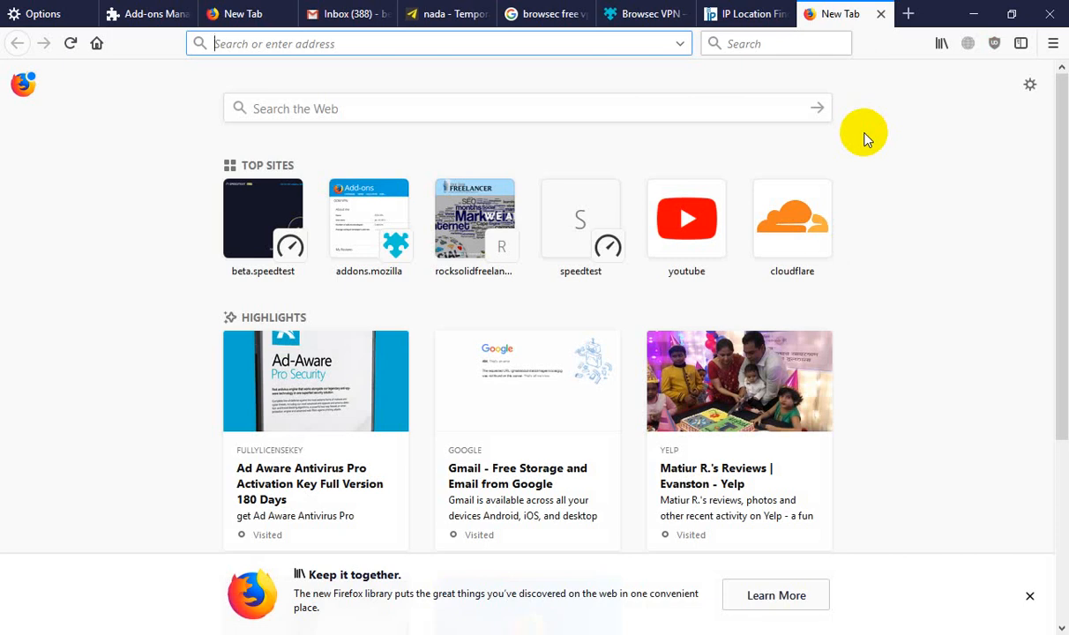
pyautogui.write('hoxx free')
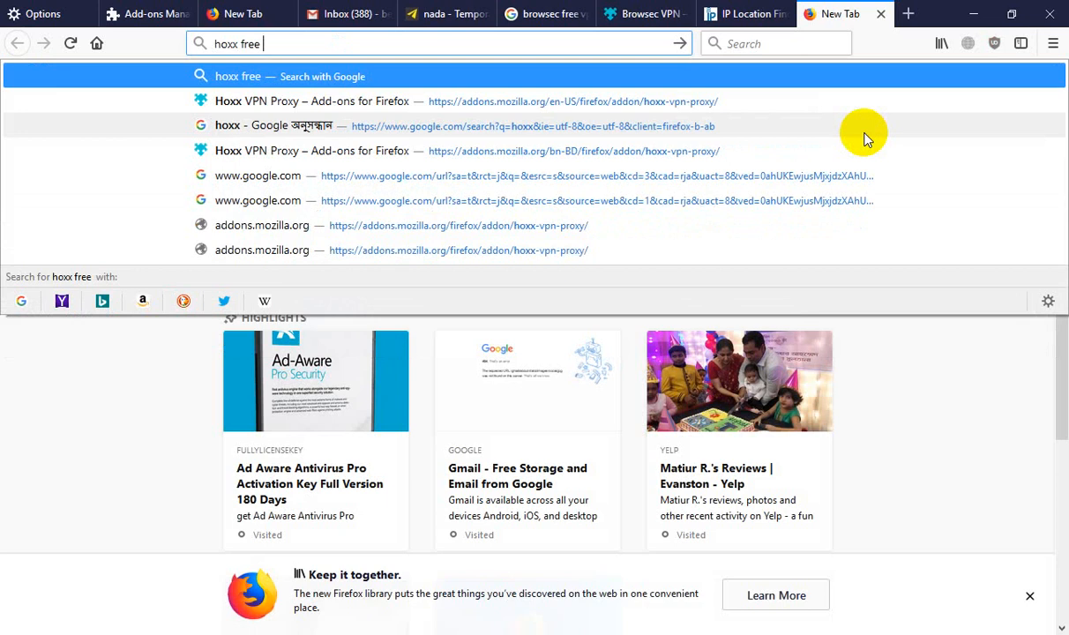
pyautogui.write('vpn for')
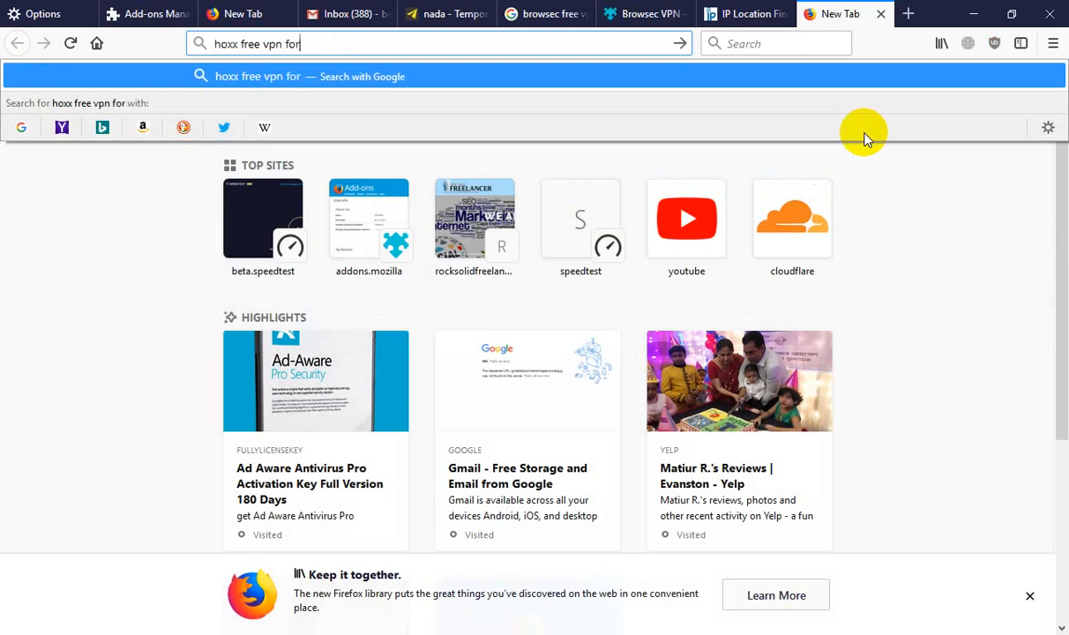
pyautogui.write('firefox')
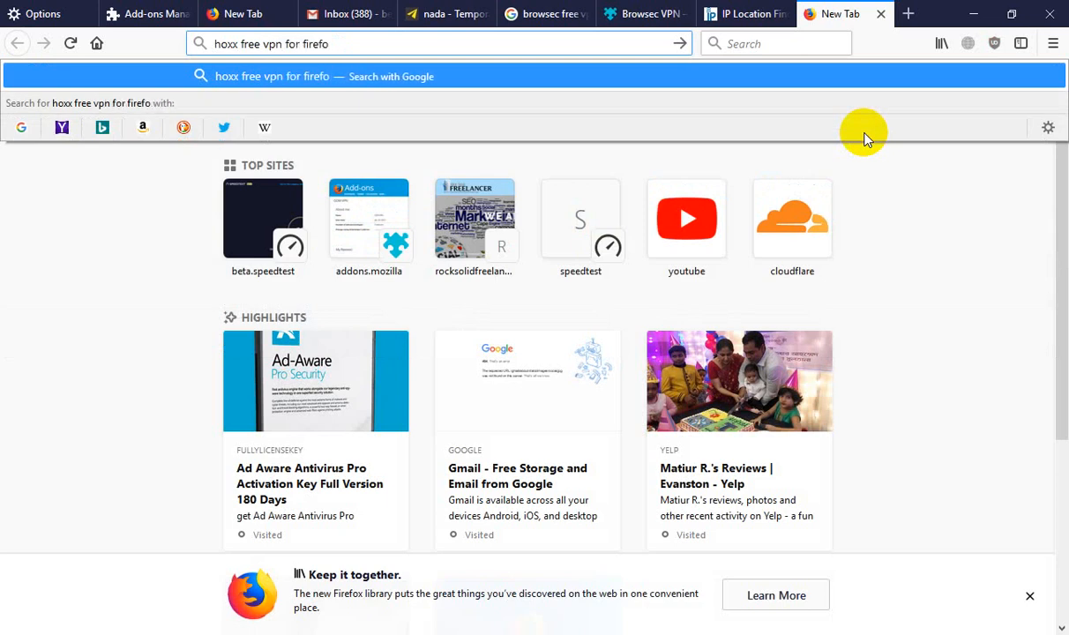
pyautogui.press('Return')
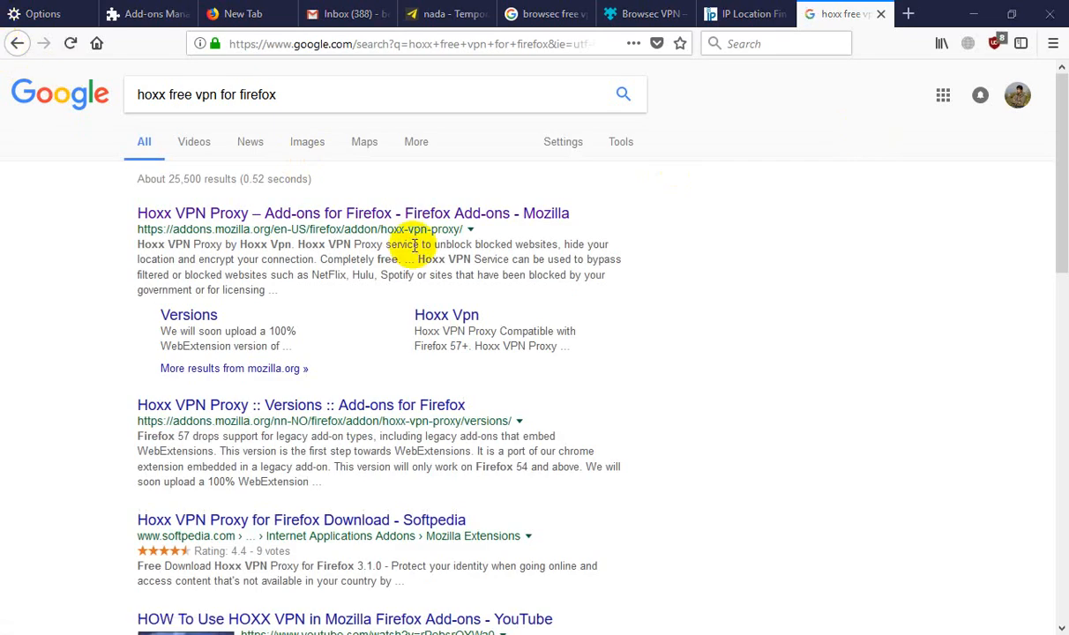
# - Open the Hoxx VPN Proxy addons.mozilla.org page and add it to Firefox
pyautogui.click(353, 212)
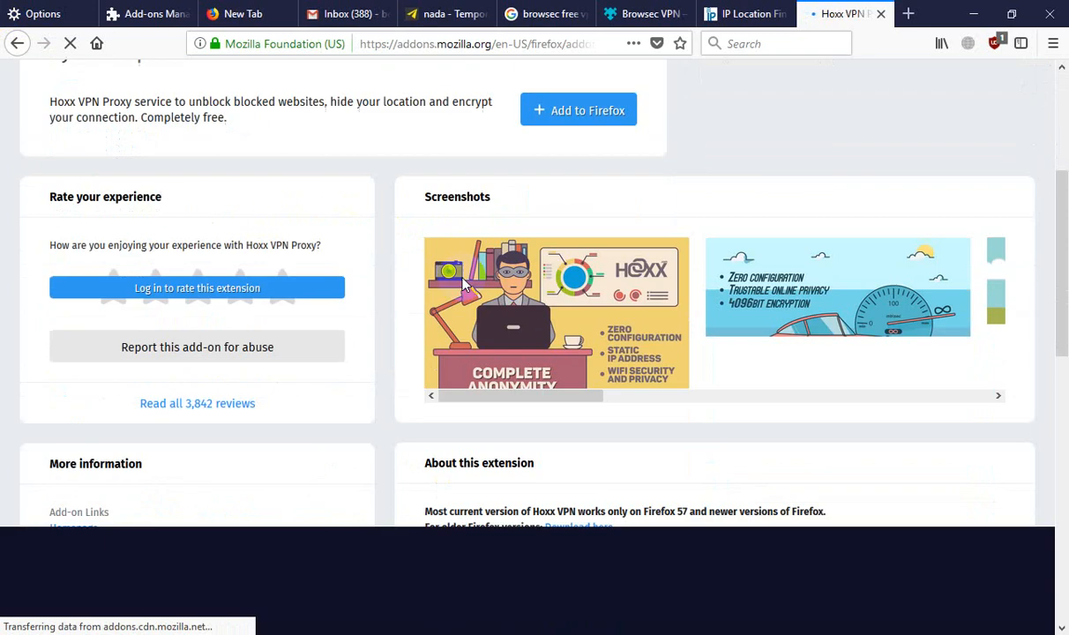
pyautogui.scroll(3)
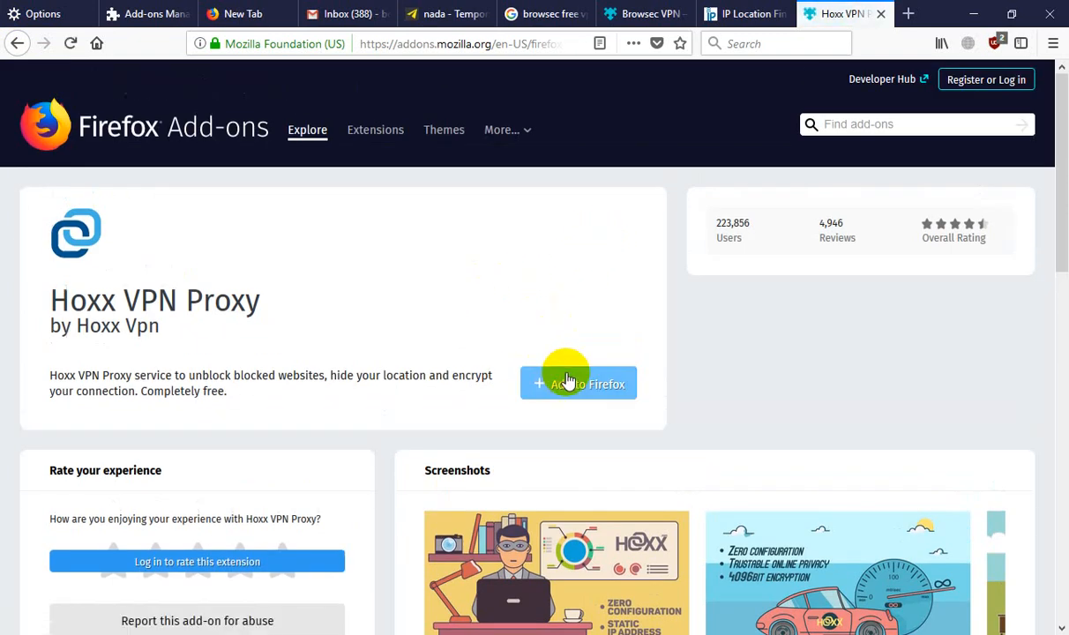
pyautogui.click(578, 384)
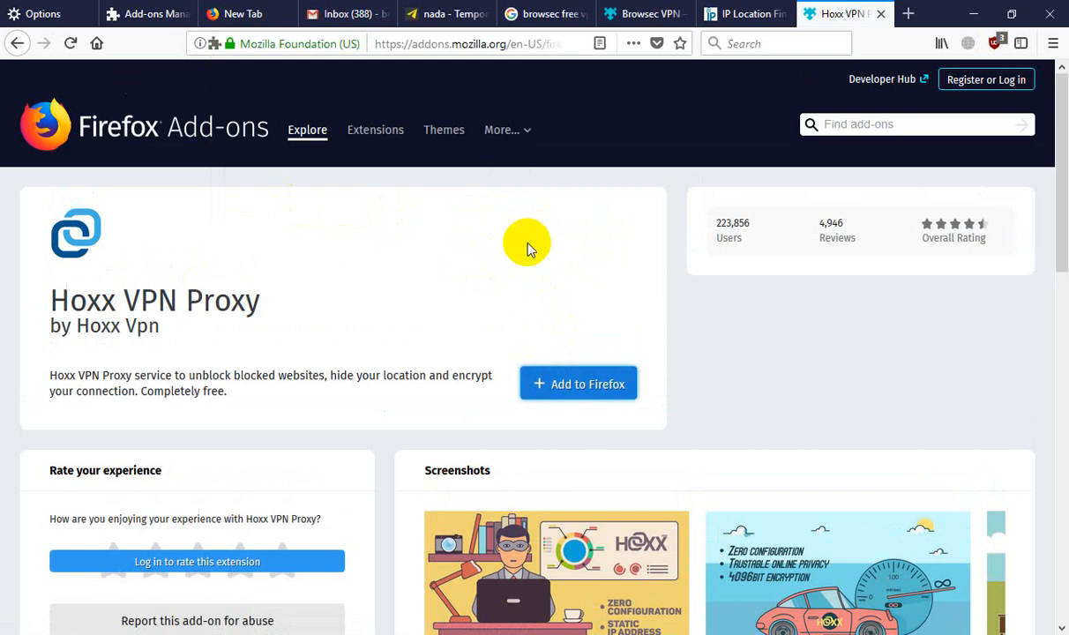
pyautogui.click(578, 384)
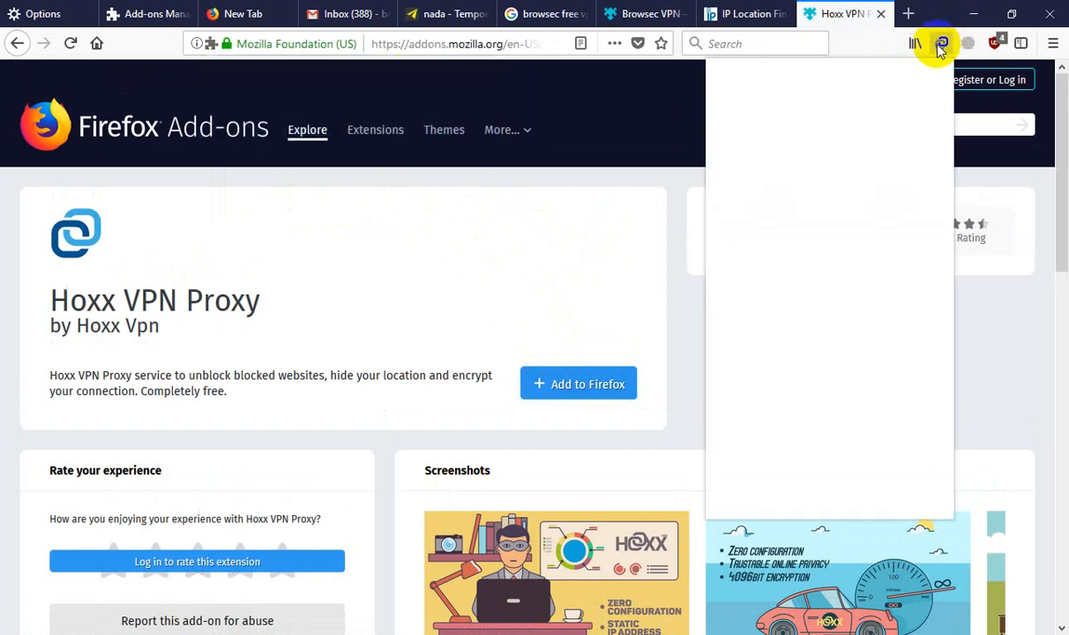
# - Connect Hoxx VPN to the free Australia server and close its panel
pyautogui.click(941, 43)
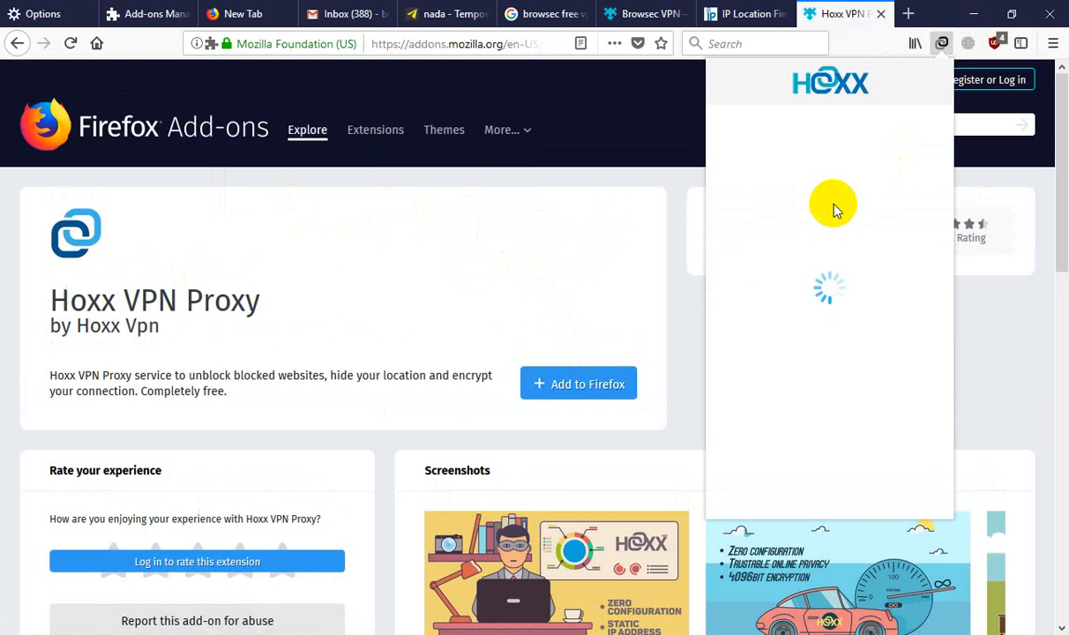
pyautogui.moveTo(828, 198)
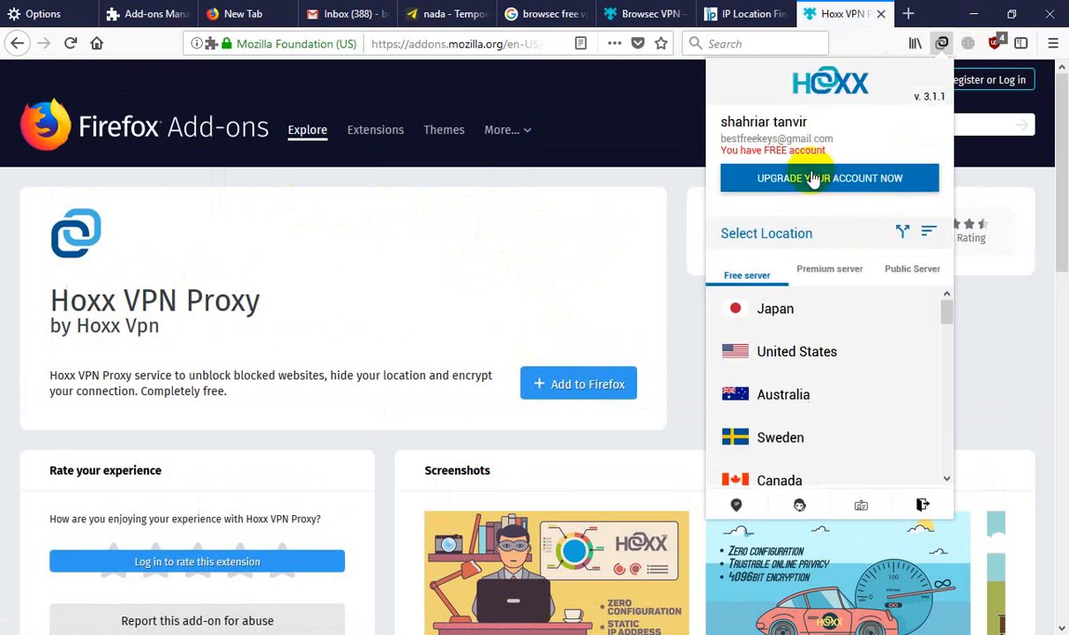
pyautogui.moveTo(839, 136)
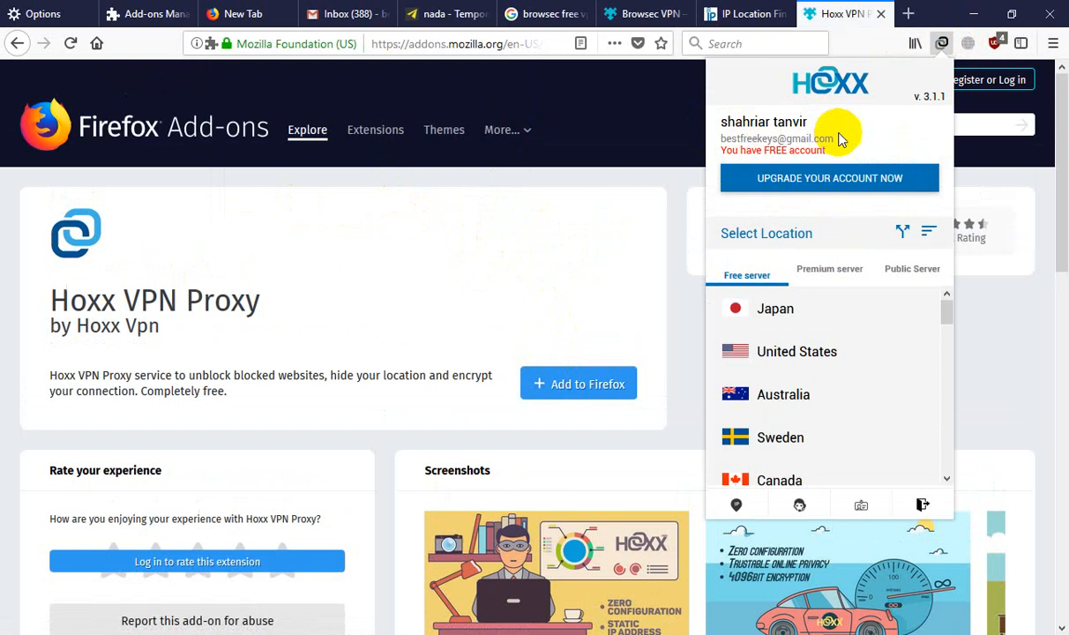
pyautogui.moveTo(776, 121)
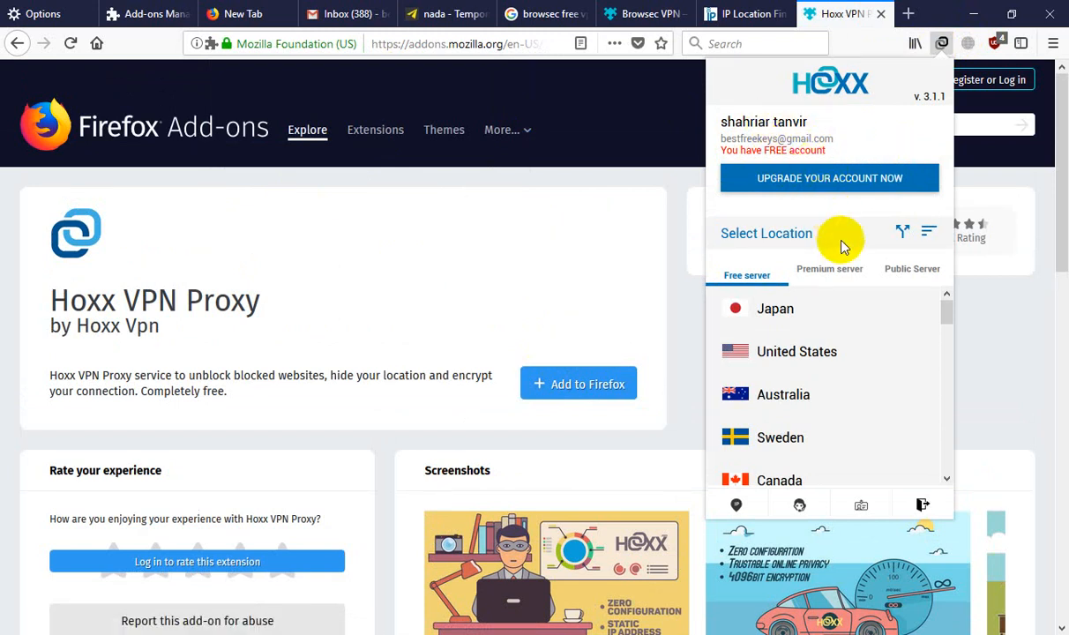
pyautogui.moveTo(772, 142)
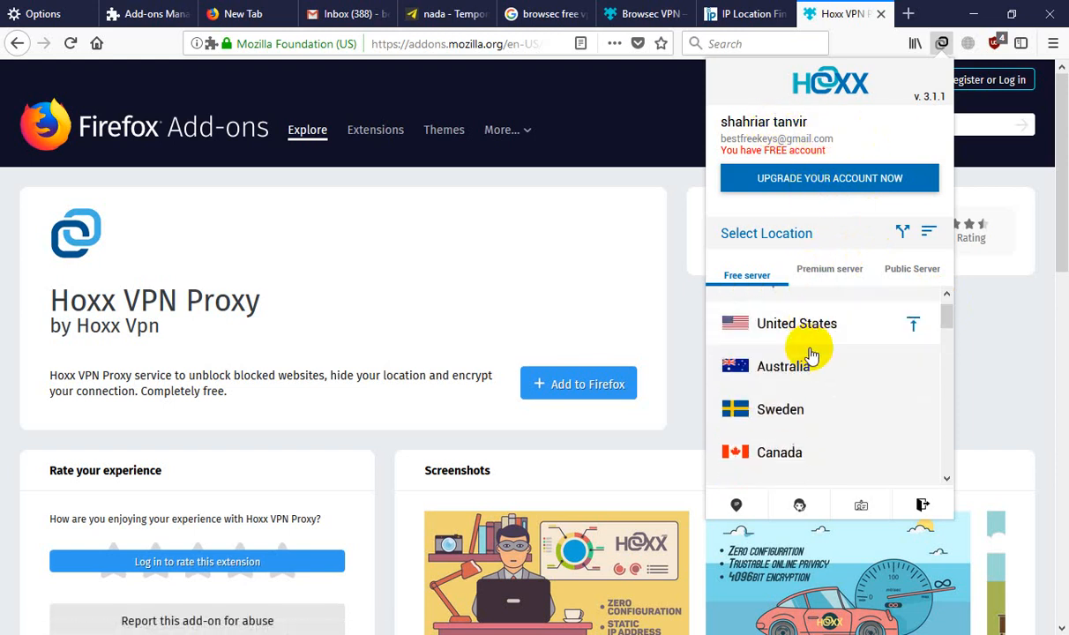
pyautogui.scroll(-3)
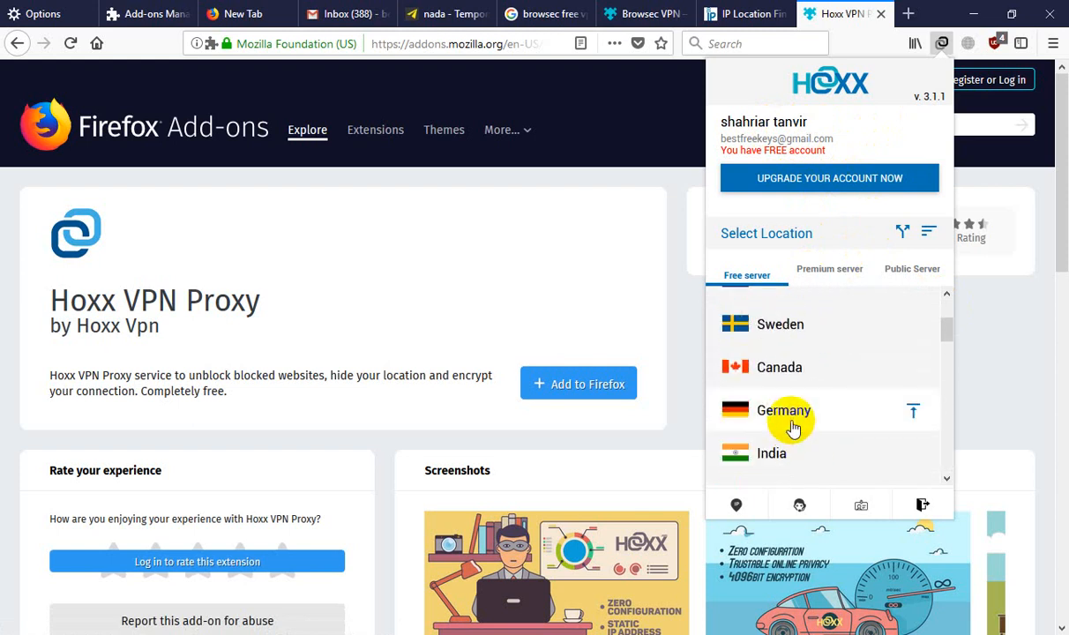
pyautogui.scroll(3)
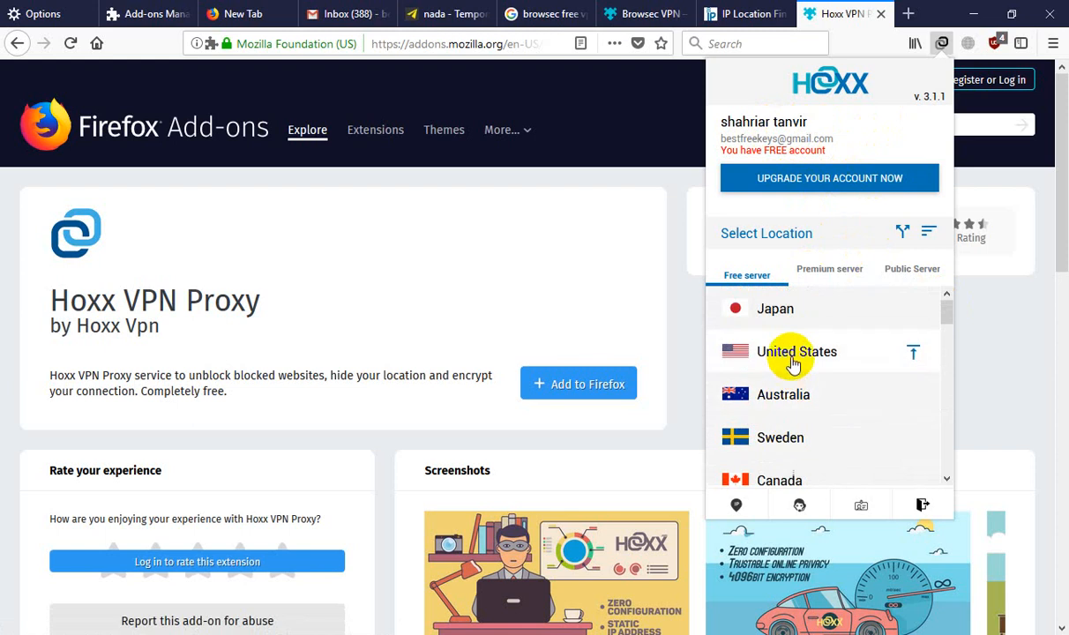
pyautogui.moveTo(789, 403)
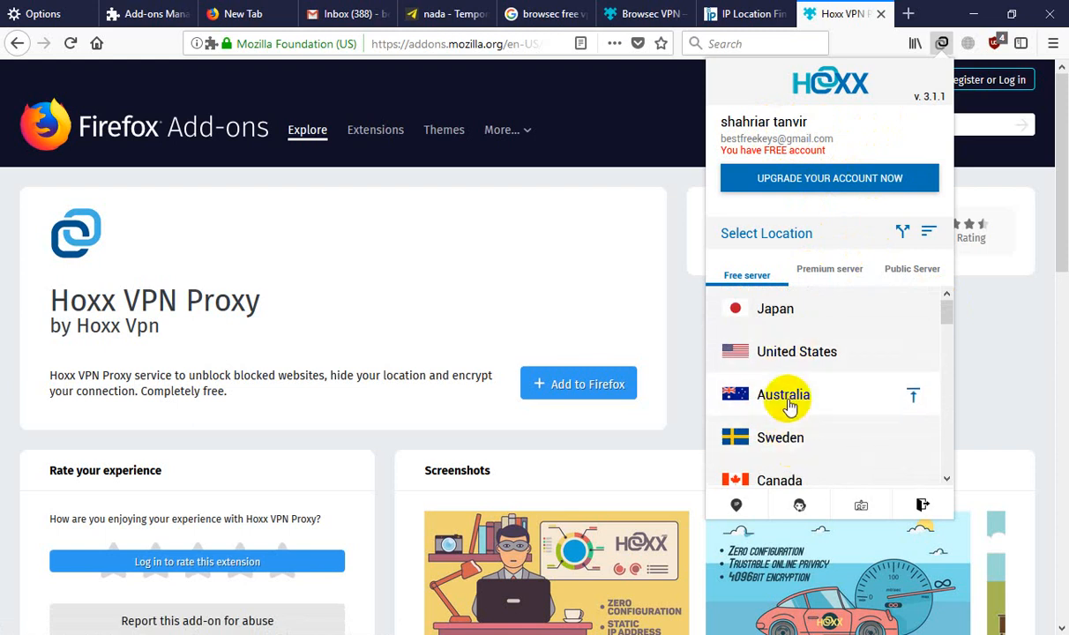
pyautogui.click(783, 394)
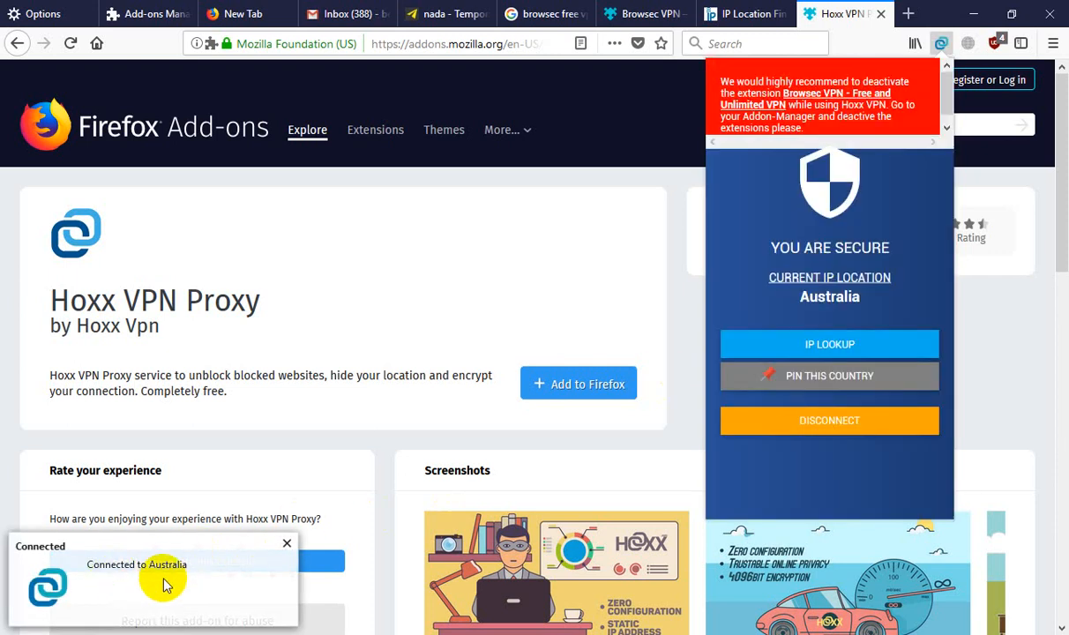
pyautogui.click(569, 228)
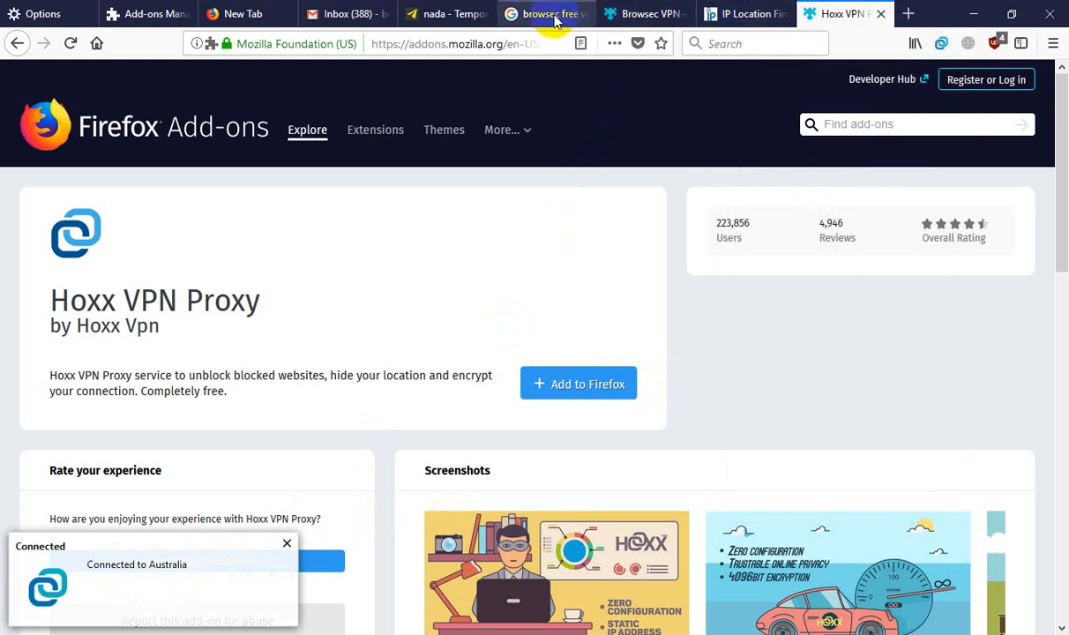
# - Reload iplocation.net and confirm IP 45.76.125.184 in New South Wales, Australia
pyautogui.click(745, 13)
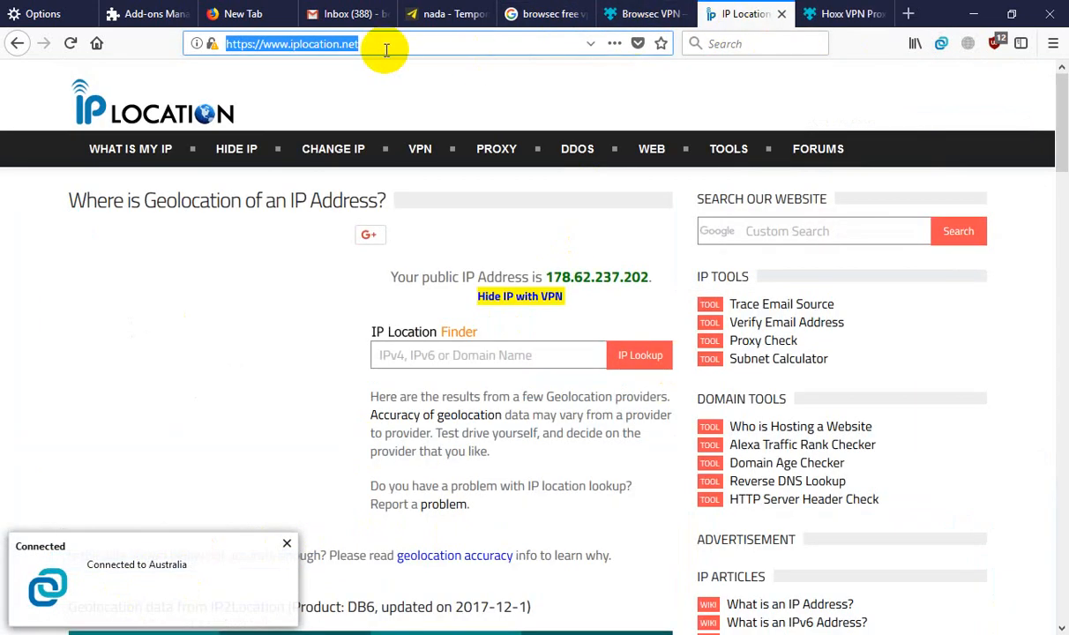
pyautogui.press('Return')
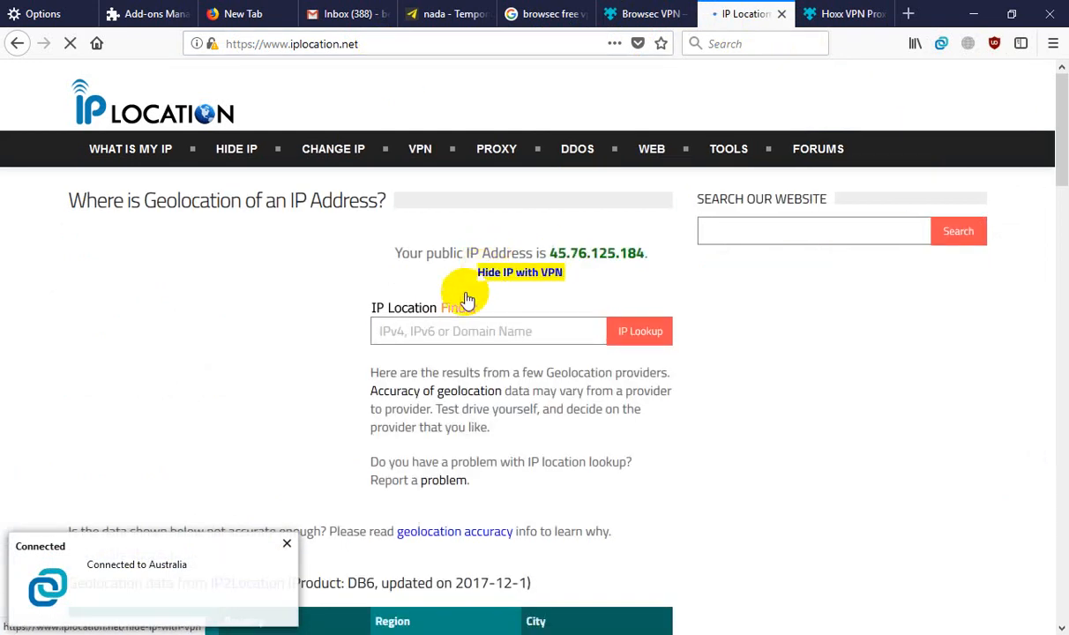
pyautogui.scroll(-3)
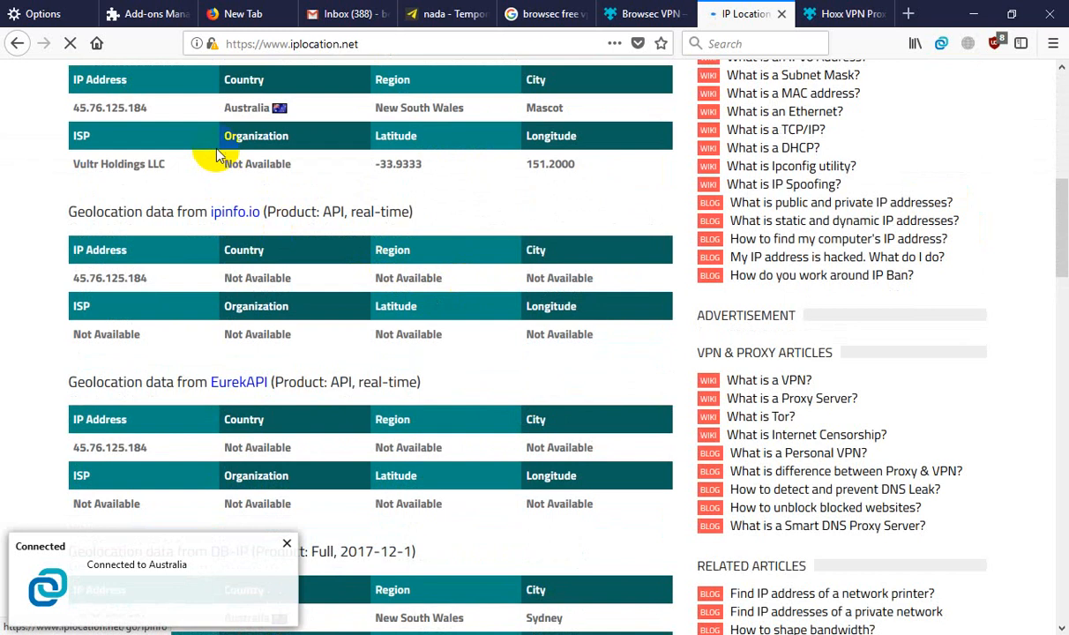
pyautogui.scroll(-3)
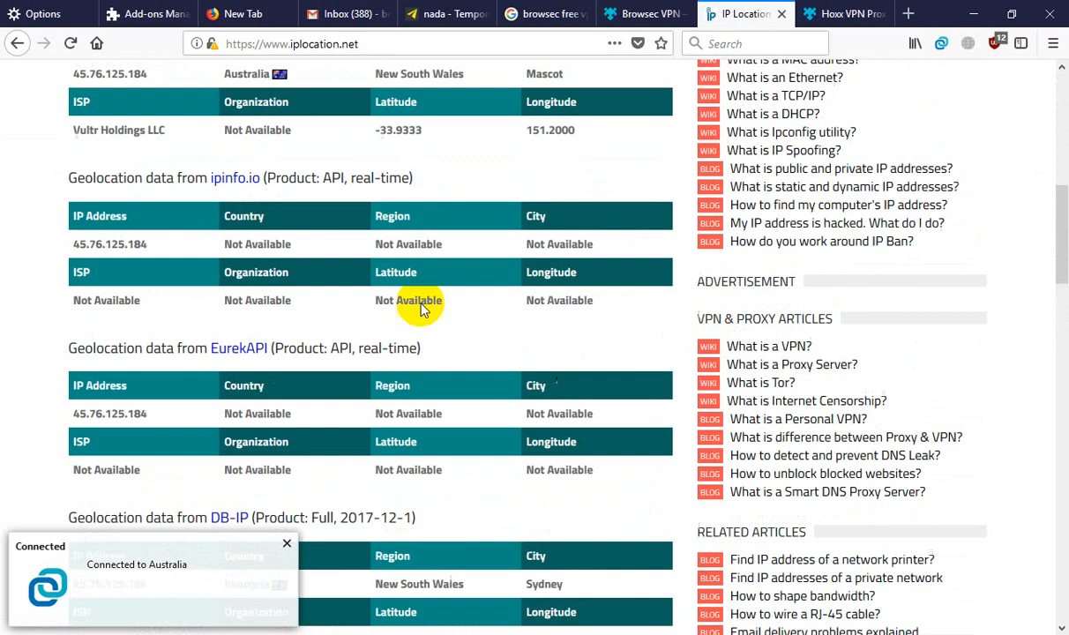
pyautogui.scroll(3)
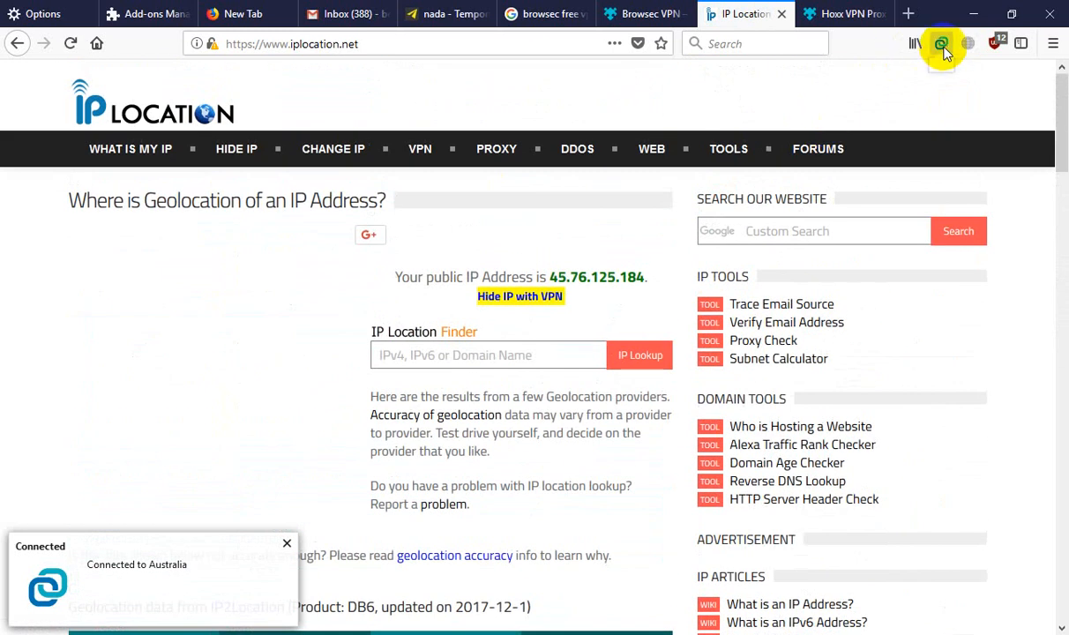
pyautogui.click(940, 44)
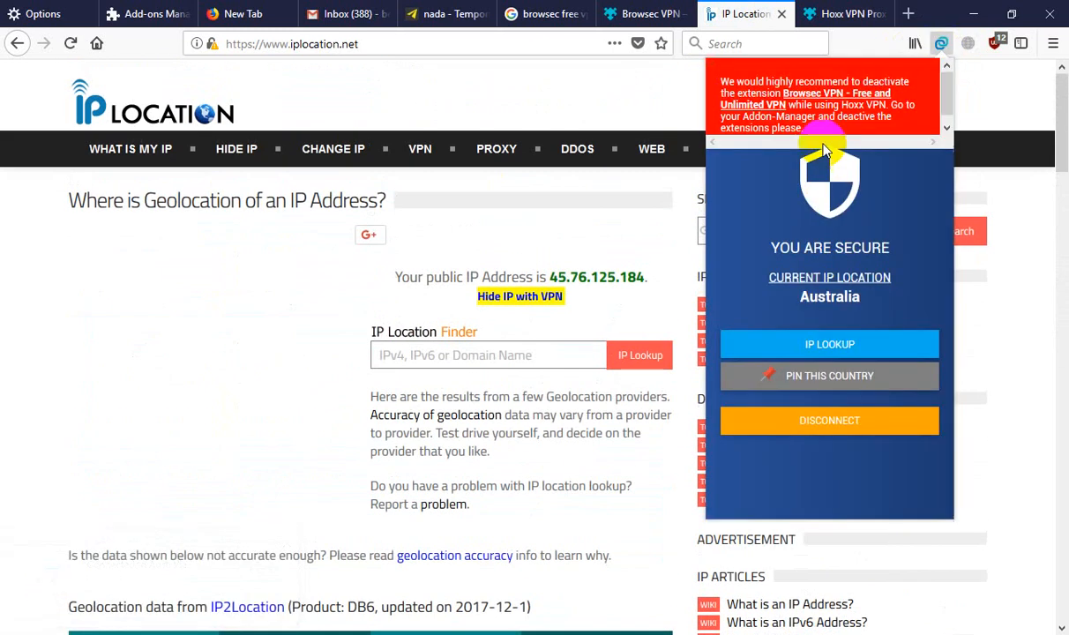
pyautogui.moveTo(874, 88)
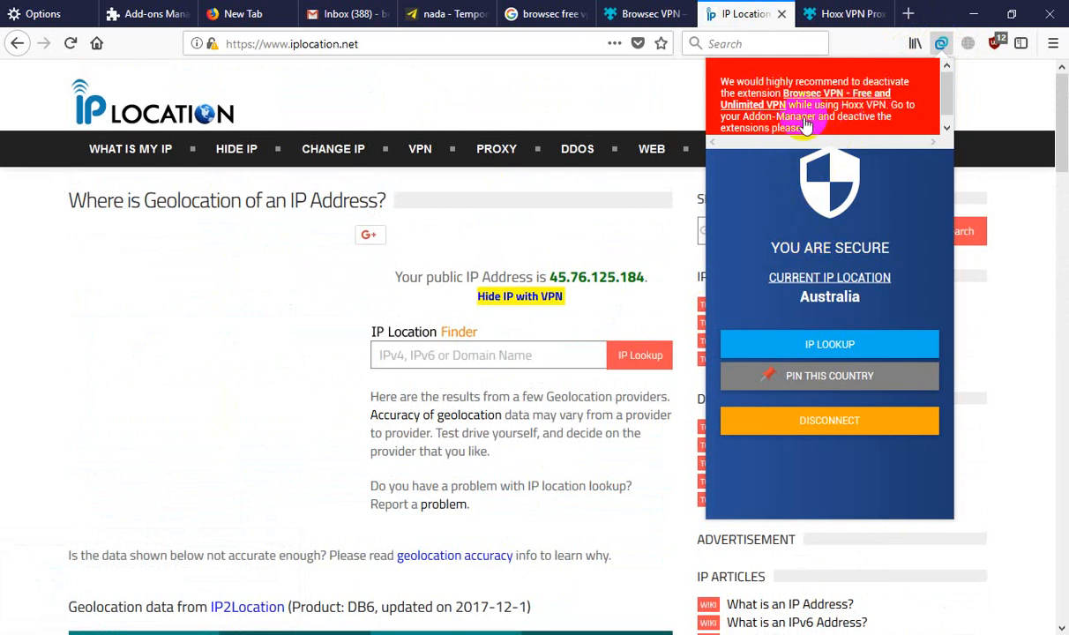
pyautogui.moveTo(801, 247)
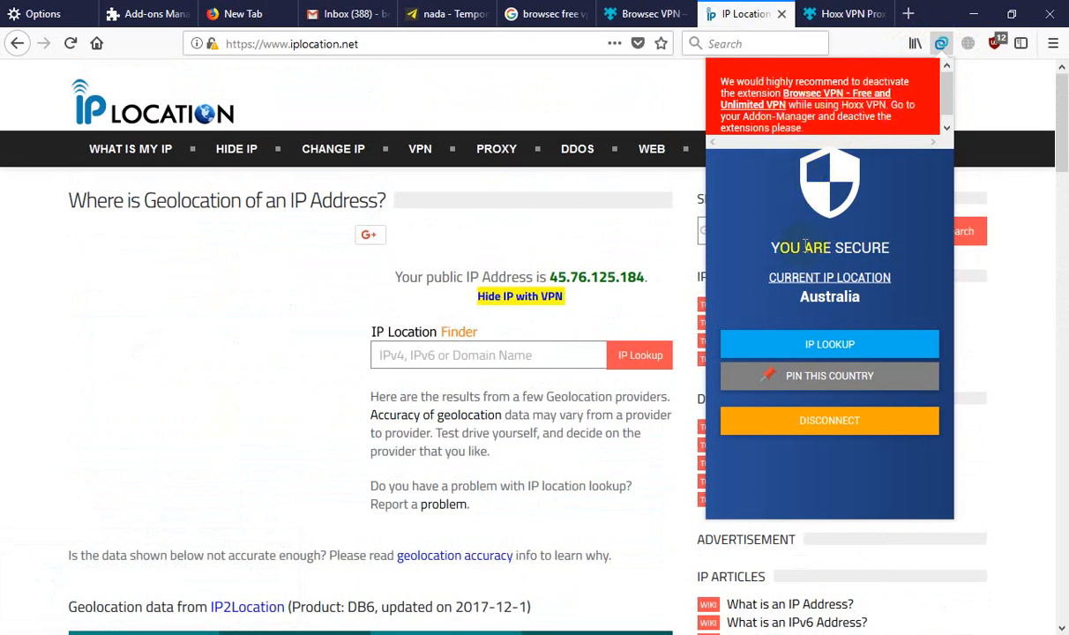
pyautogui.moveTo(819, 155)
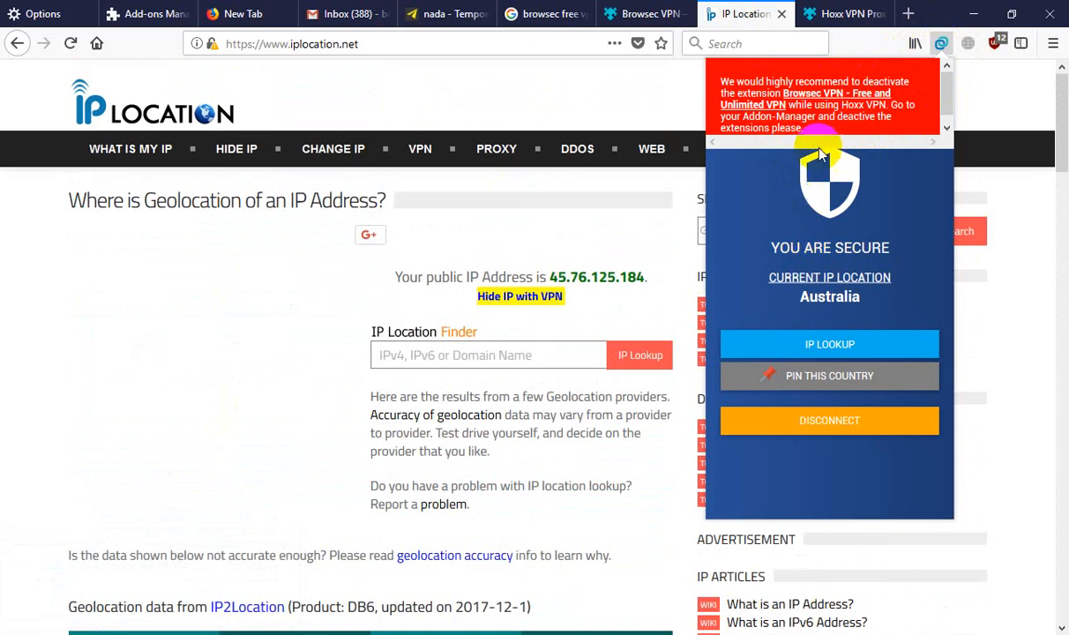
pyautogui.moveTo(878, 234)
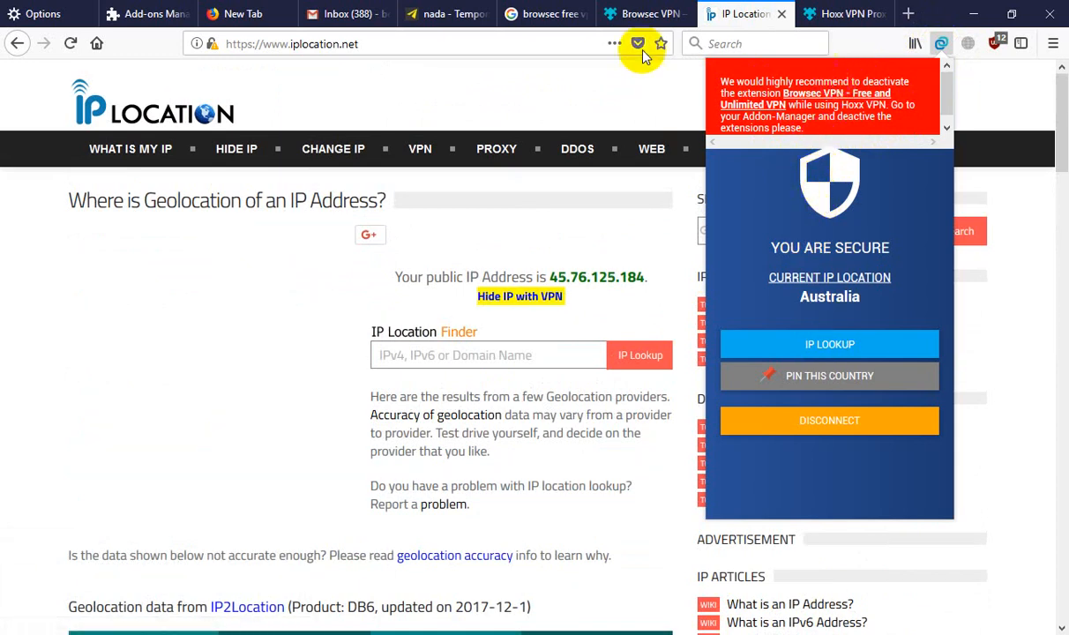
# - Disconnect the Hoxx VPN from its toolbar panel on the IP Location tab
pyautogui.click(146, 13)
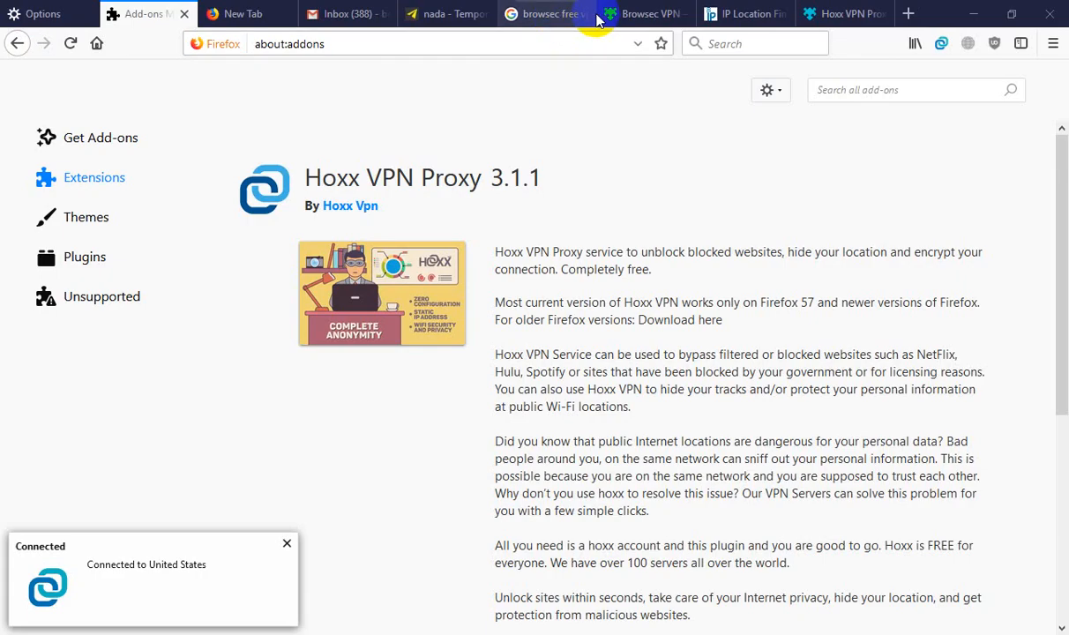
pyautogui.click(742, 13)
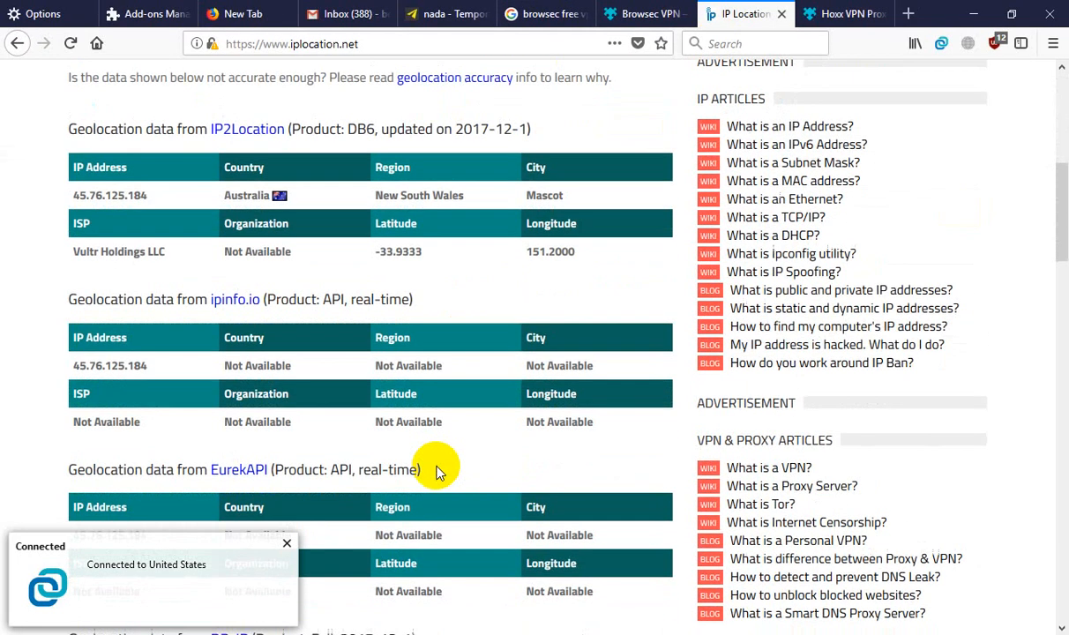
pyautogui.scroll(3)
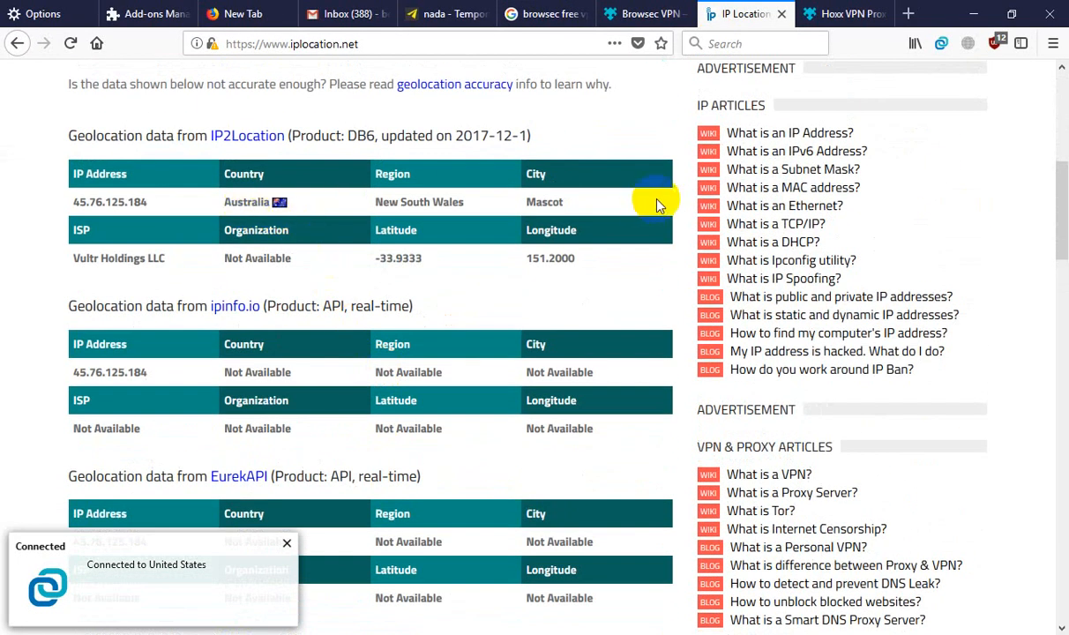
pyautogui.click(941, 42)
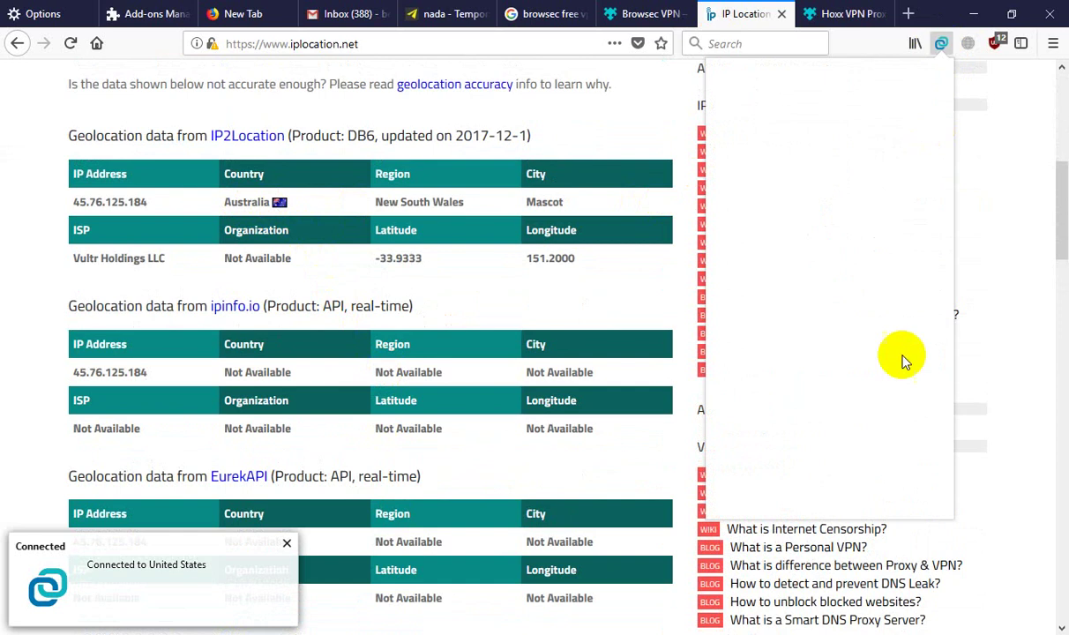
pyautogui.click(941, 43)
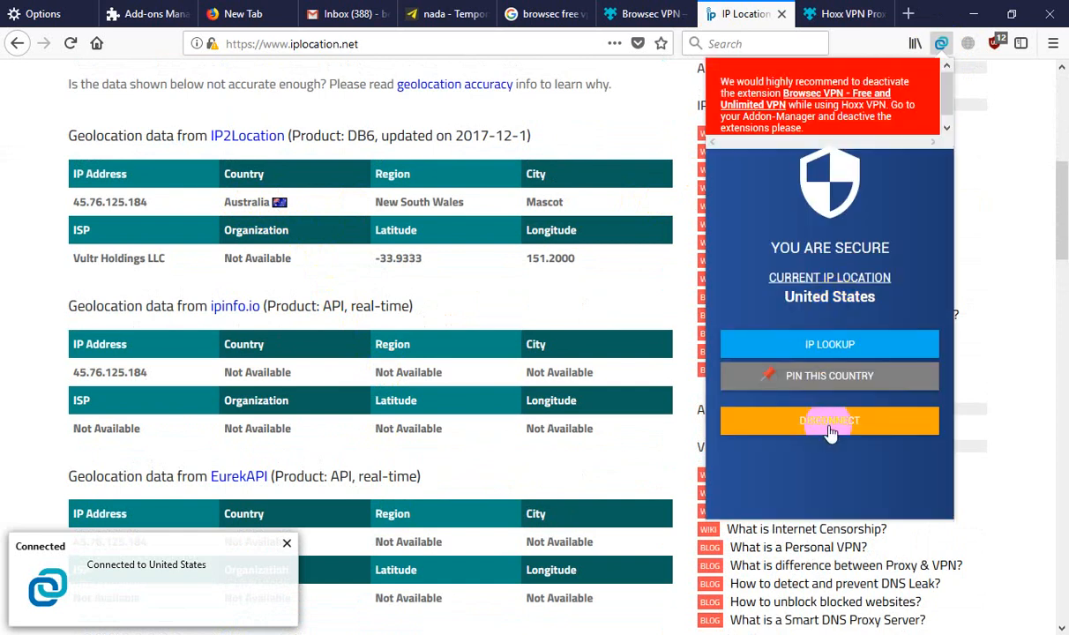
pyautogui.click(829, 420)
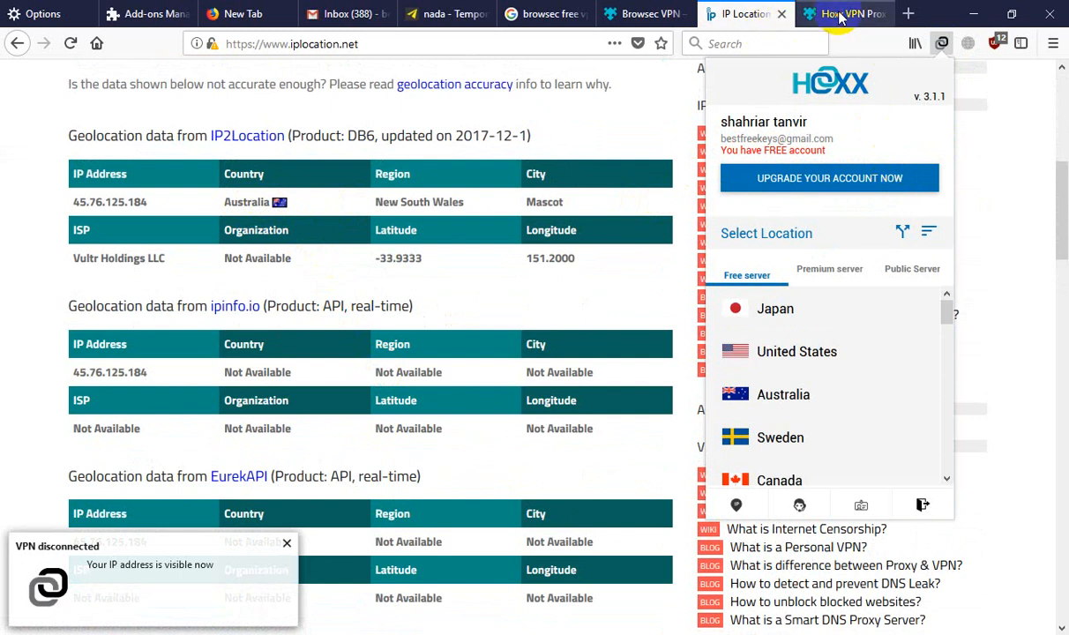
pyautogui.click(908, 13)
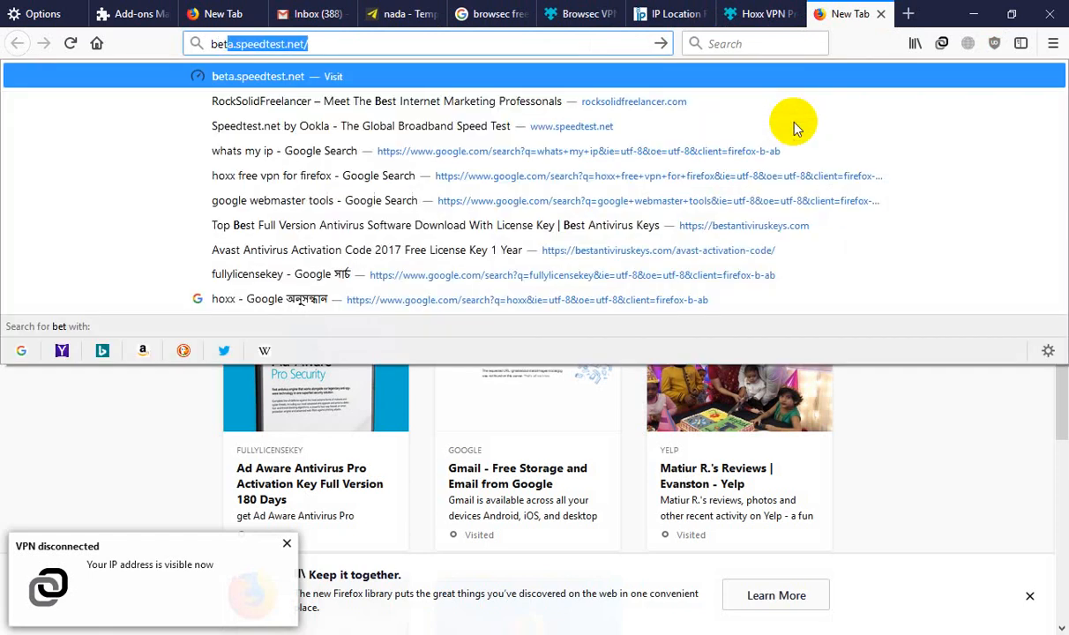
# - Search Google for 'betternet for firefox' from the new tab's address bar
pyautogui.write('bete')
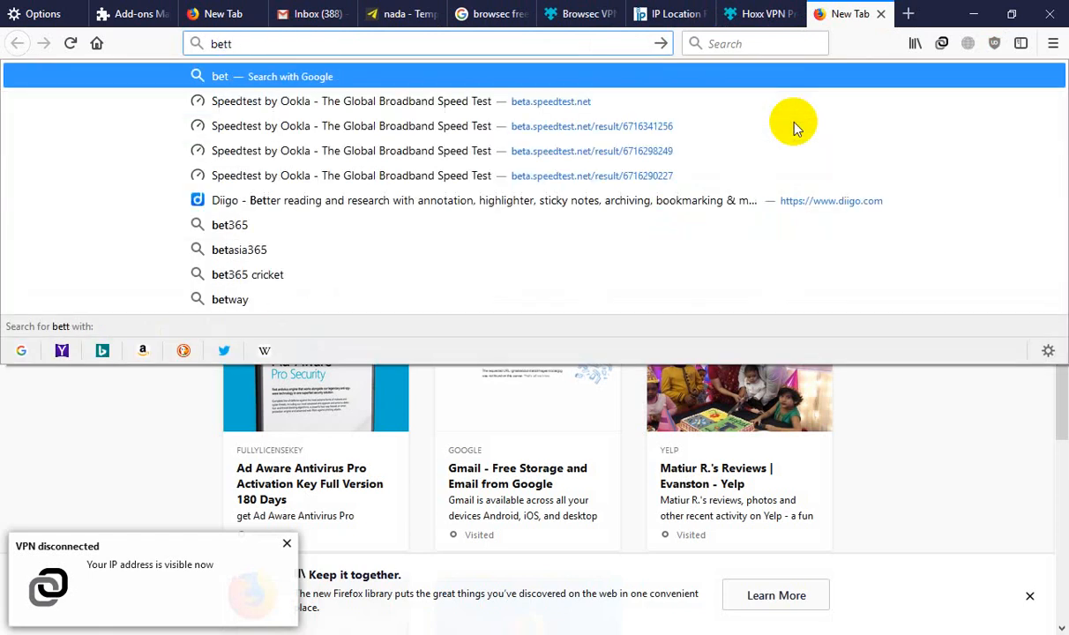
pyautogui.write('ernet')
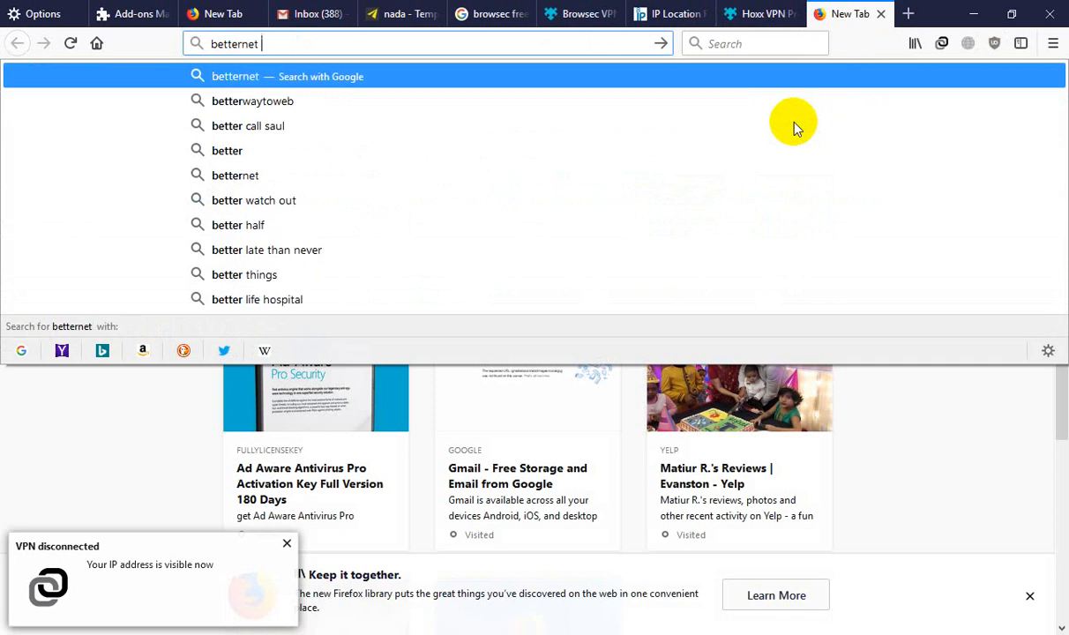
pyautogui.write('for+firefox&ie=utf-8&')
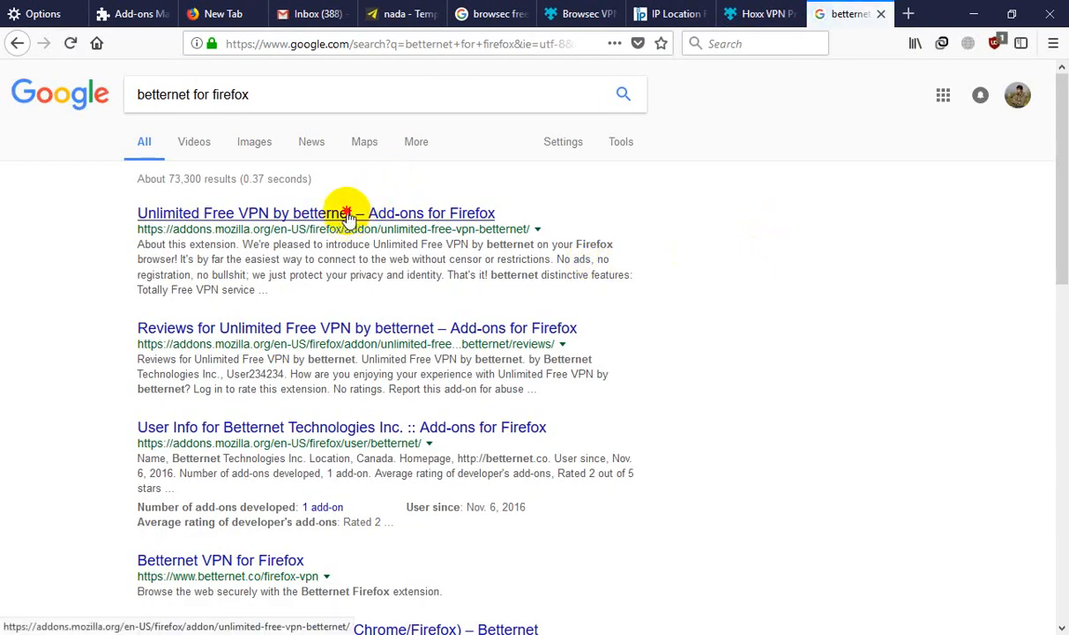
# - Open the betternet add-on page and find 'Add to Firefox' disabled as incompatible
pyautogui.click(316, 213)
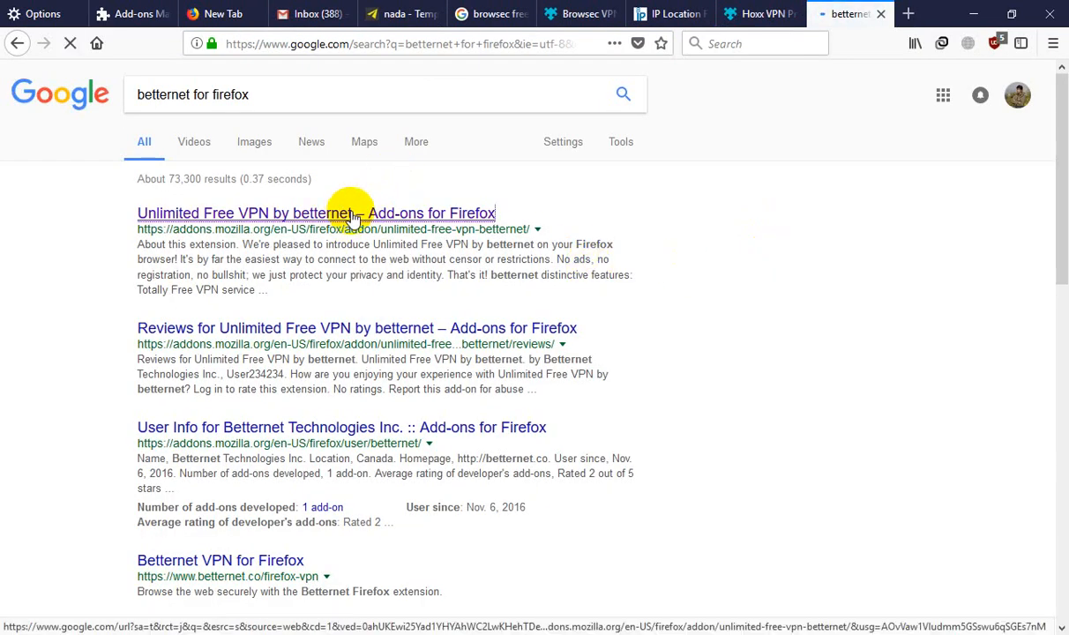
pyautogui.click(316, 212)
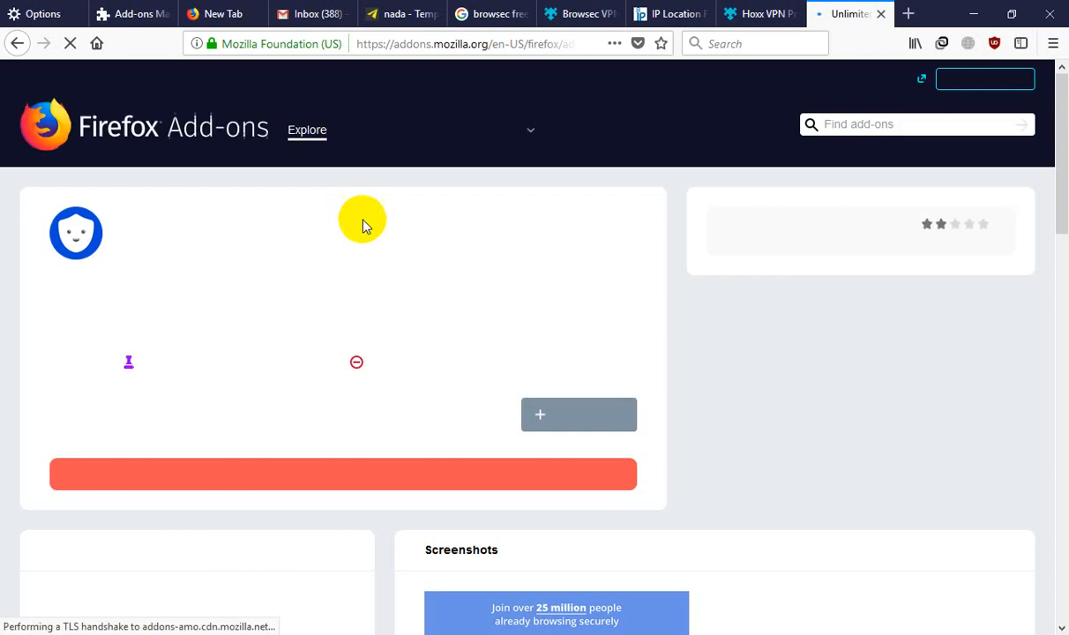
pyautogui.scroll(-3)
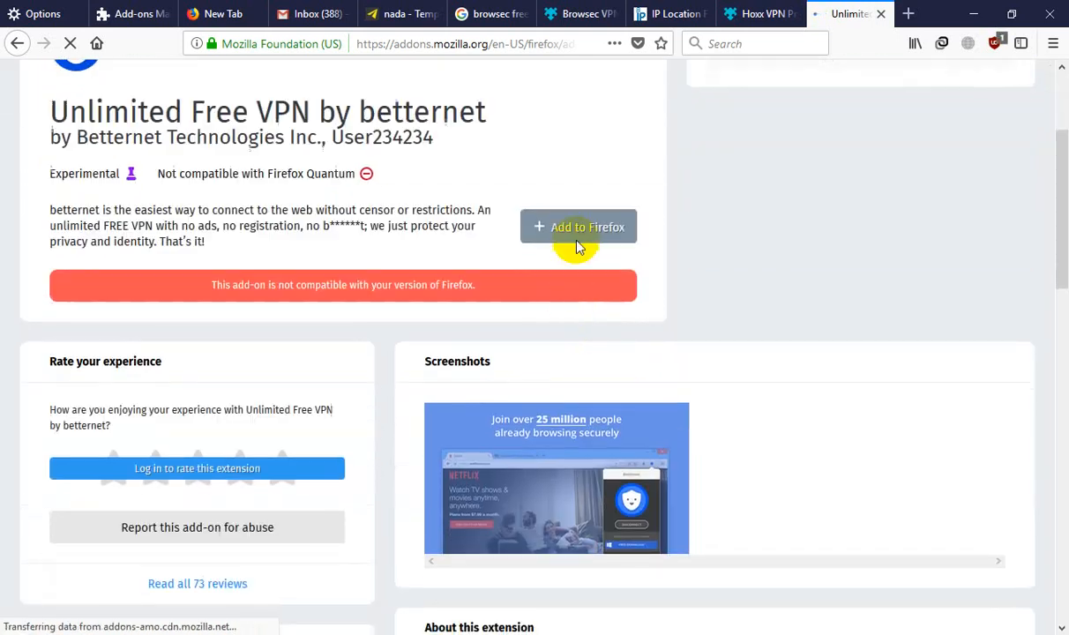
pyautogui.click(578, 227)
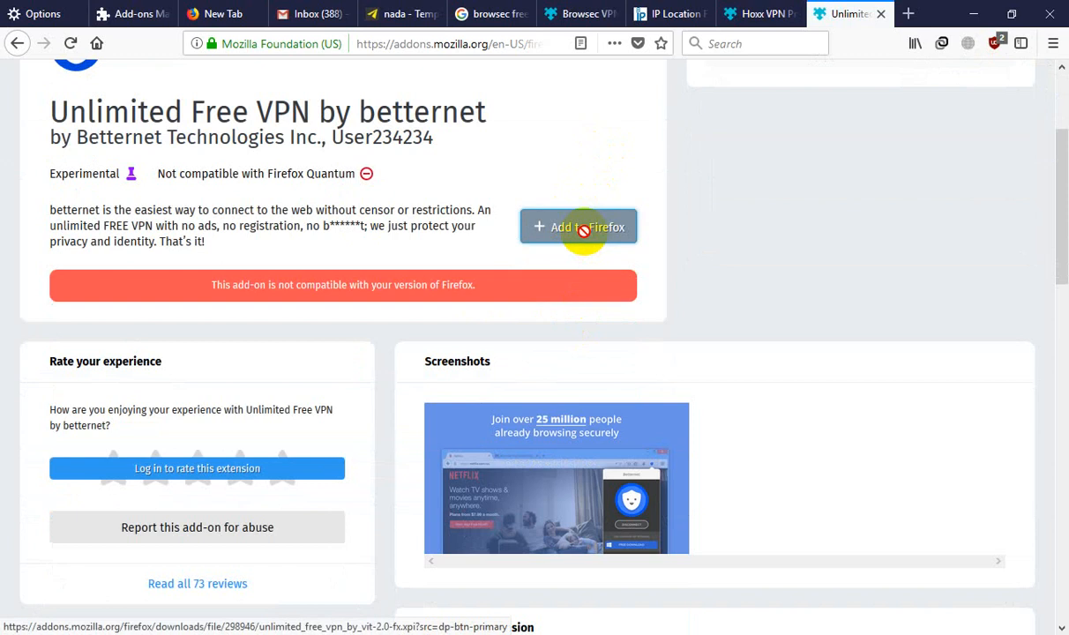
pyautogui.scroll(3)
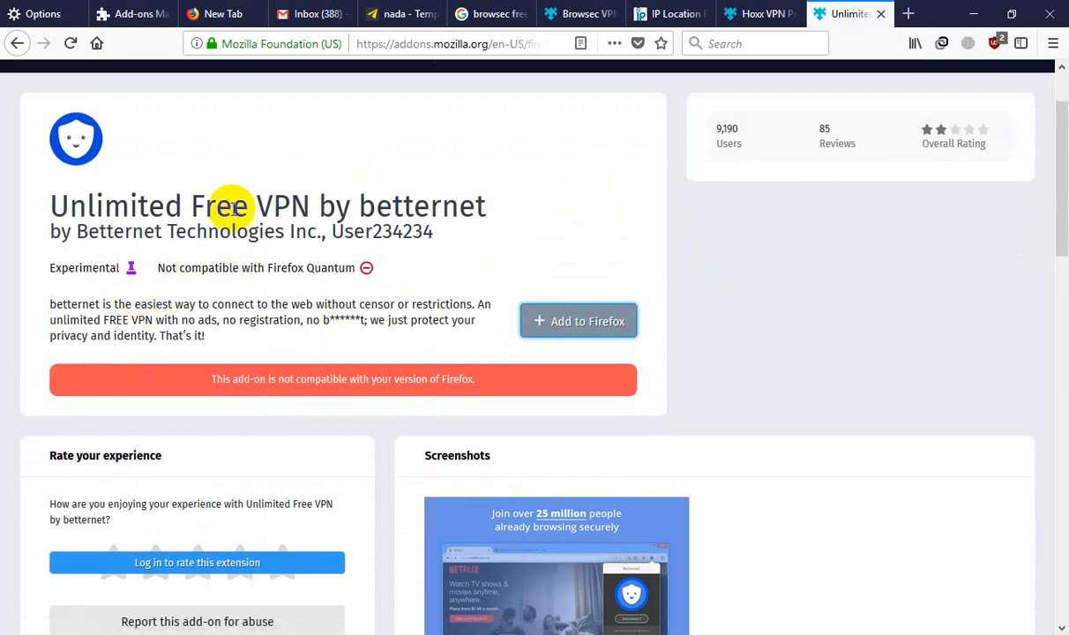
pyautogui.scroll(3)
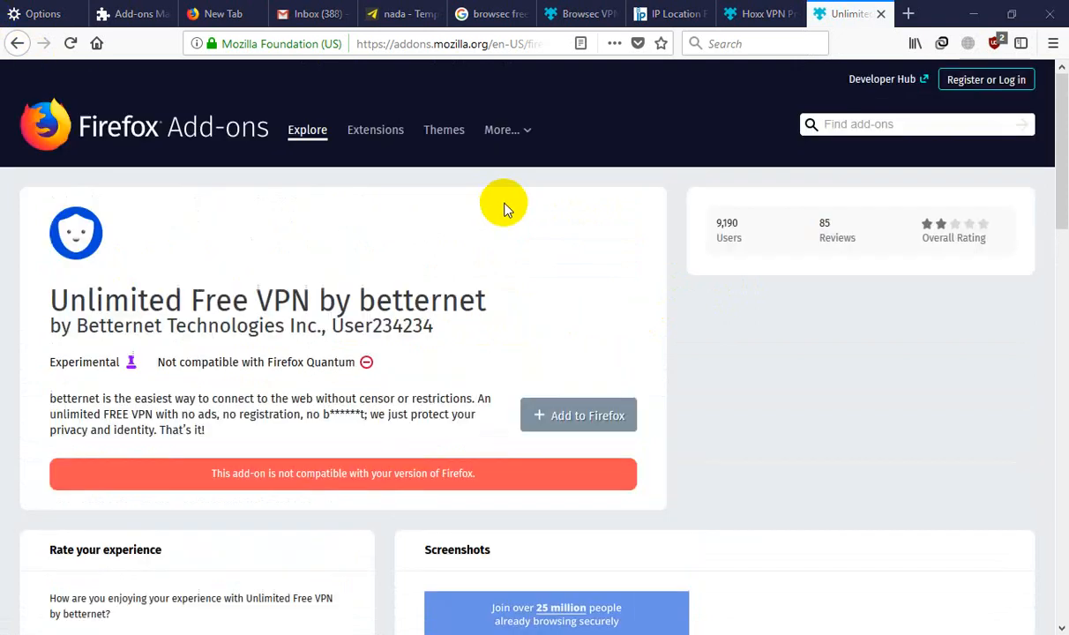
pyautogui.moveTo(138, 232)
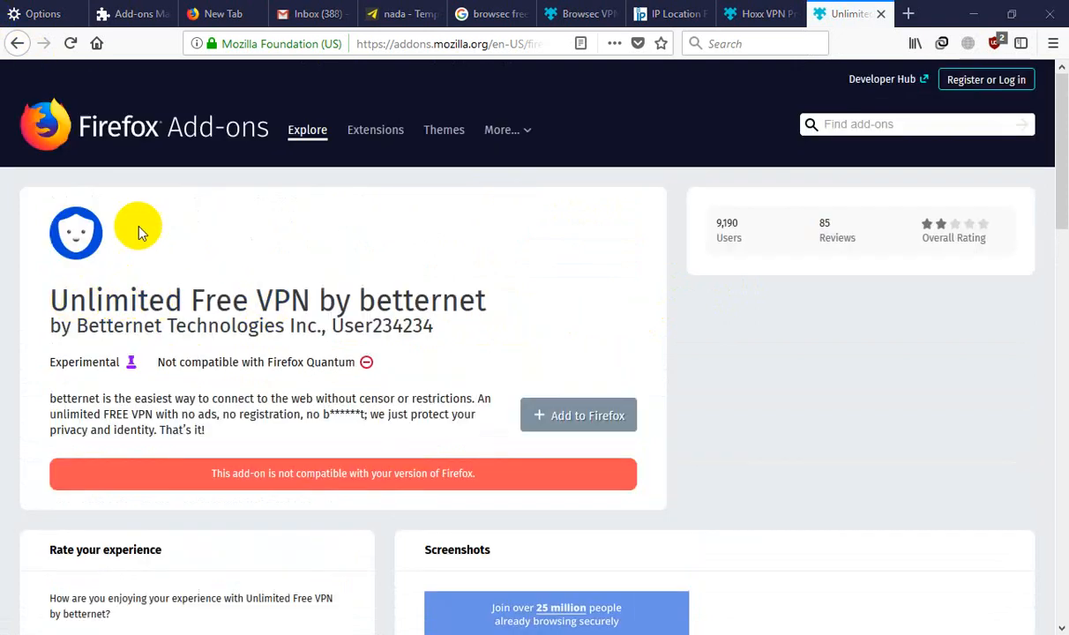
pyautogui.scroll(-3)
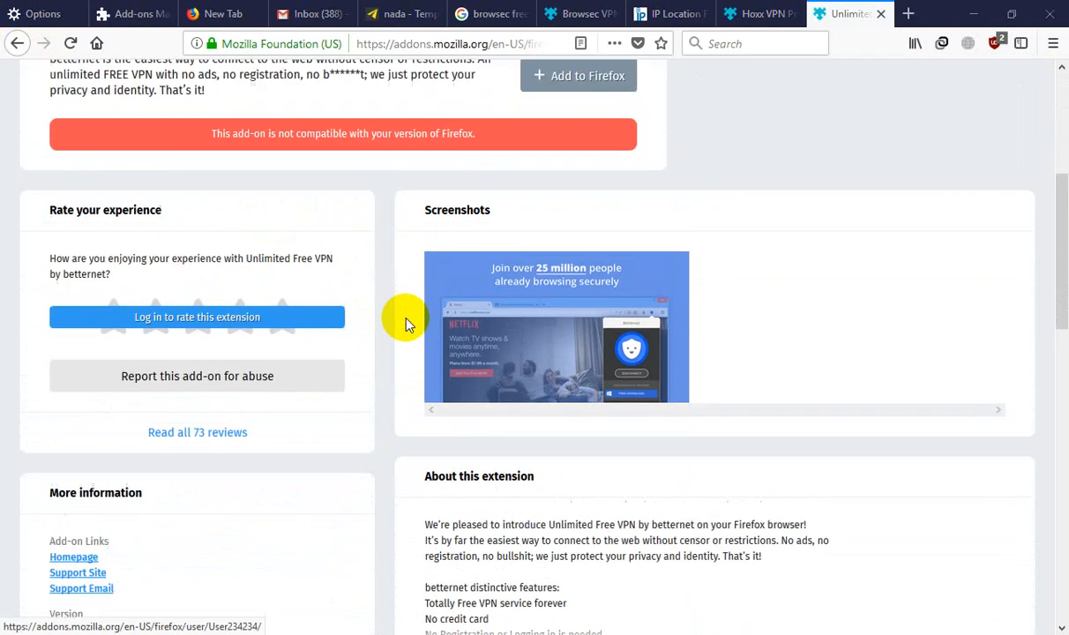
pyautogui.scroll(3)
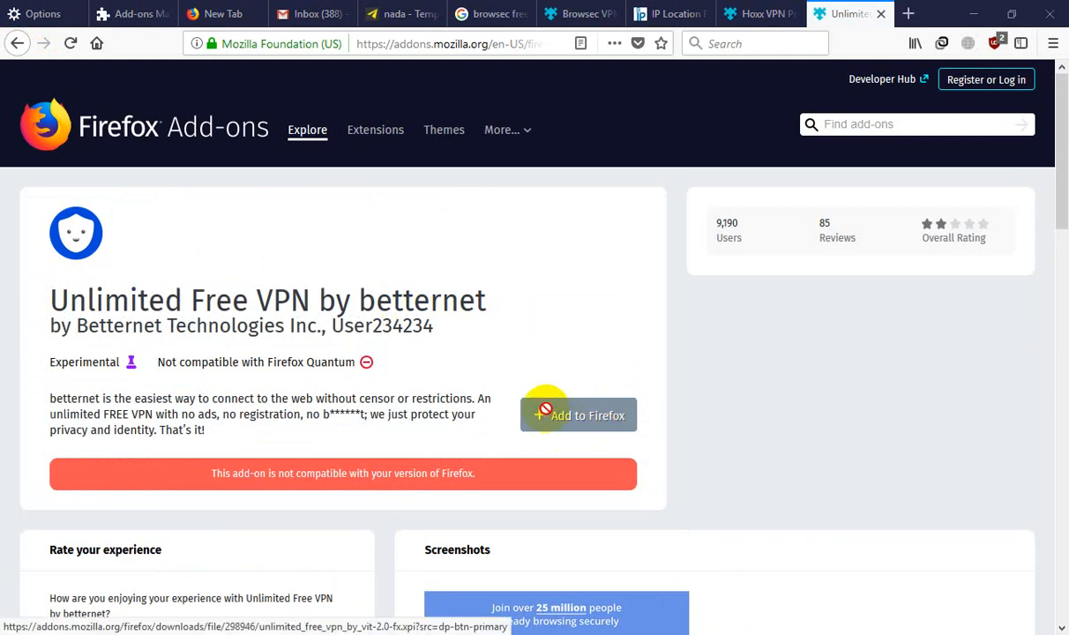
pyautogui.moveTo(221, 150)
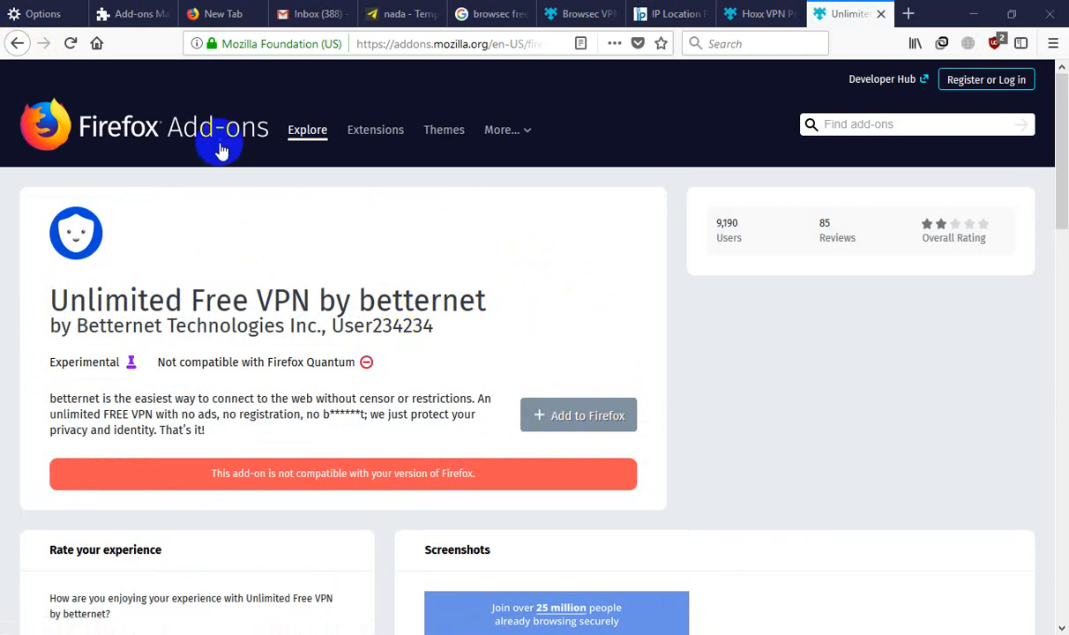
pyautogui.moveTo(469, 237)
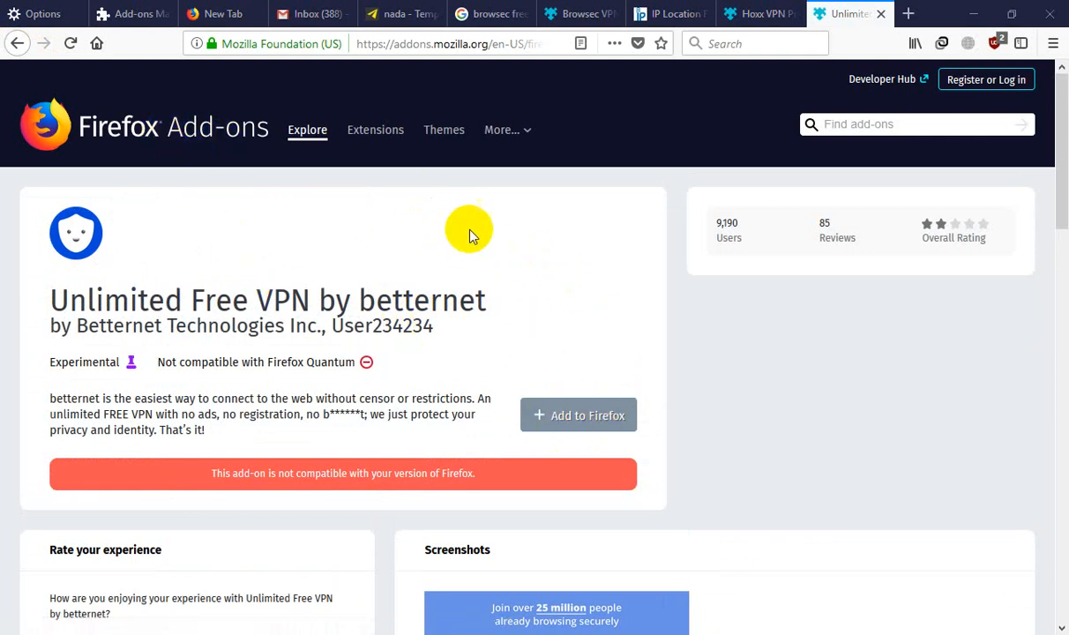
pyautogui.moveTo(908, 13)
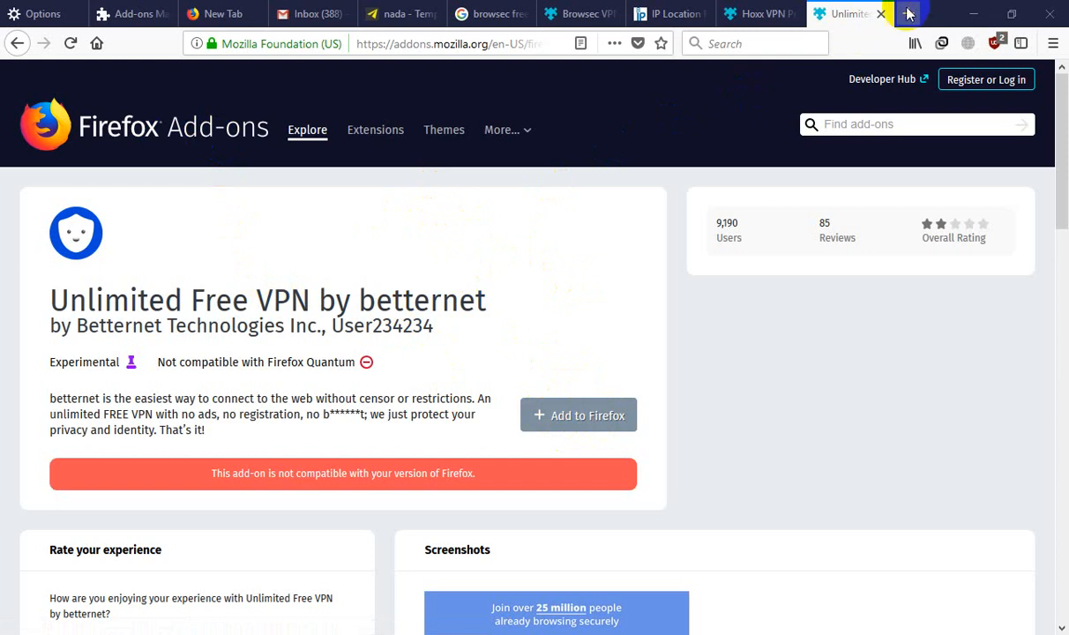
# - Search Google for 'dot vpn for firefox' in a new tab
pyautogui.click(907, 13)
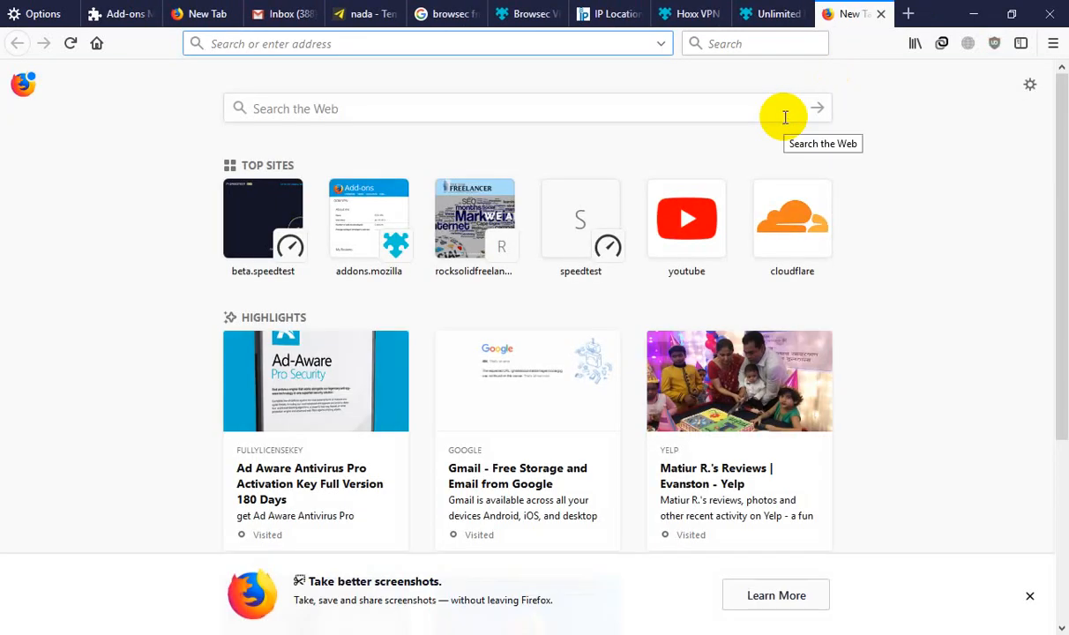
pyautogui.write('dot fr')
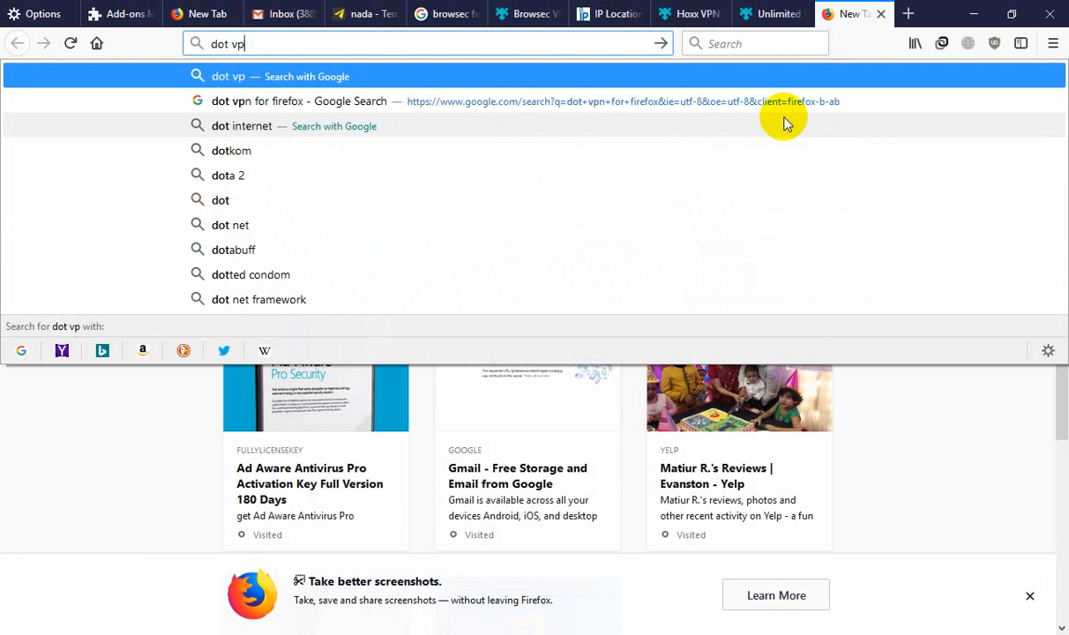
pyautogui.write('n for fir')
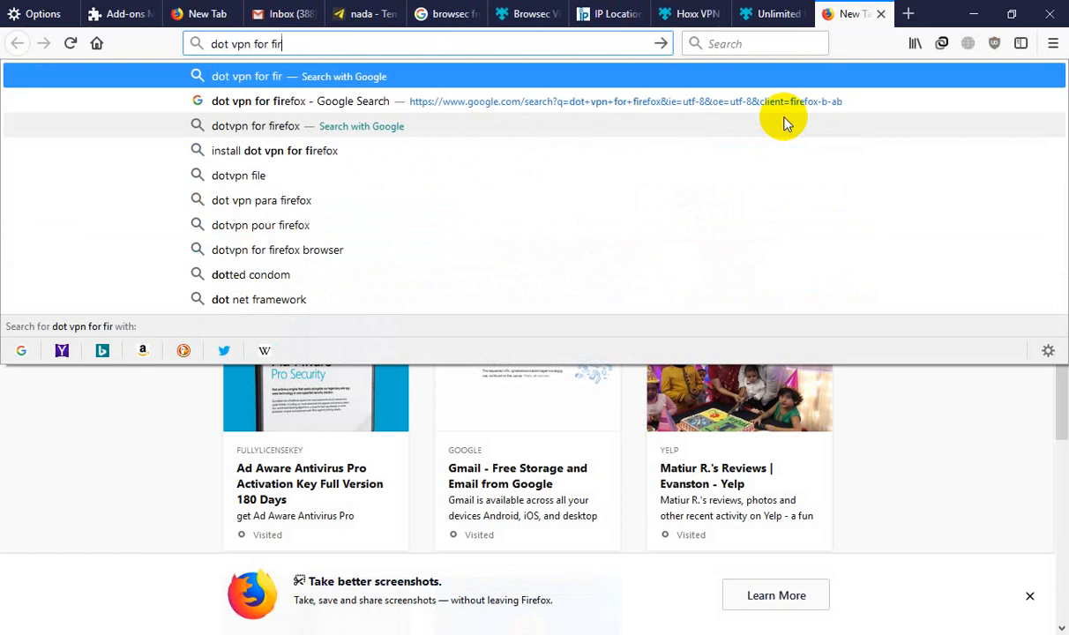
pyautogui.click(300, 101)
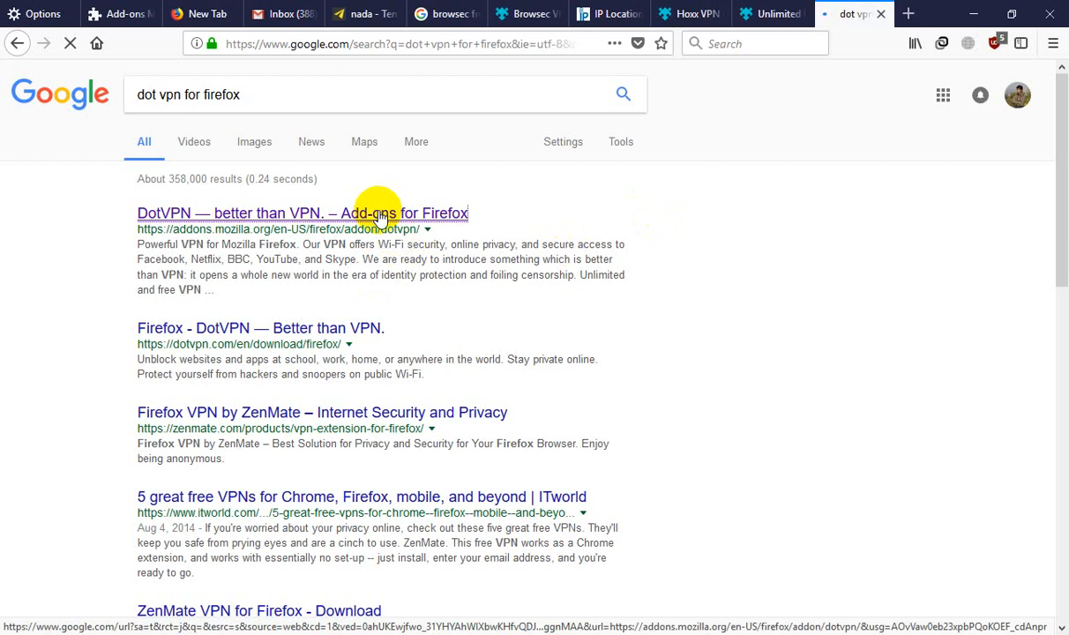
# - Open the DotVPN add-on page and compare it with the incompatible betternet page
pyautogui.click(303, 212)
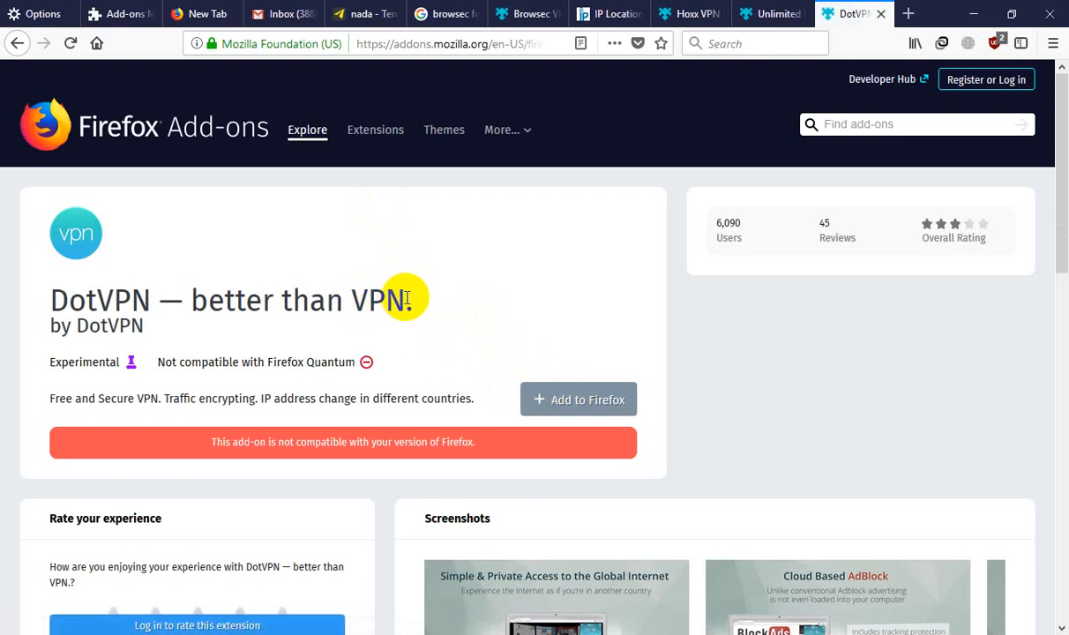
pyautogui.tripleClick(226, 300)
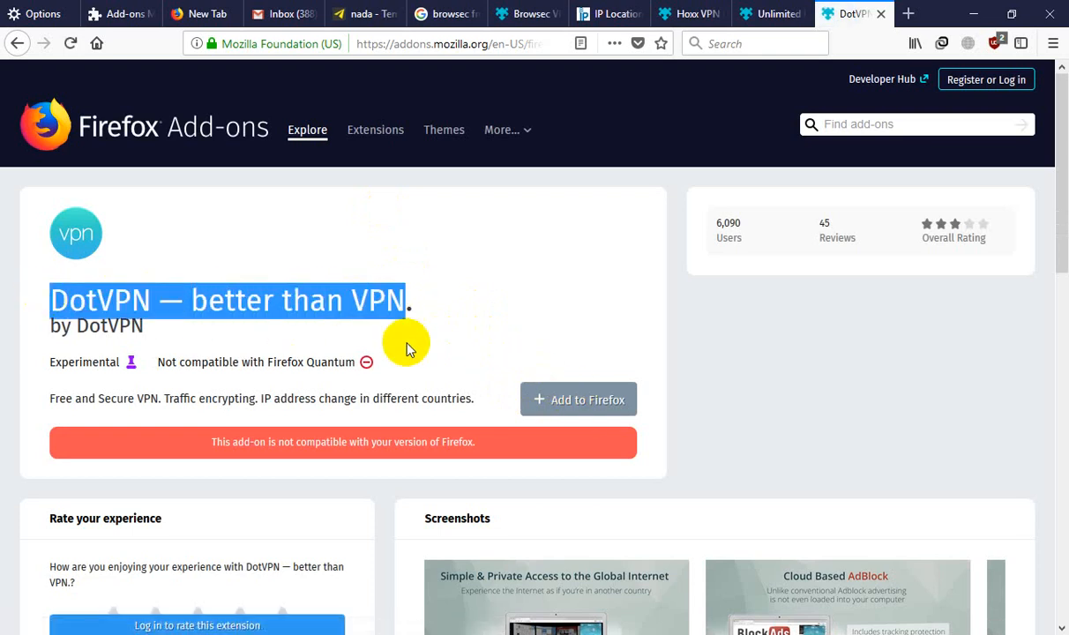
pyautogui.moveTo(313, 290)
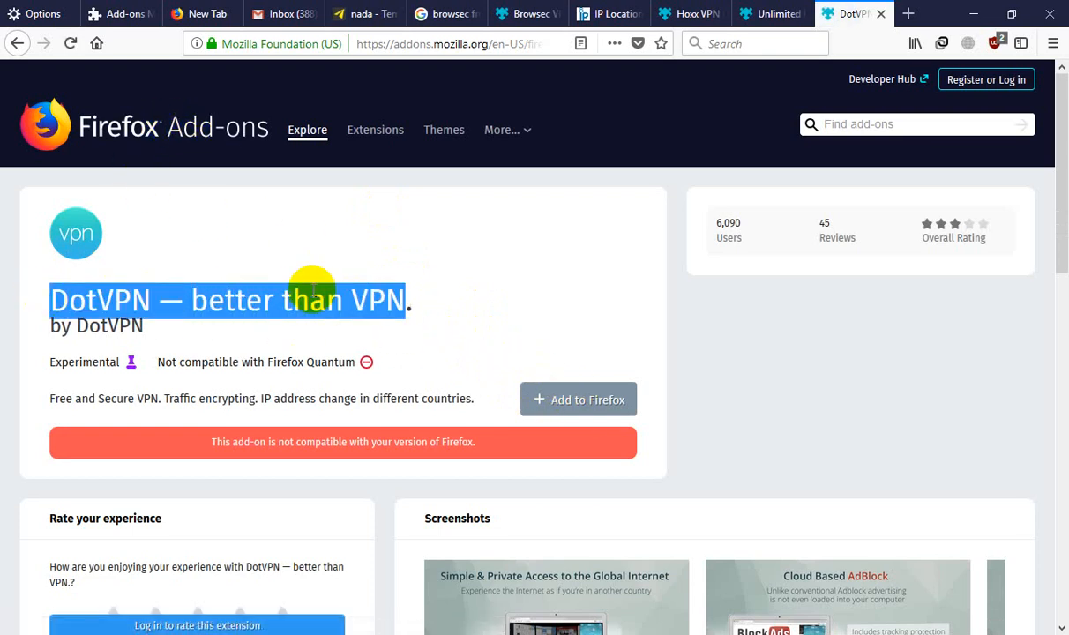
pyautogui.moveTo(388, 316)
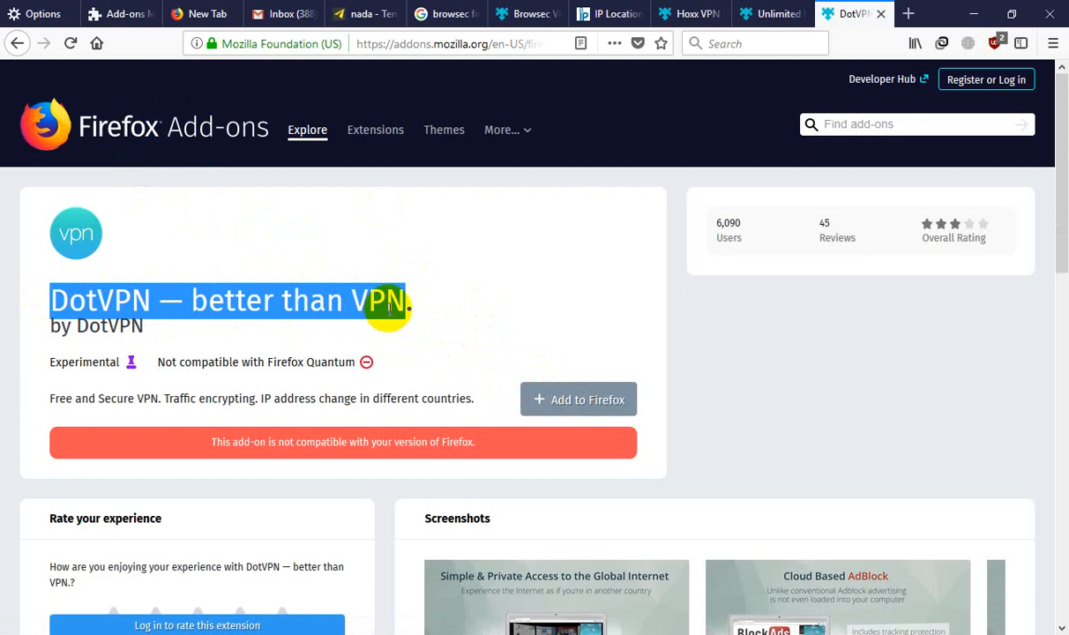
pyautogui.moveTo(300, 307)
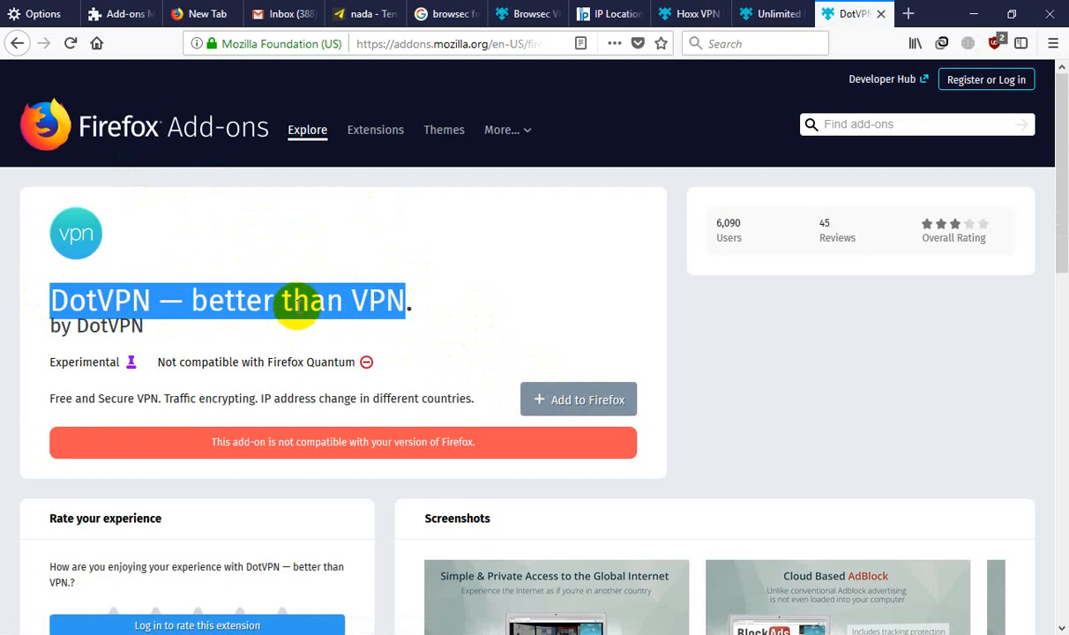
pyautogui.moveTo(322, 309)
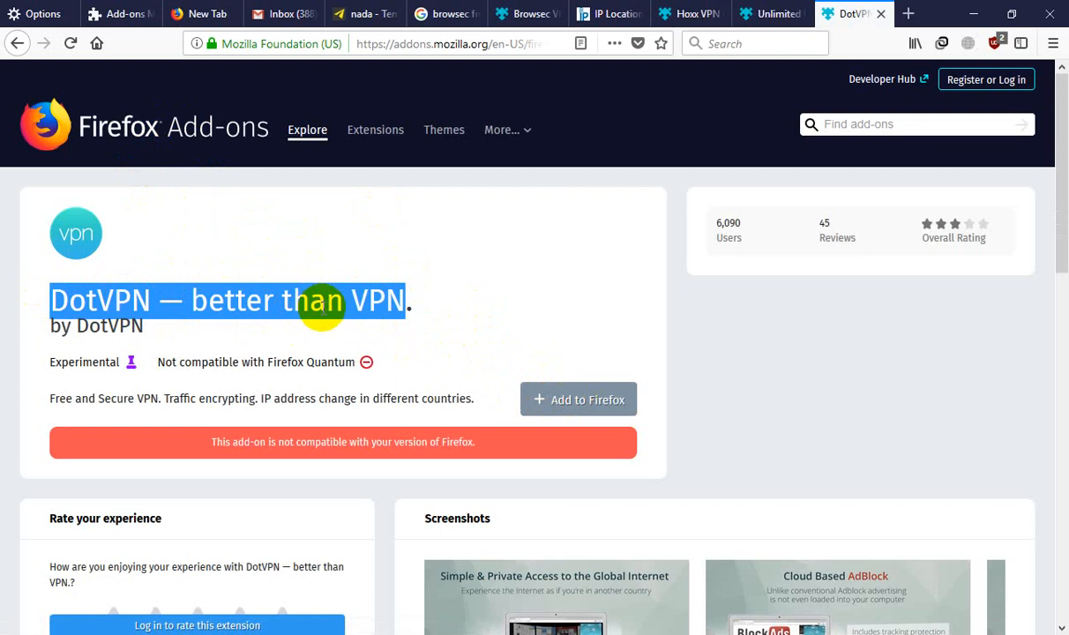
pyautogui.click(770, 13)
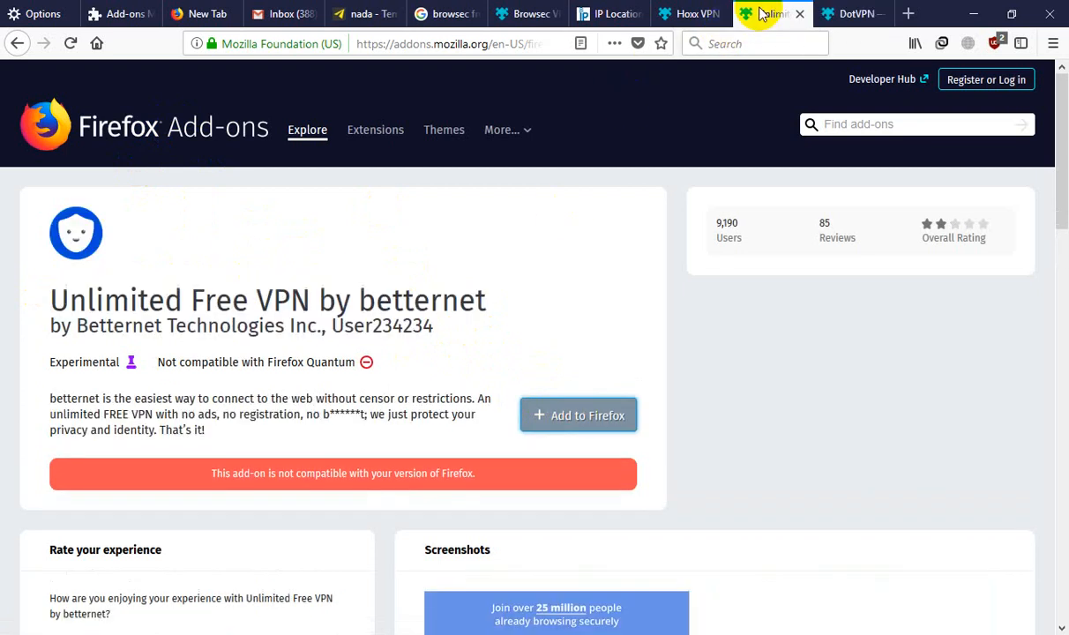
pyautogui.moveTo(105, 231)
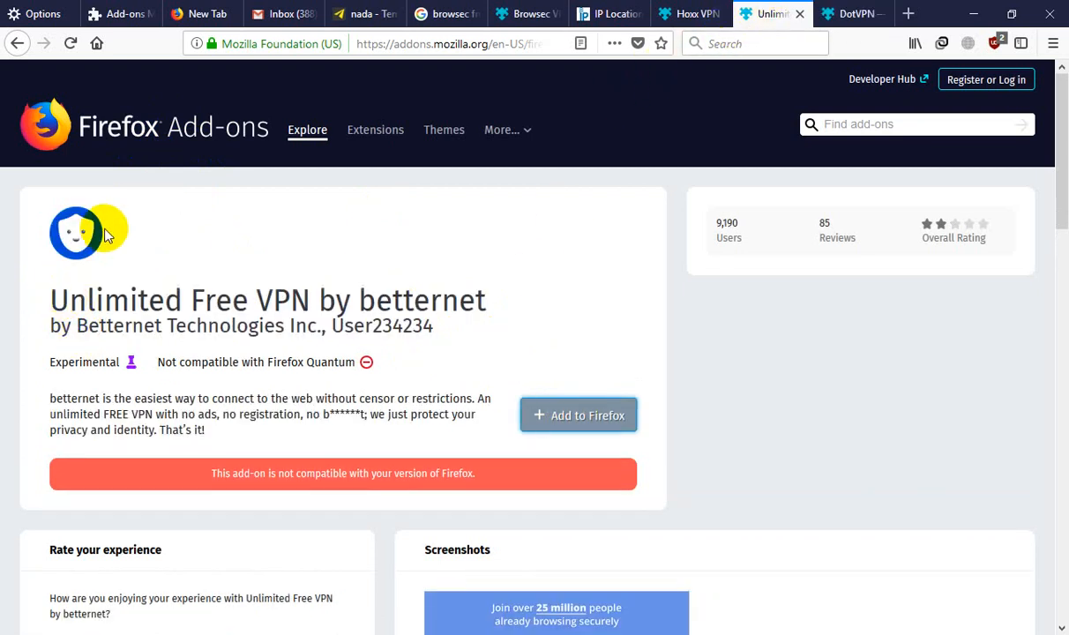
pyautogui.click(851, 13)
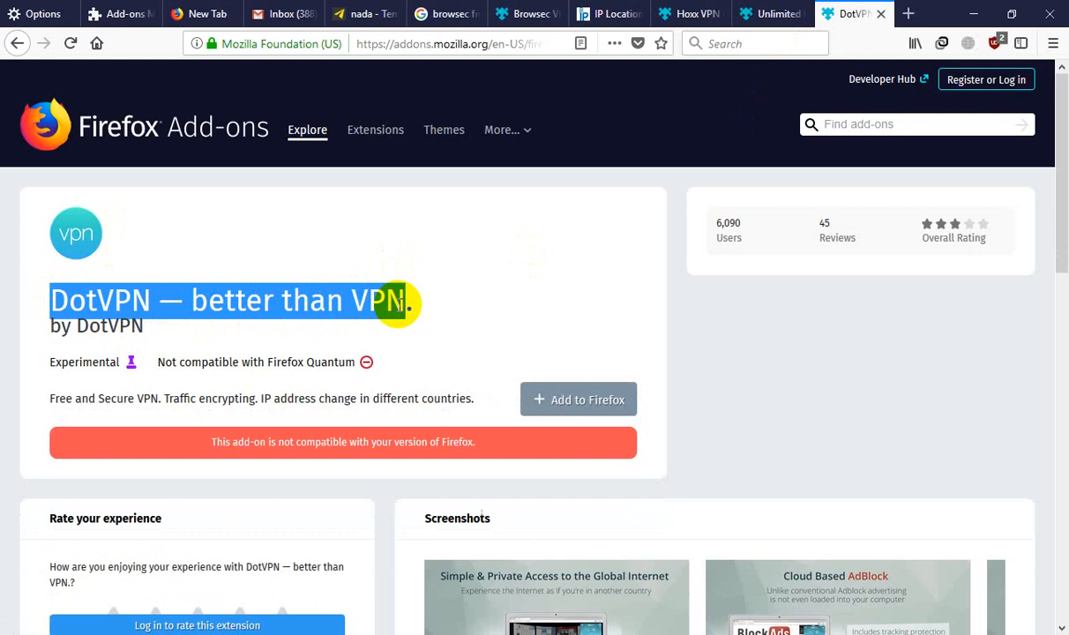
pyautogui.moveTo(302, 287)
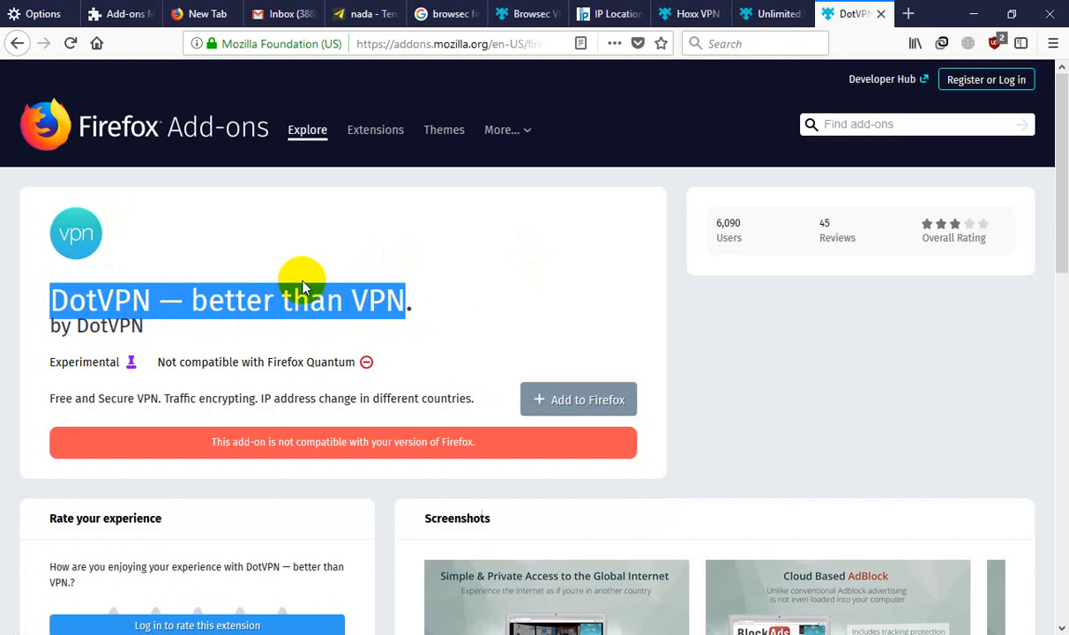